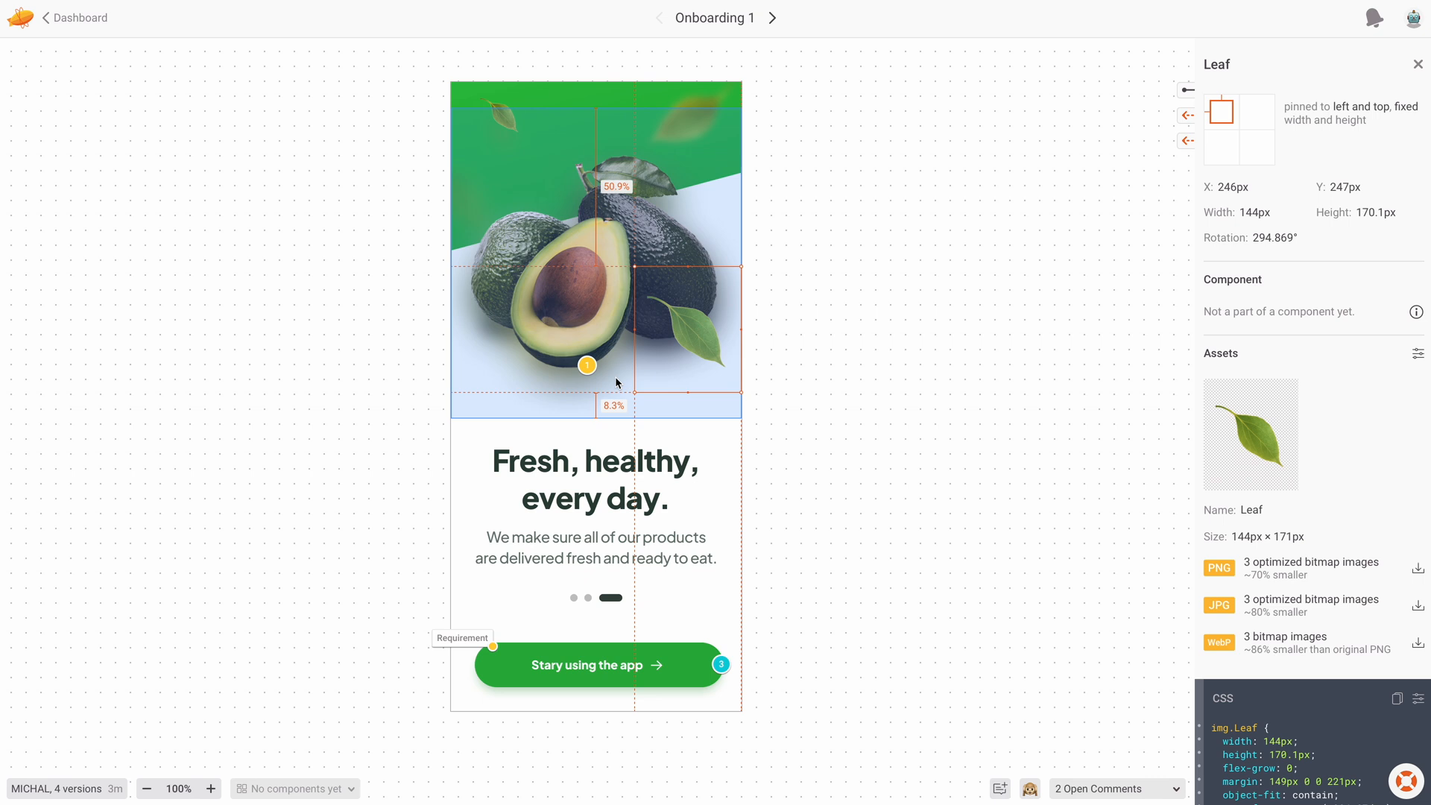
Step: Inspect the size and CSS of the avocado image group and the top-left leaf layer
click(532, 337)
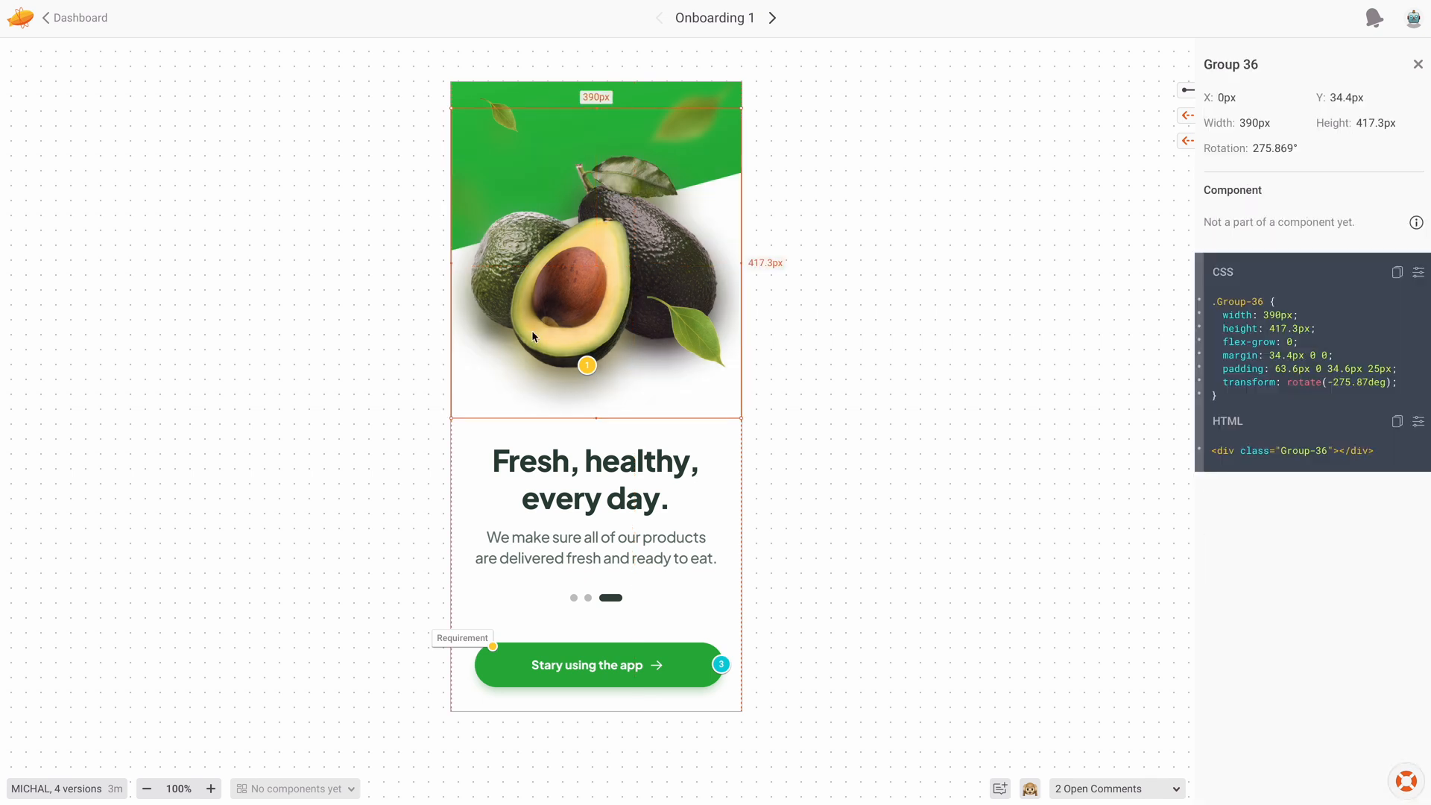
click(479, 114)
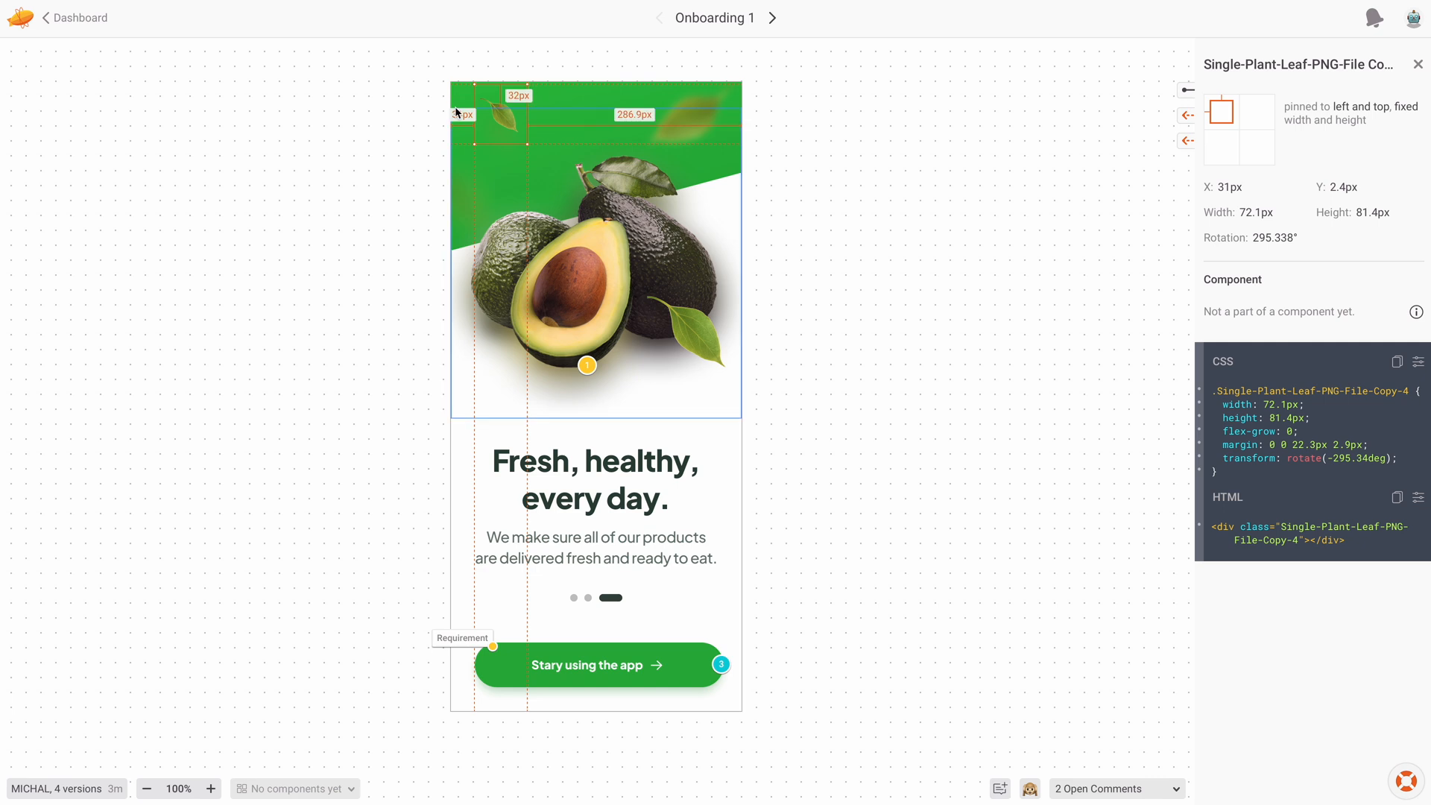
click(81, 17)
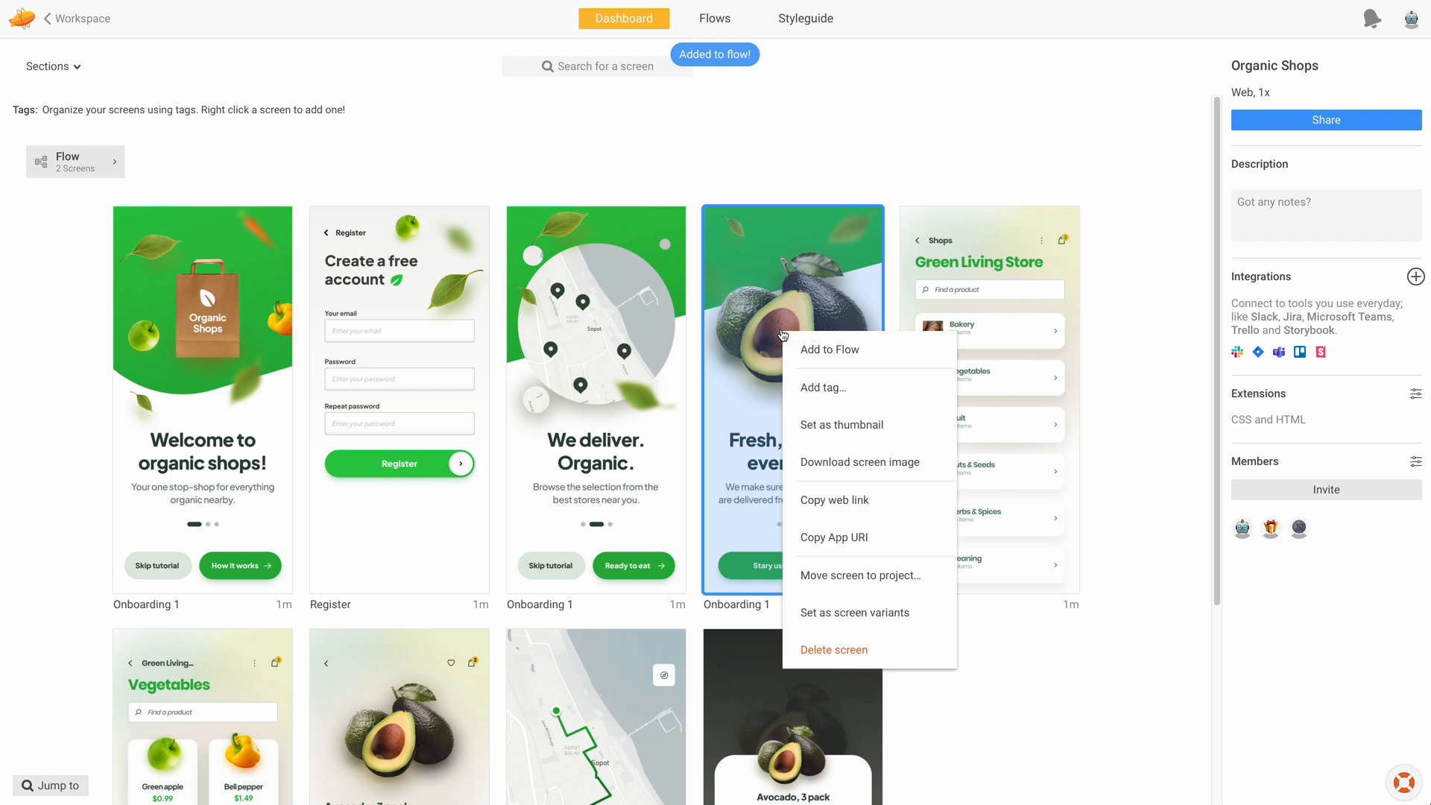
Step: Add the avocado onboarding screen to the flow and view the three-screen flow board
click(828, 348)
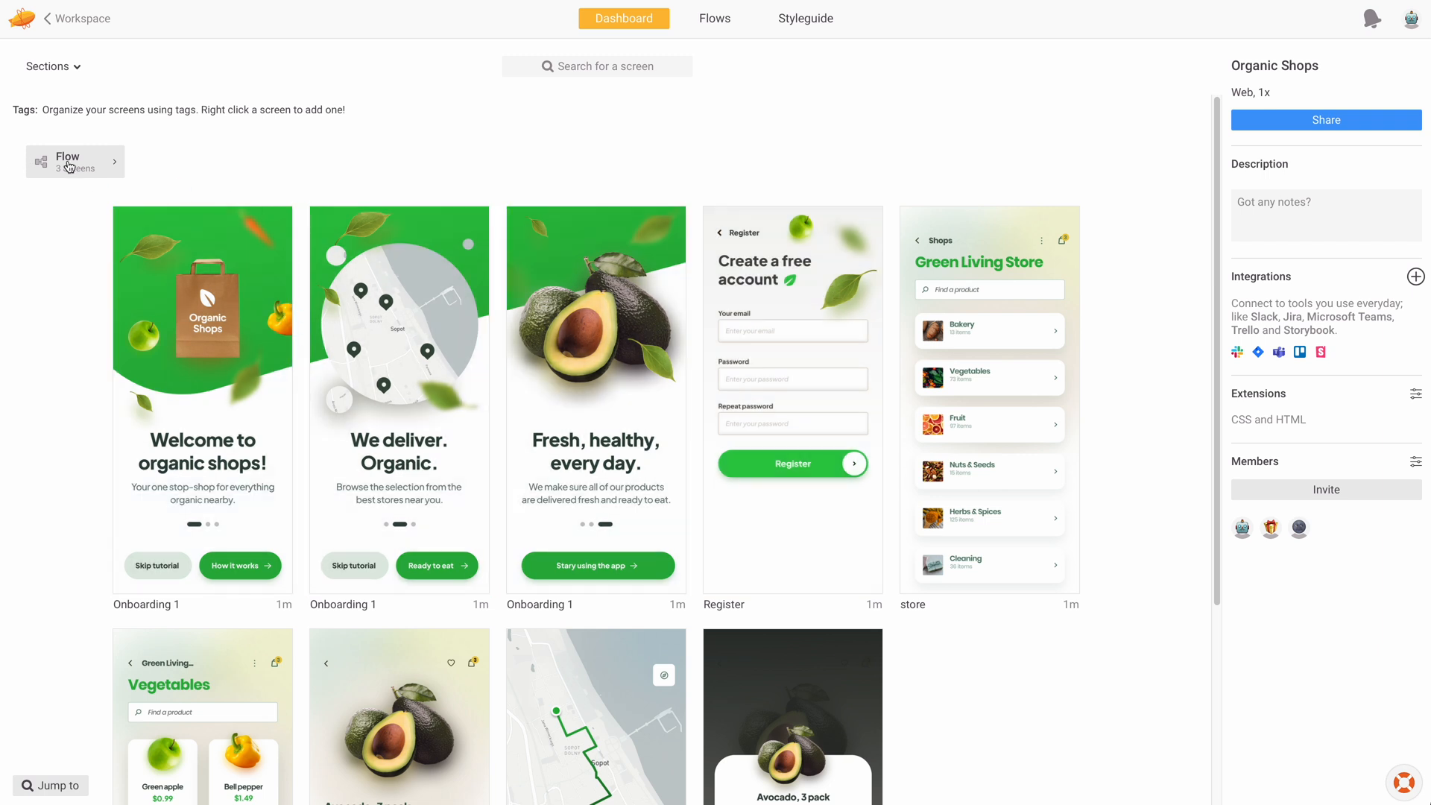
click(714, 18)
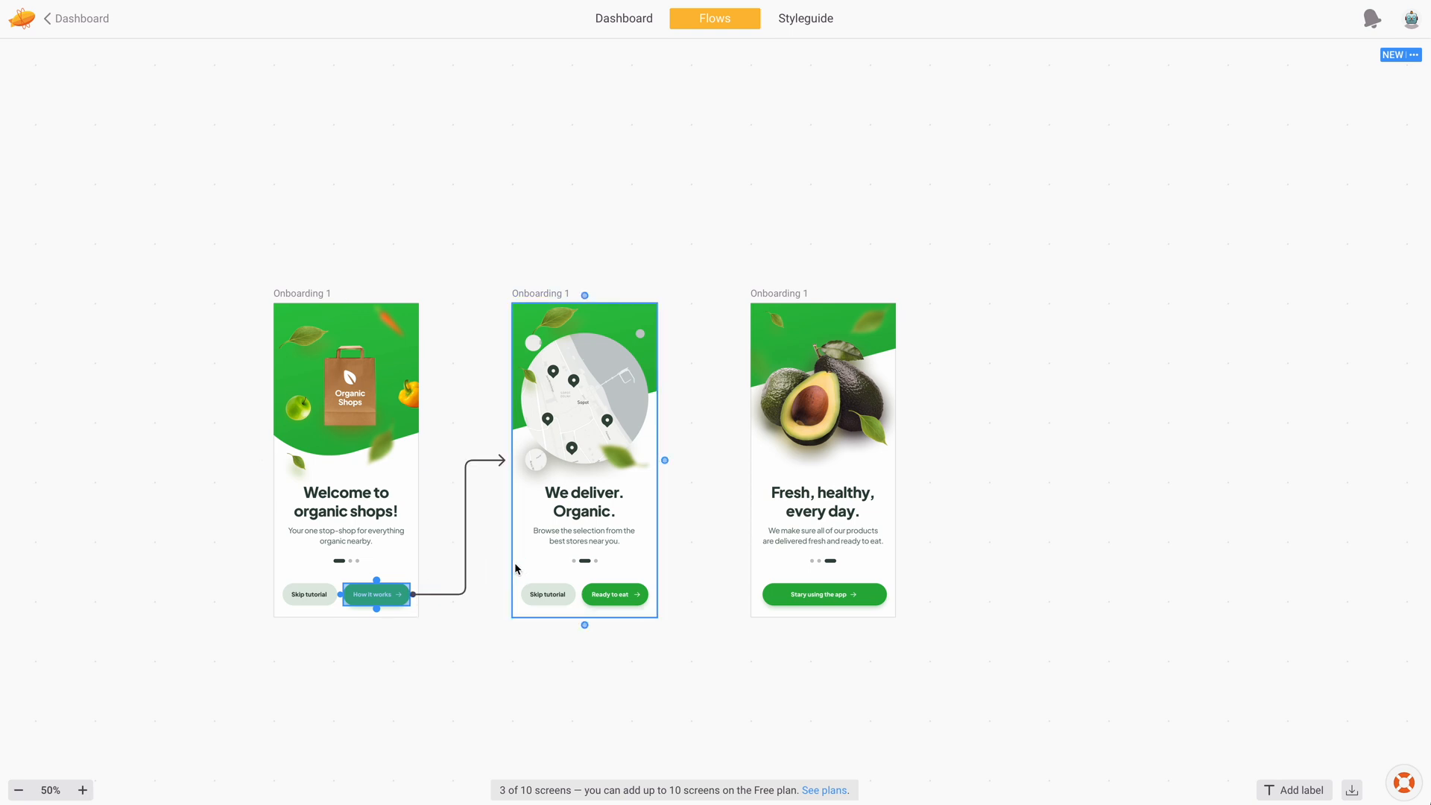
mouse_move(503, 460)
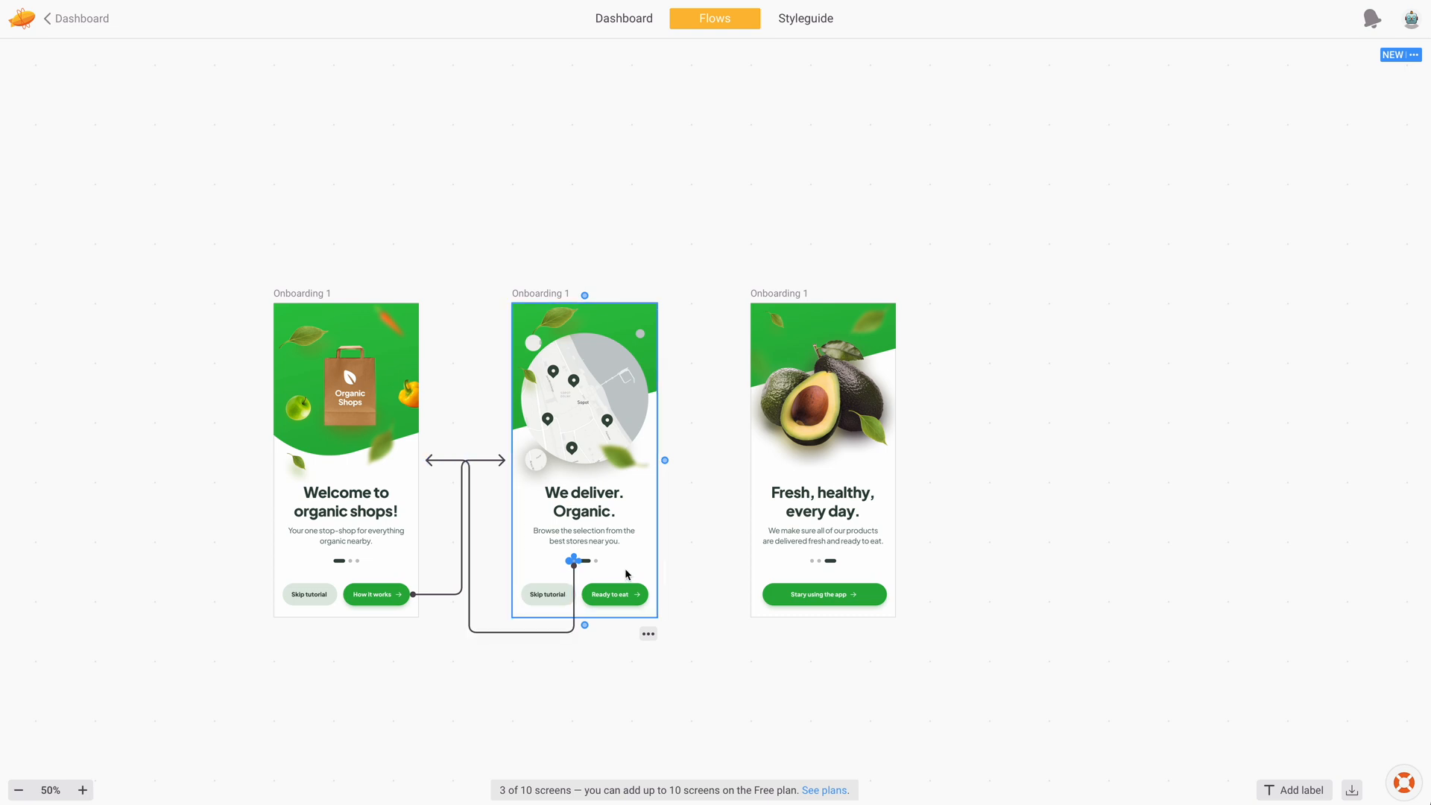
Step: Connect the second screen's page dots back to the previous screen
click(614, 594)
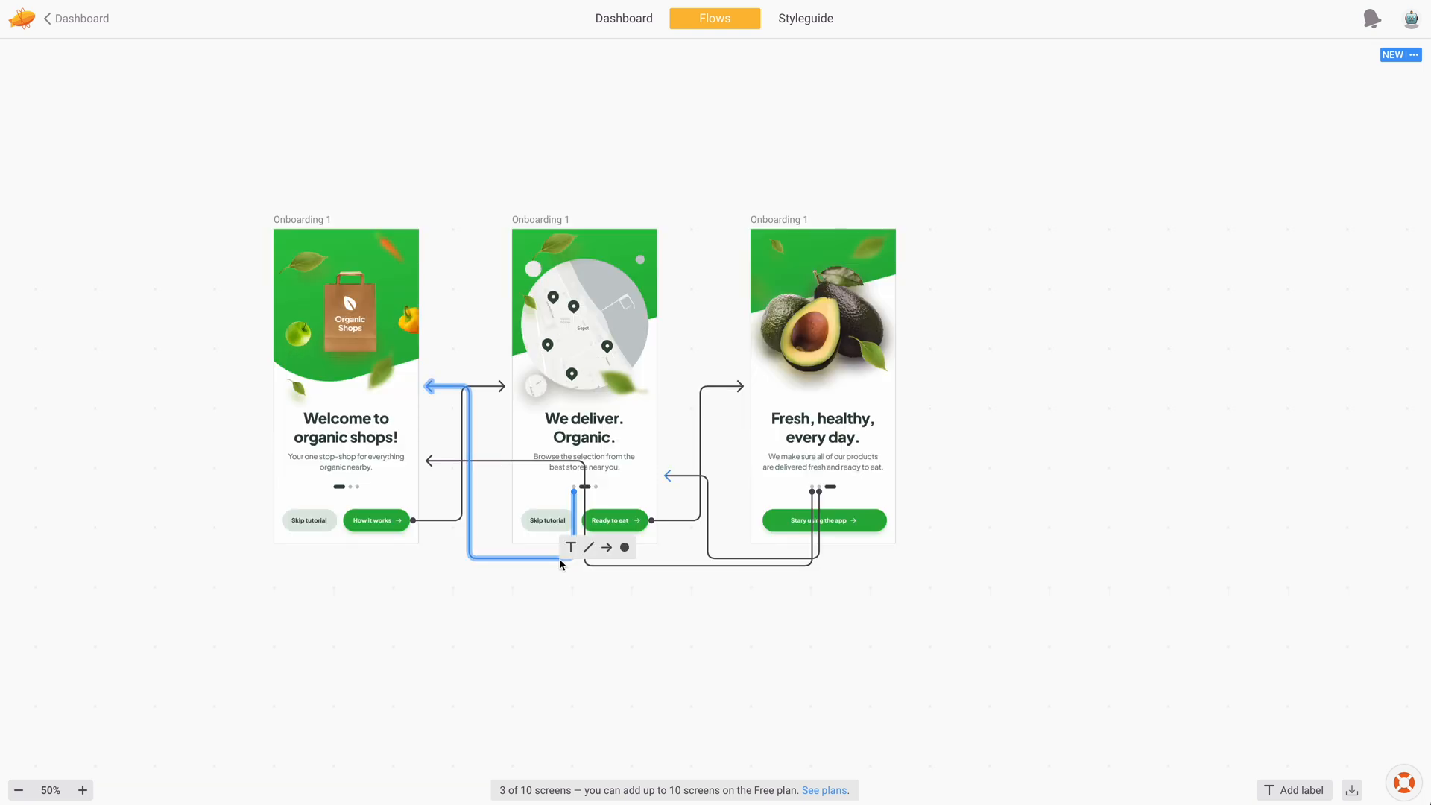
Step: Color both back connections to the second screen orange and go back to the dashboard
click(625, 548)
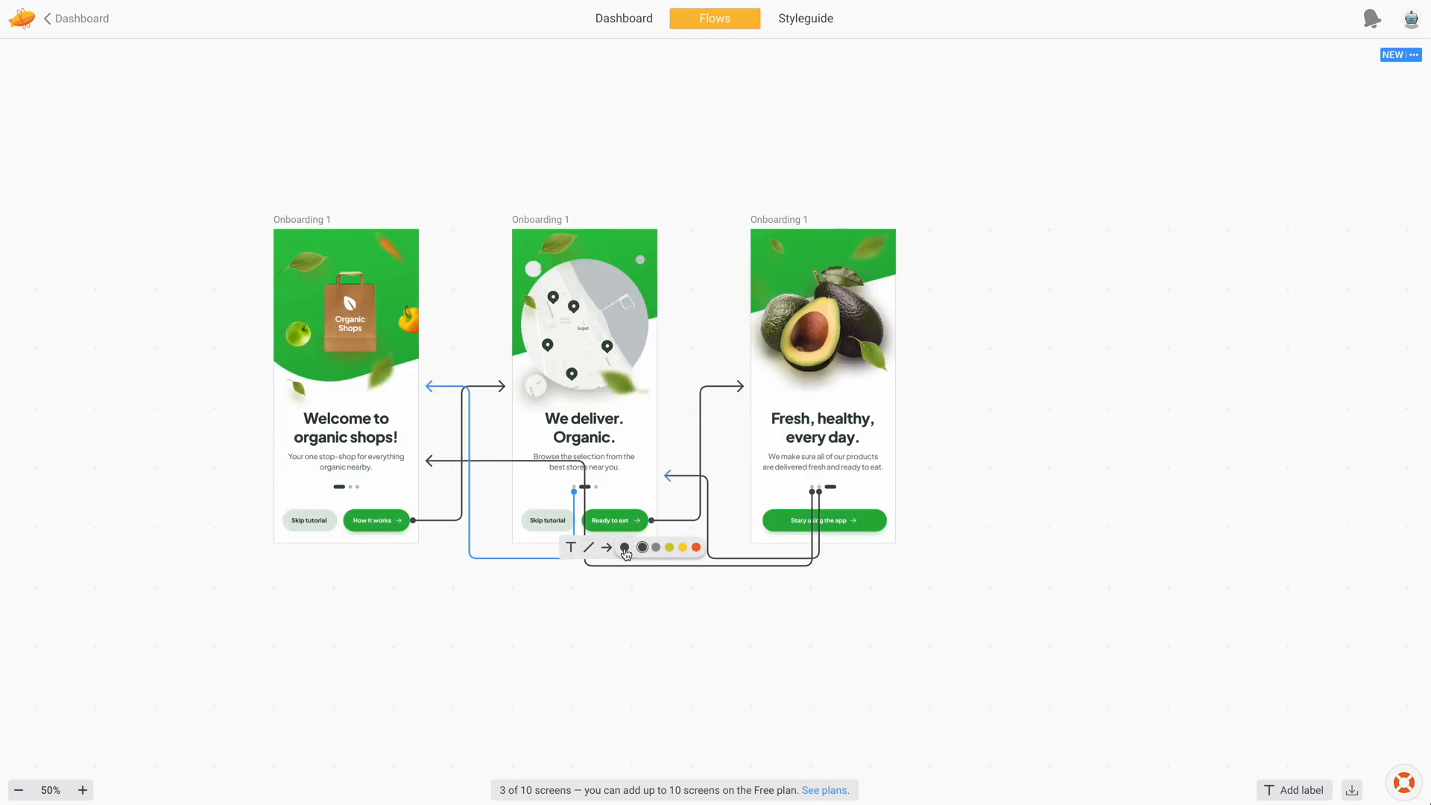
click(696, 546)
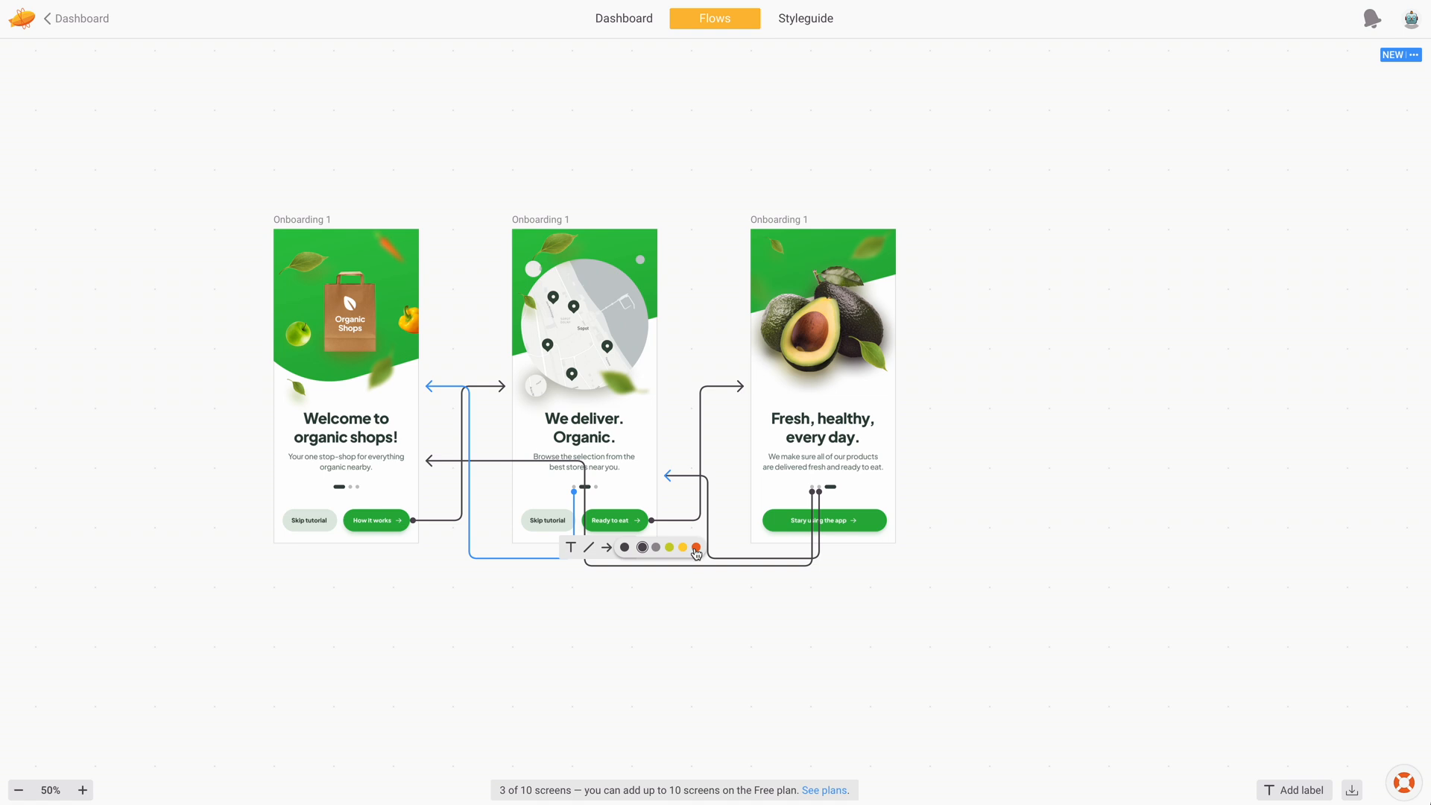
click(695, 548)
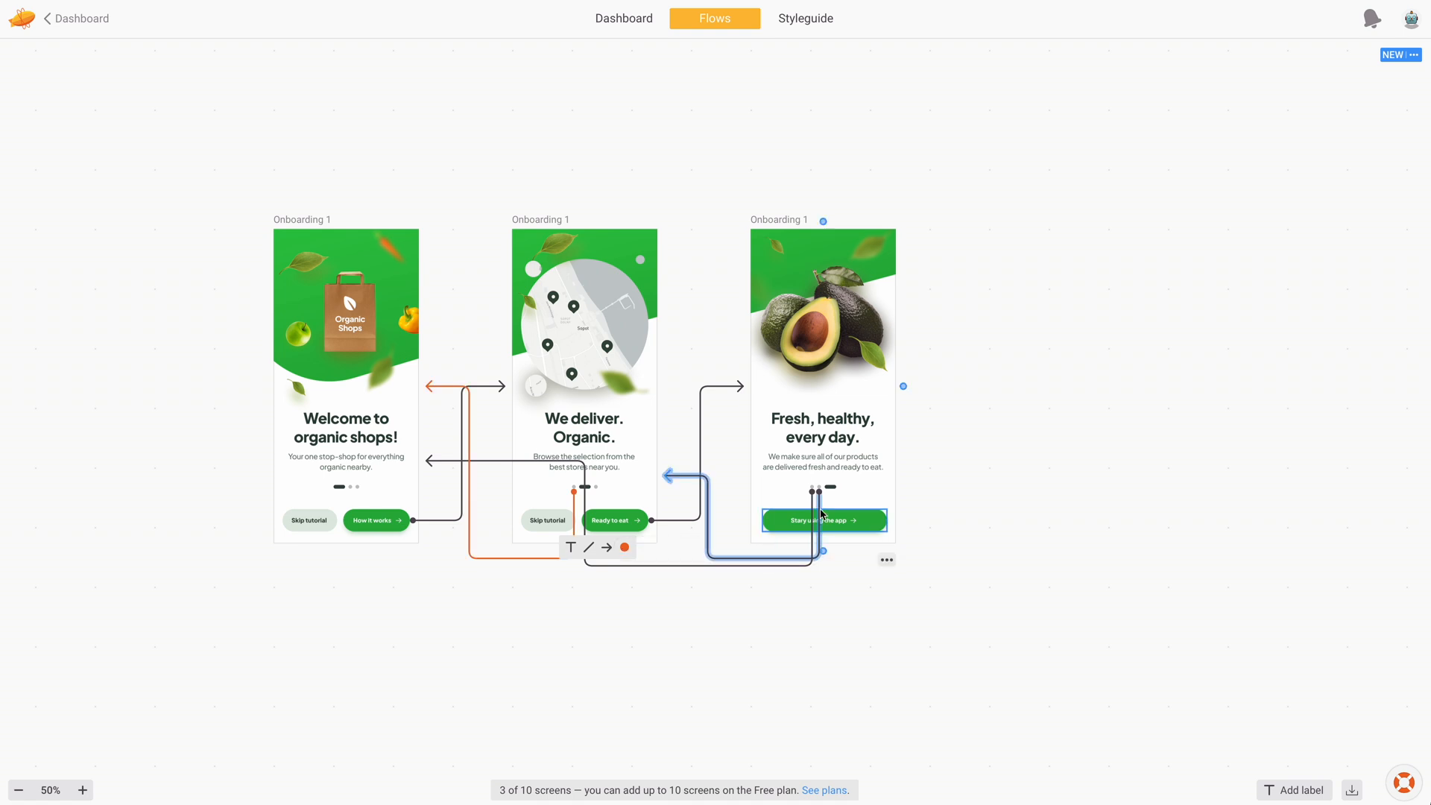
click(613, 520)
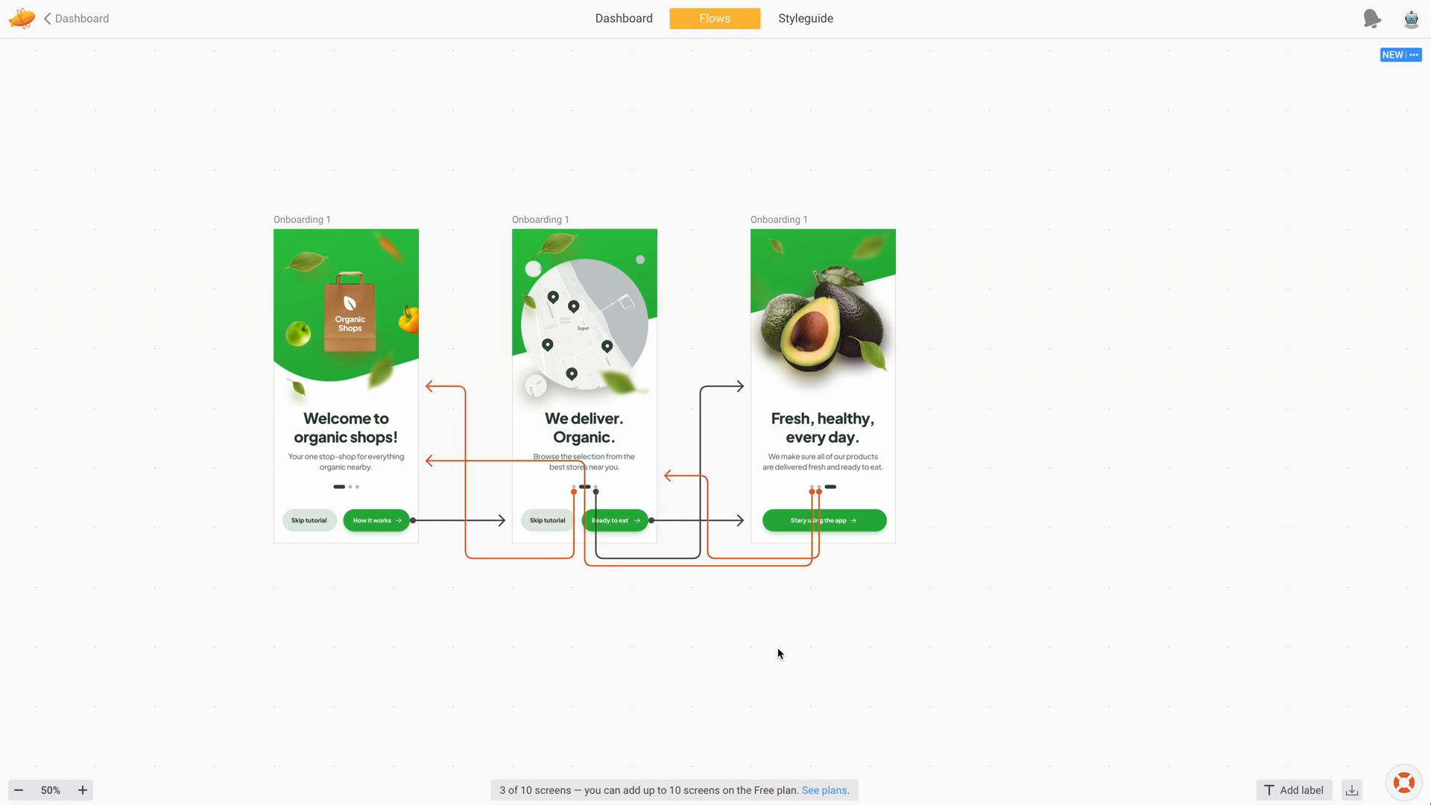
mouse_move(91, 32)
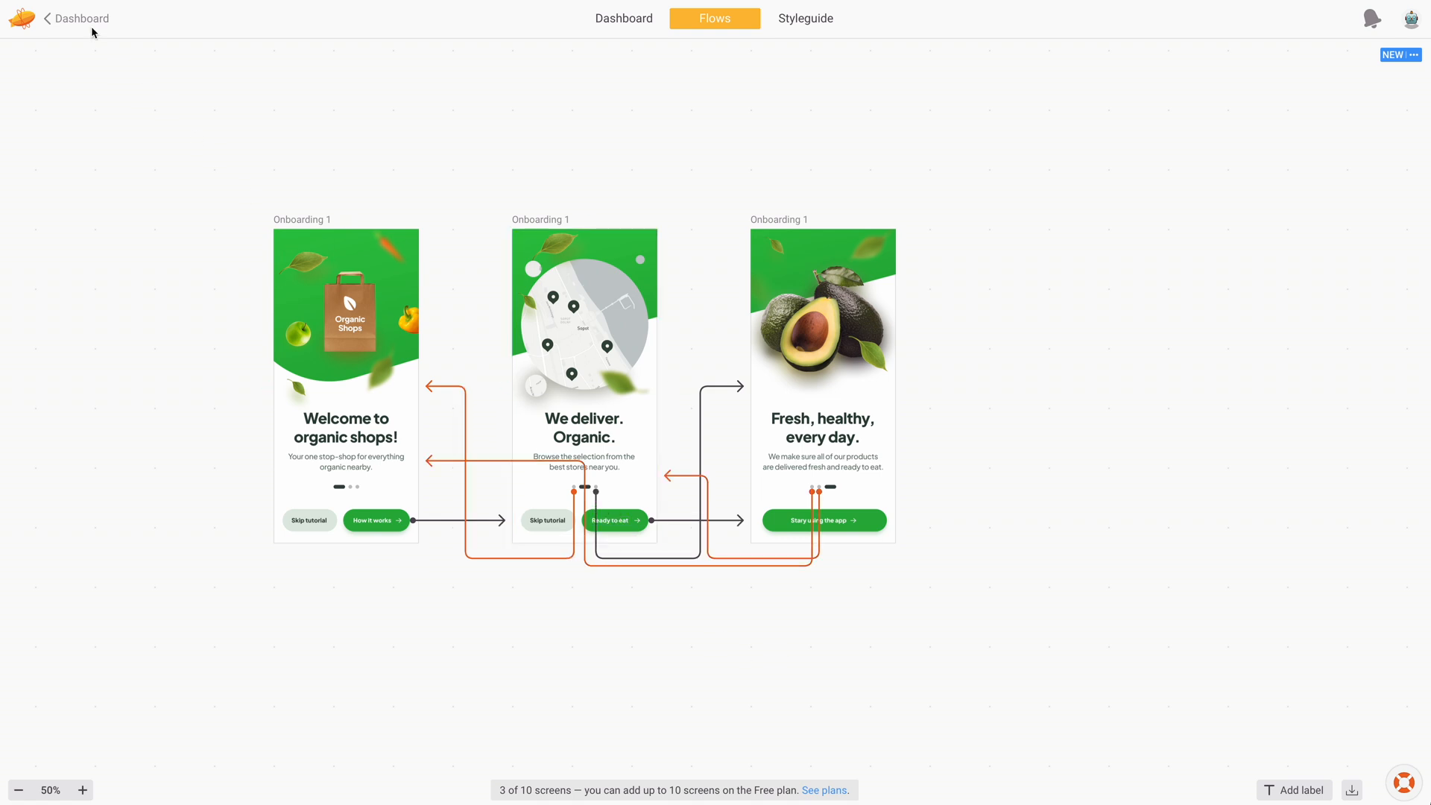
click(623, 17)
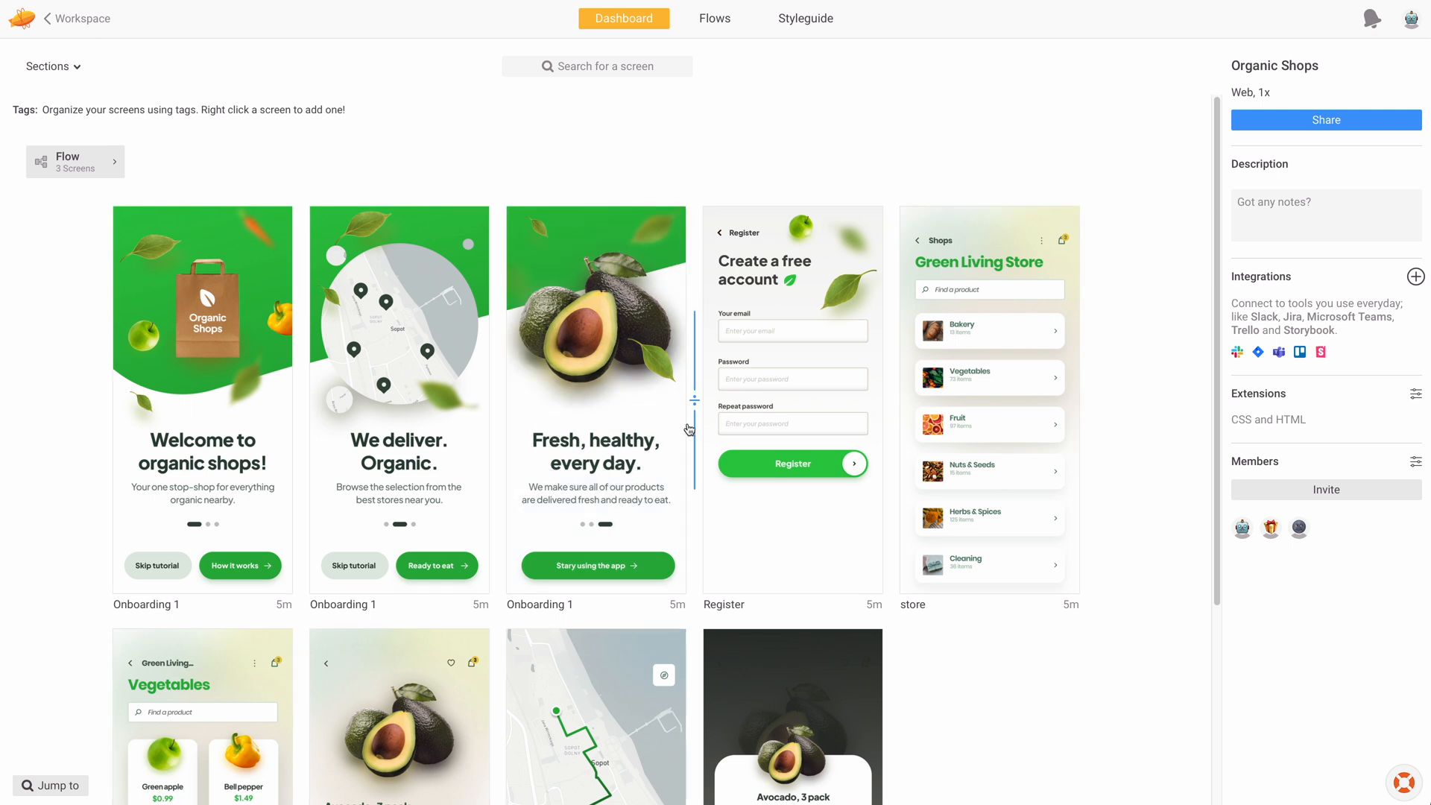
Step: Select the store screen and add it to the flow as a fourth screen
click(988, 402)
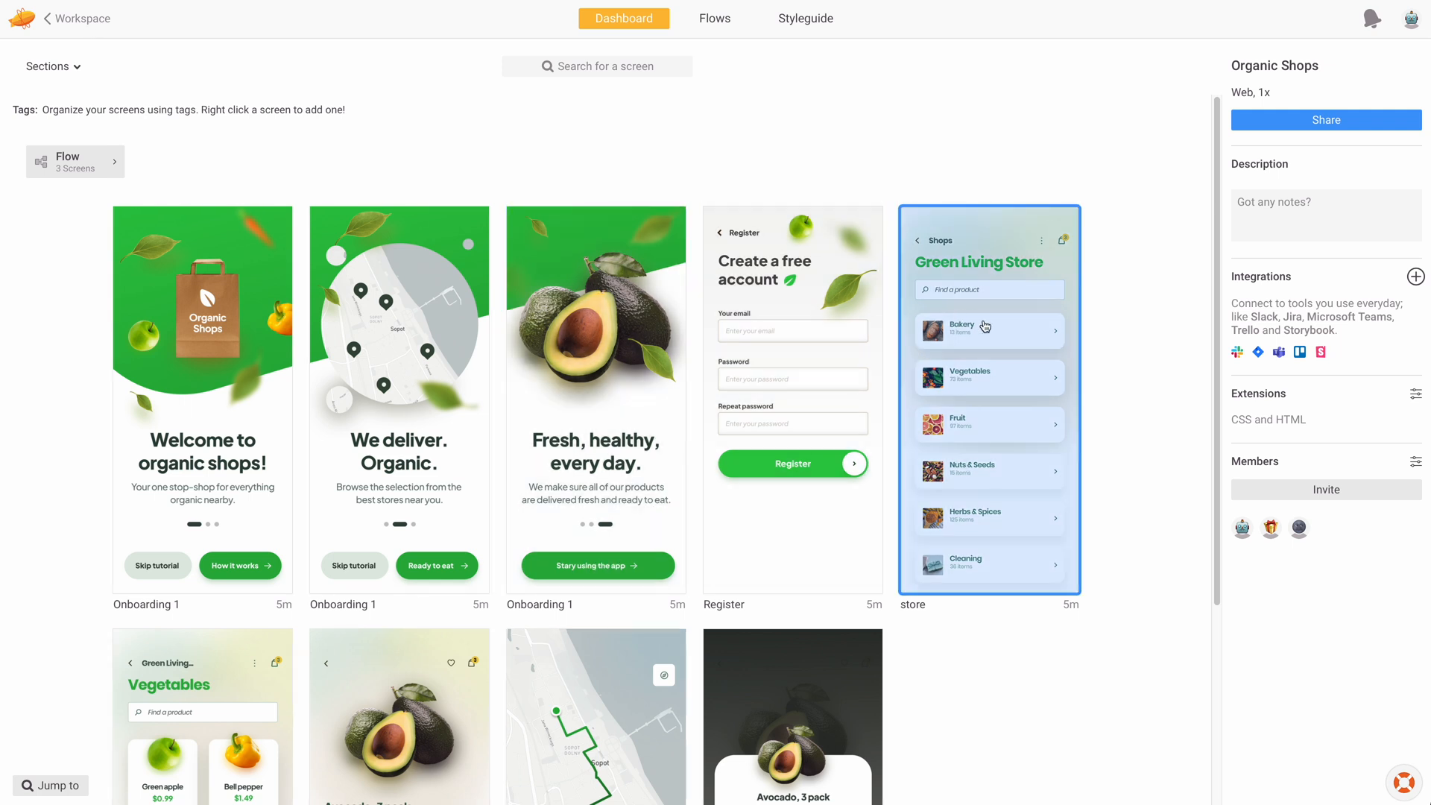
click(714, 17)
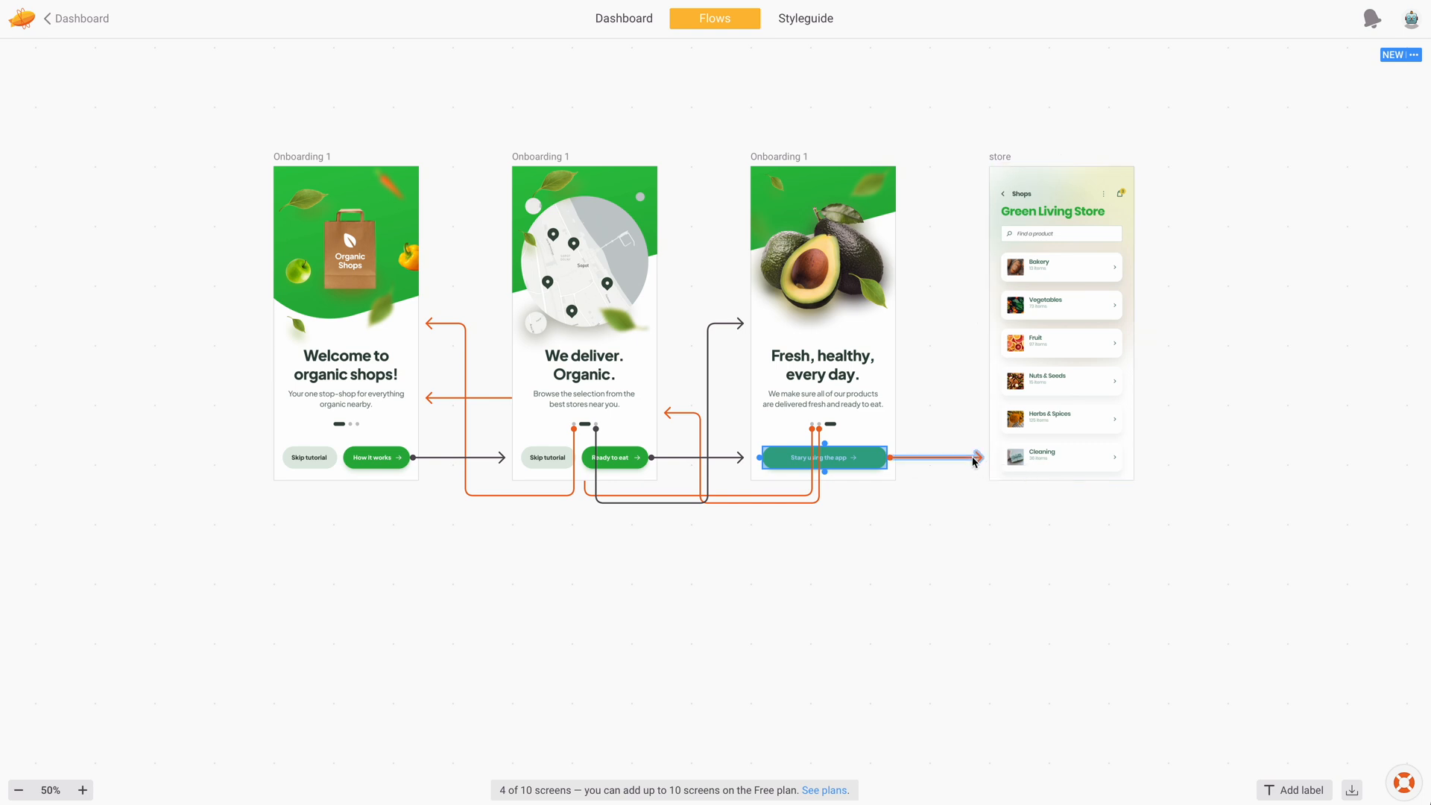
Step: Finish connecting the avocado screen's start button to the store screen, then clear the selection
click(974, 457)
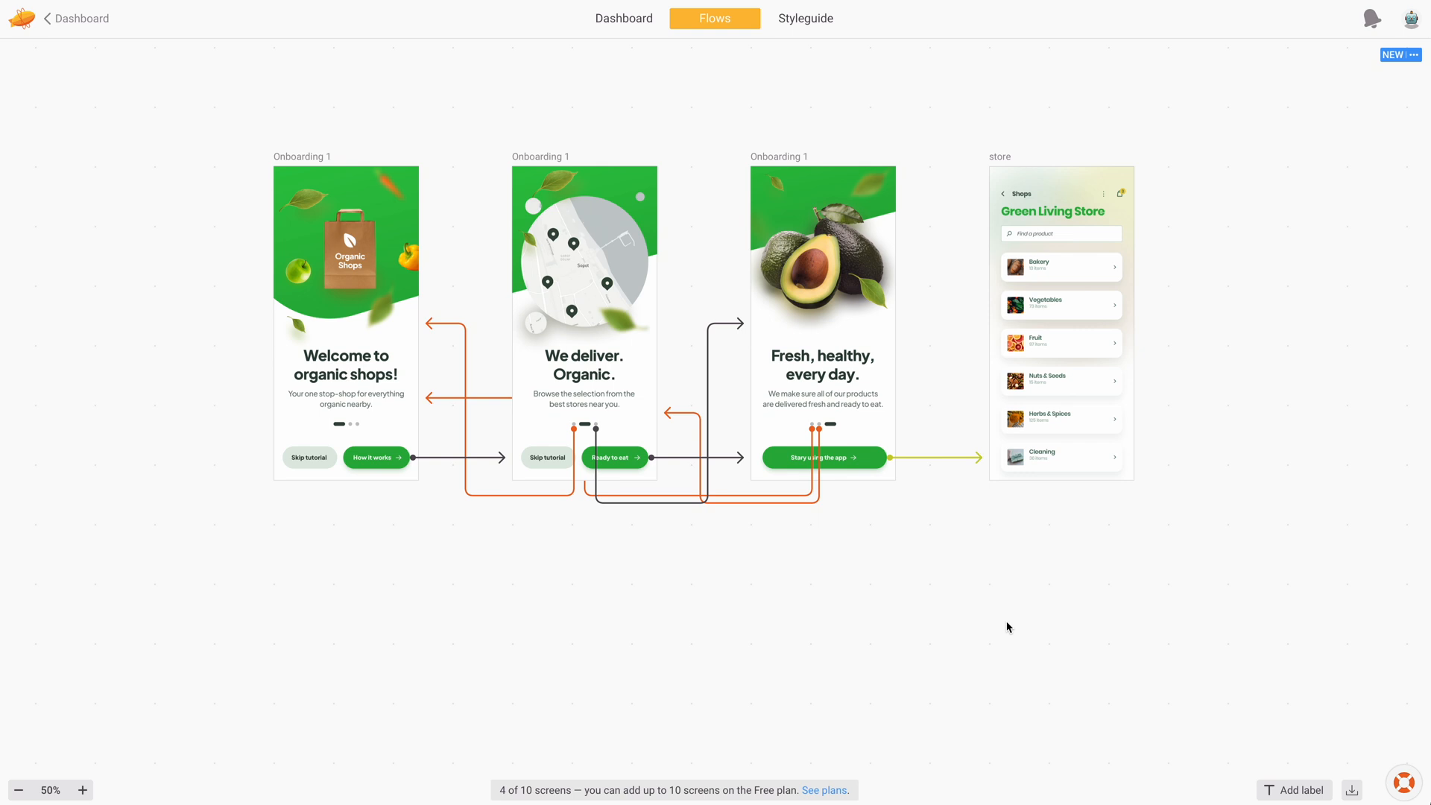
click(1060, 320)
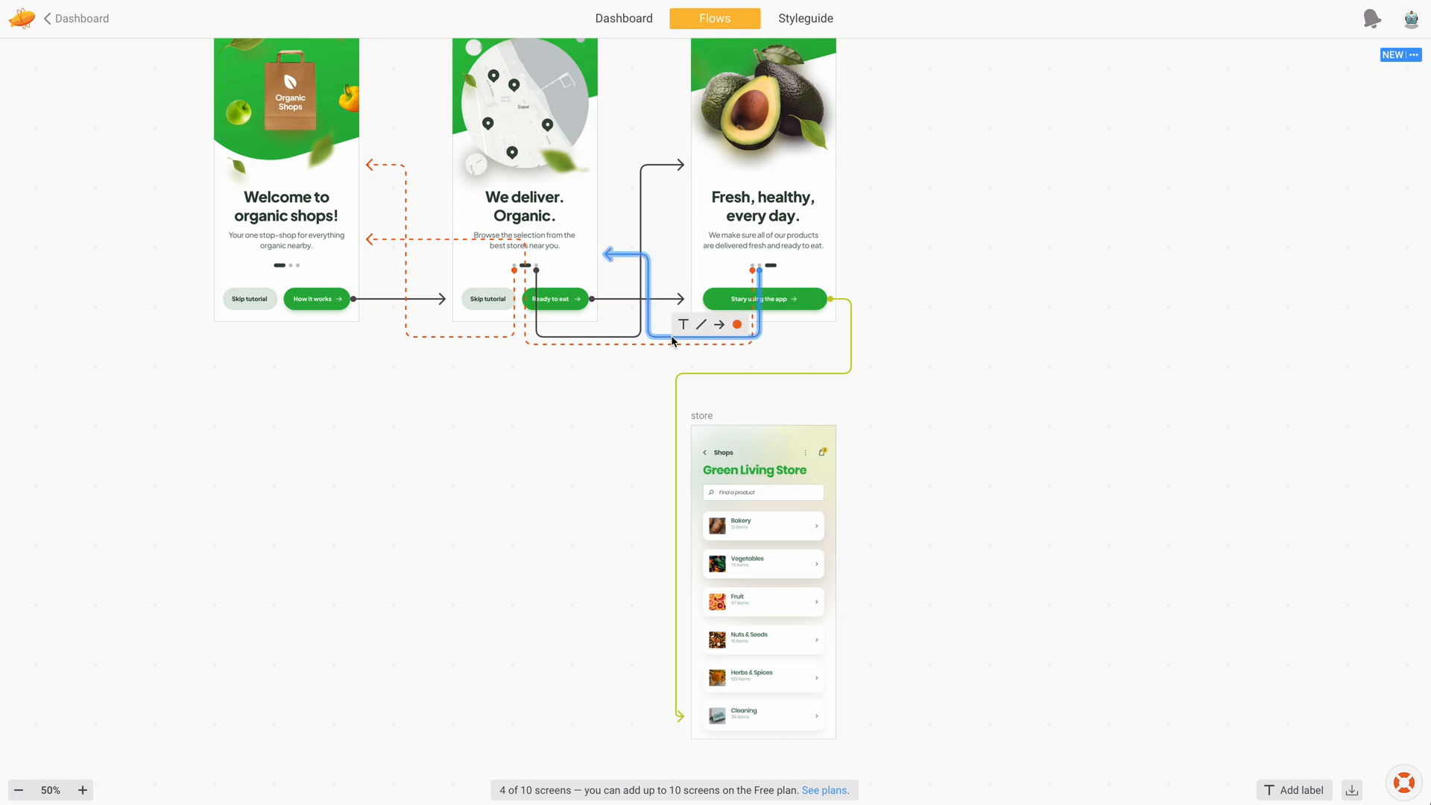
Step: Dash the avocado screen's last orange back connector and go back to the dashboard
click(516, 527)
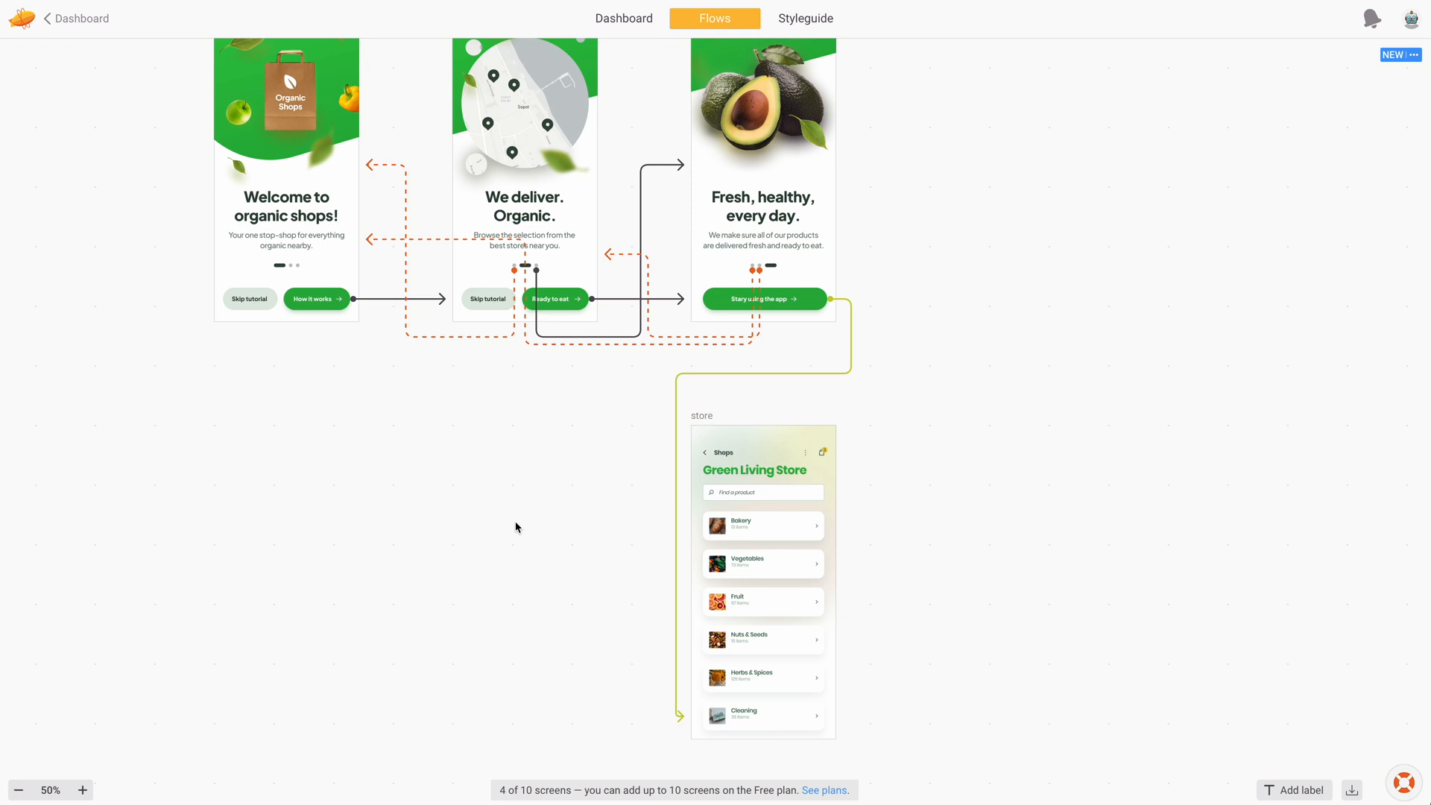
click(625, 18)
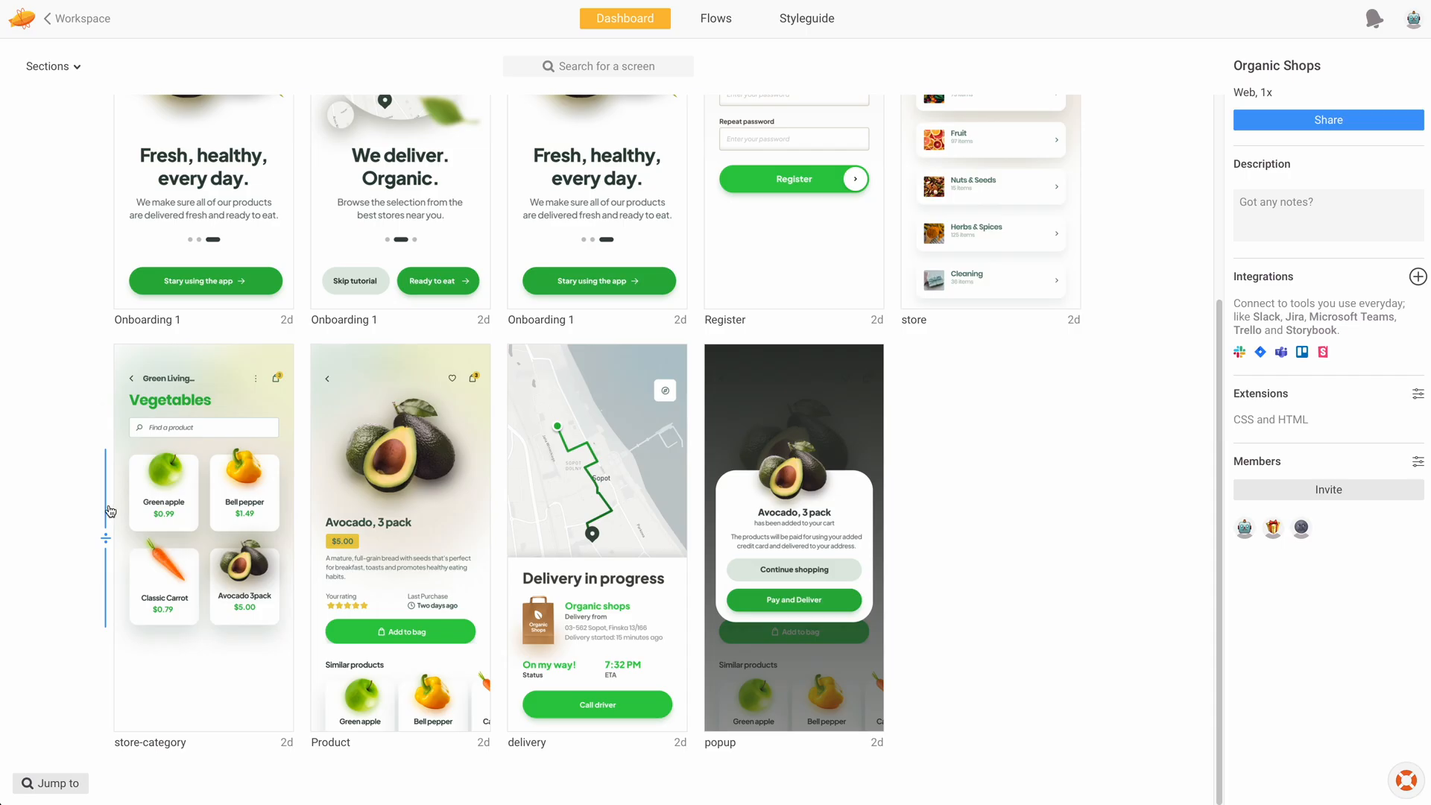
Step: Create a 'Purchase flow' section above the second row and add its screens to the flow
click(204, 512)
text(Purchase flow)
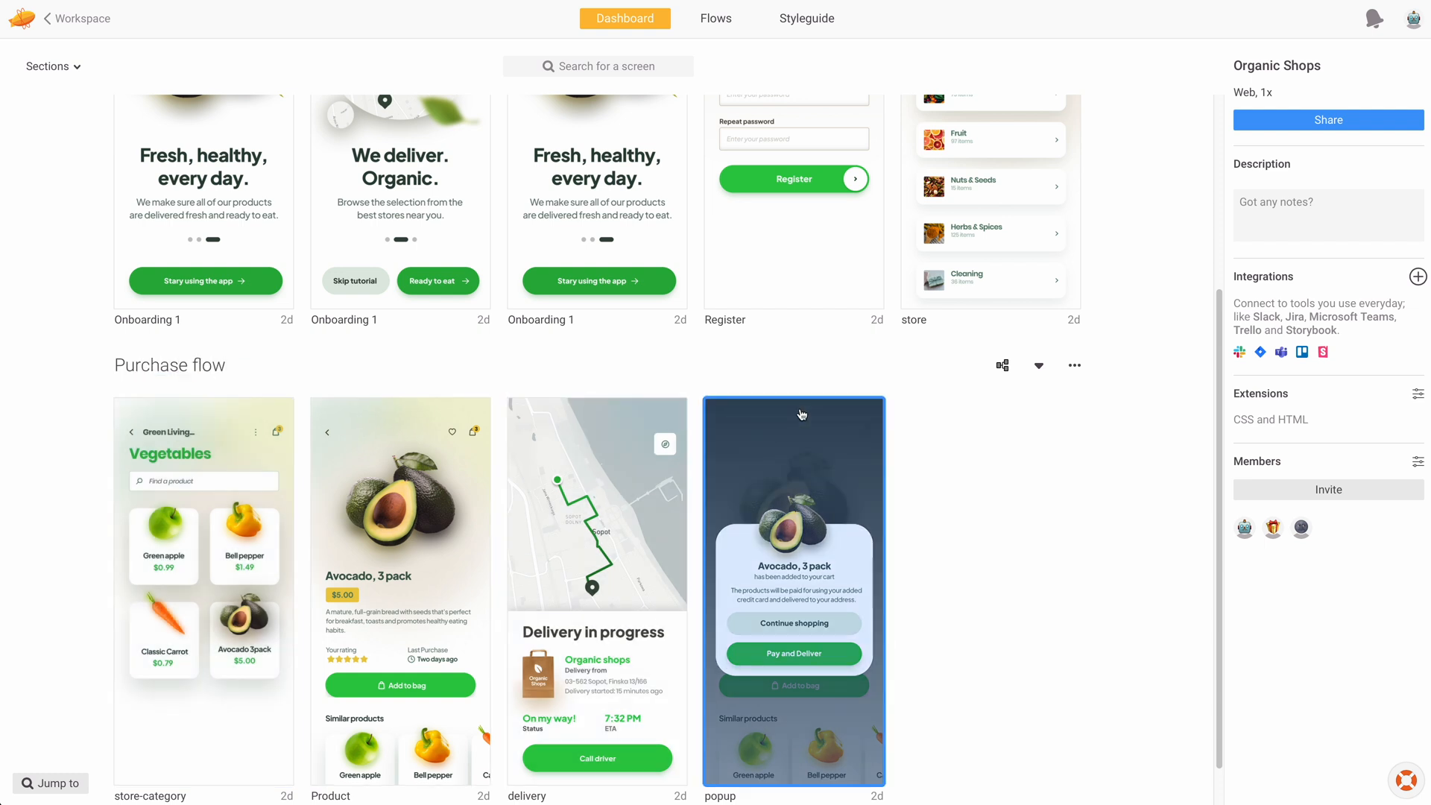
click(1000, 365)
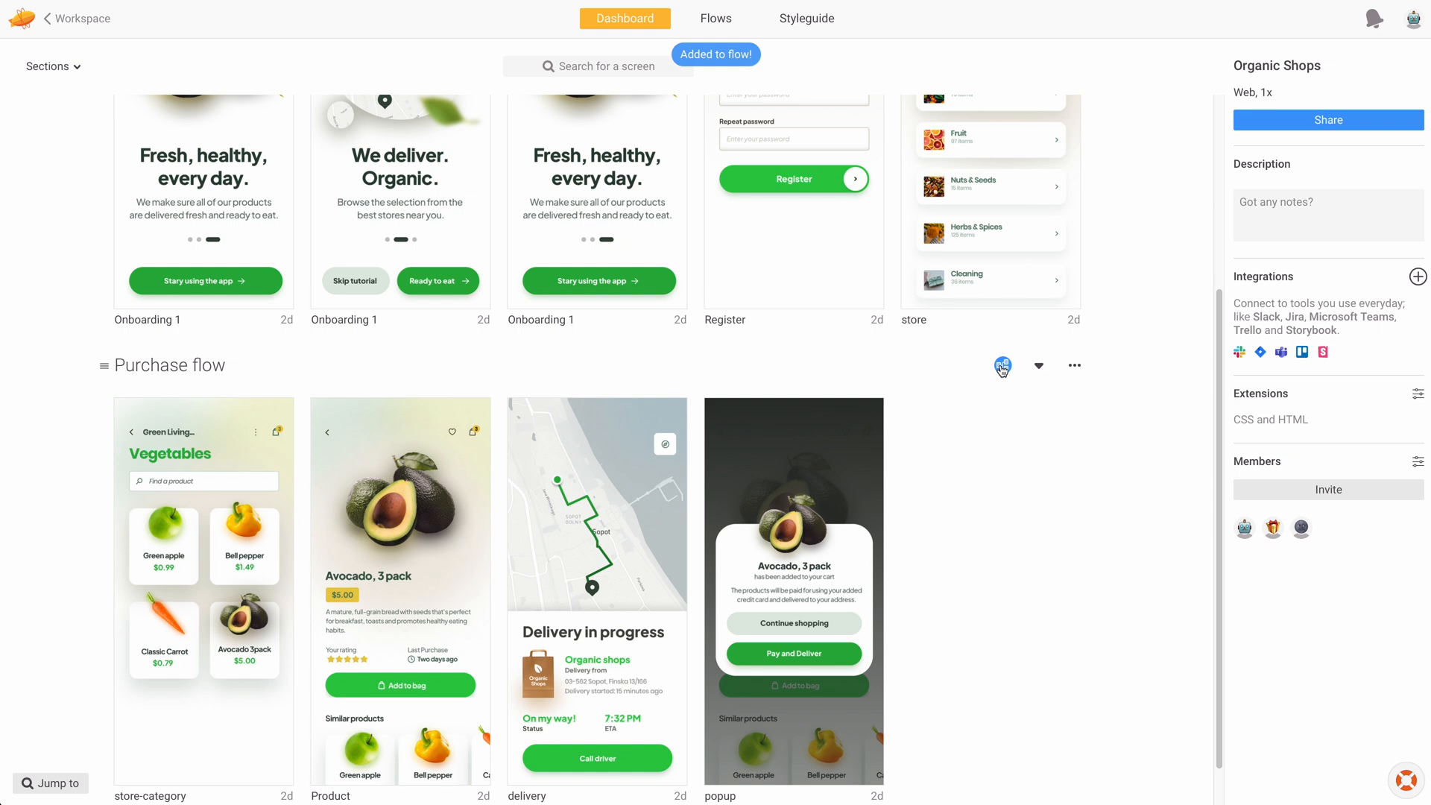
click(715, 17)
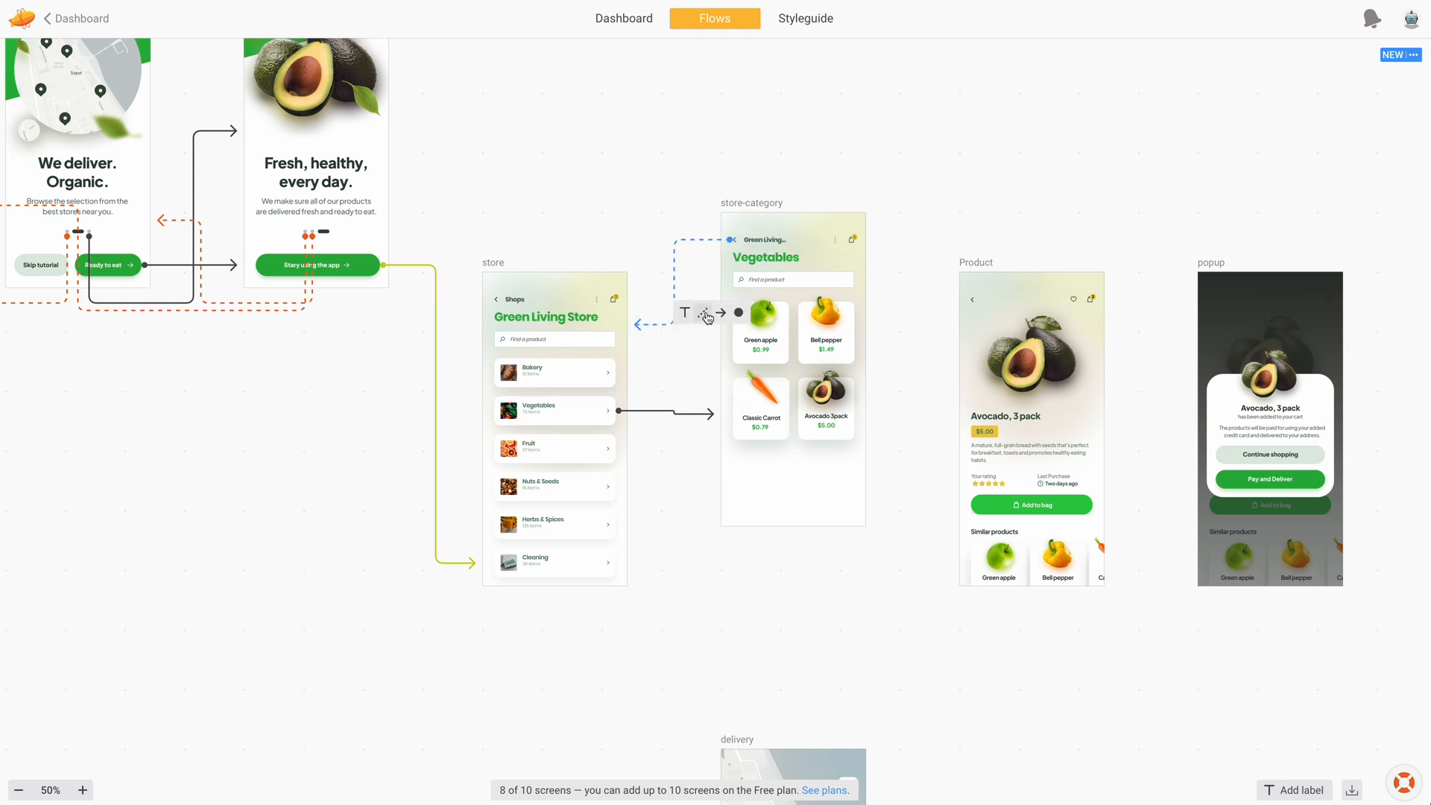
Step: Link the Avocado 3pack card on the store-category screen to the Product screen
click(792, 410)
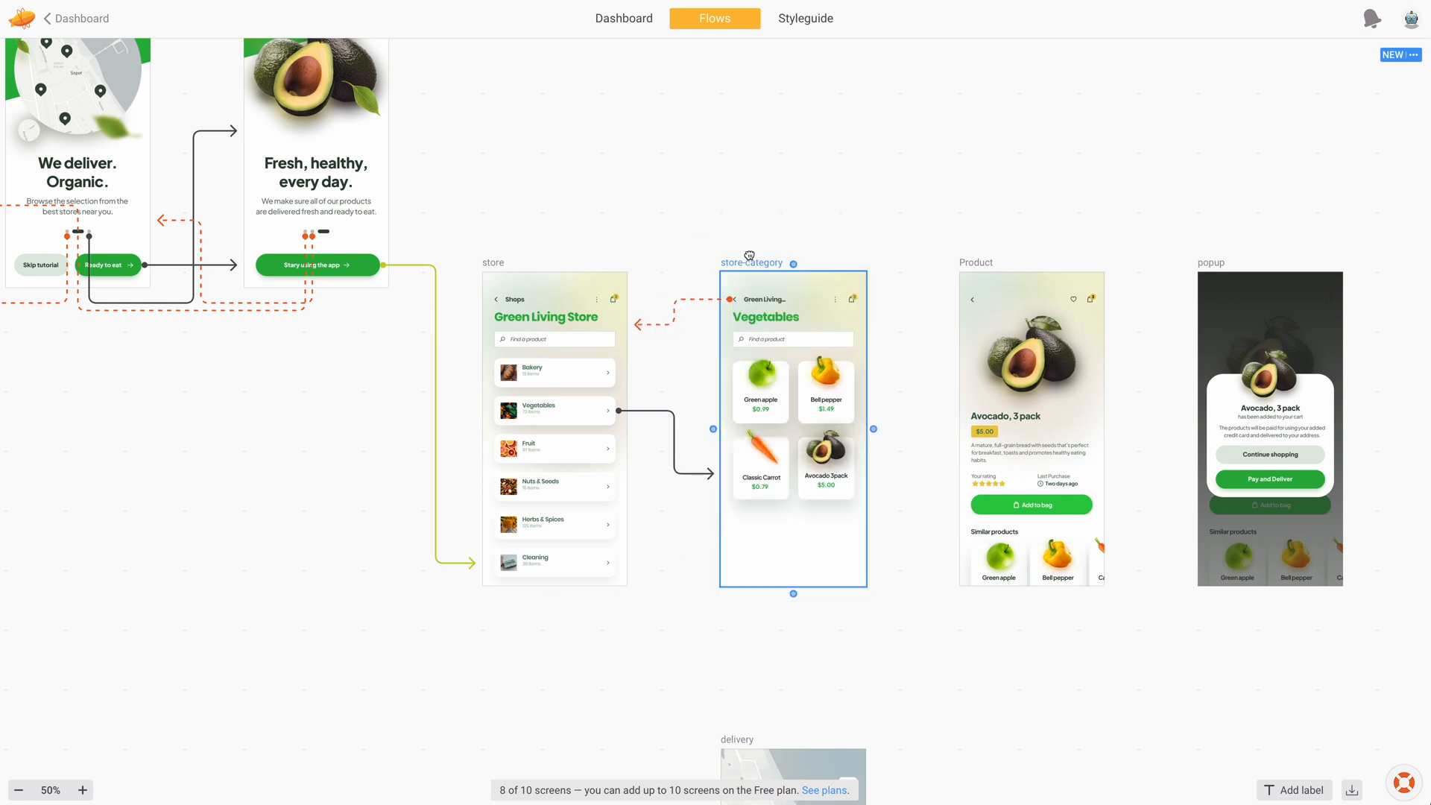
click(824, 467)
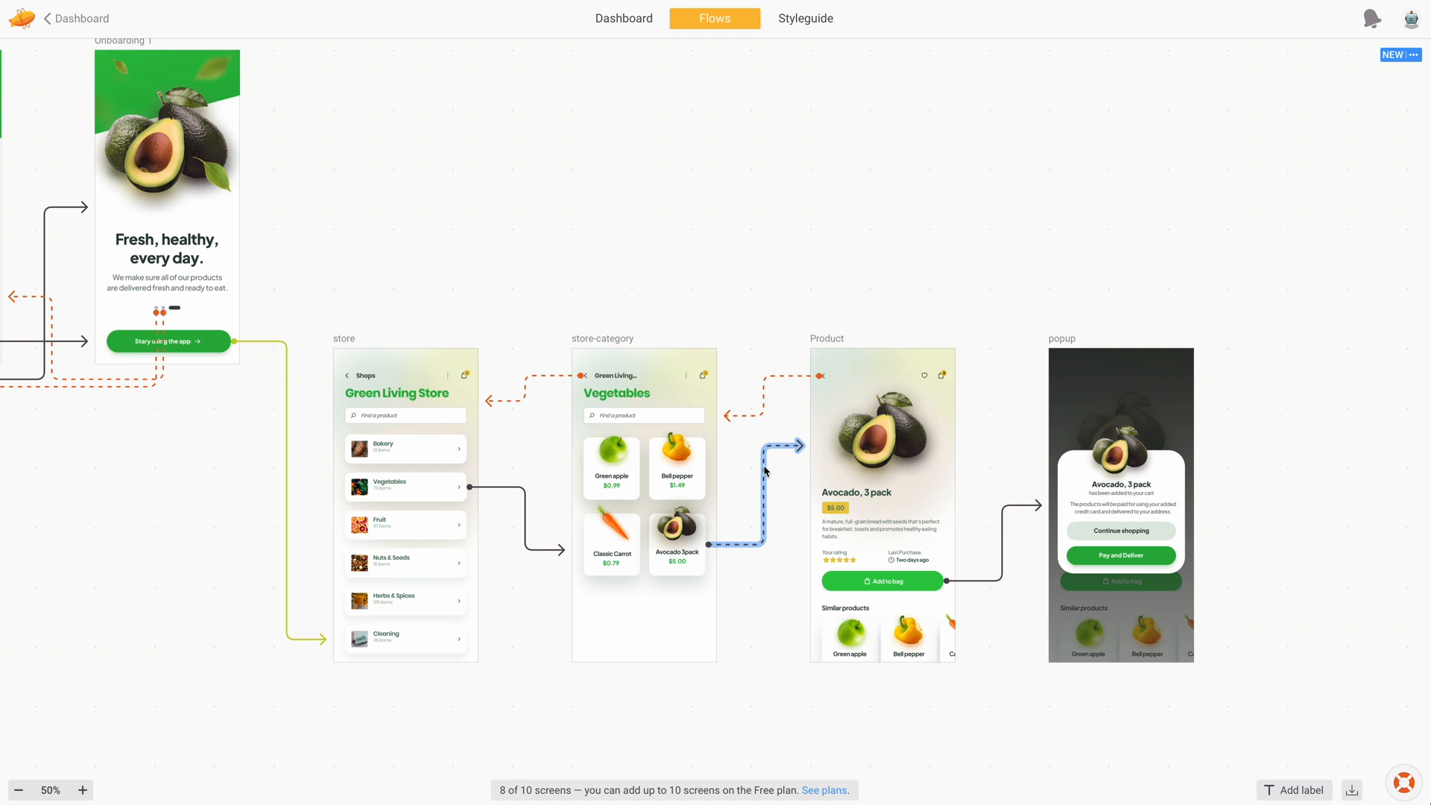
Step: Label the avocado-to-Product connector 'View product' and begin labelling the store-to-category connector
click(881, 512)
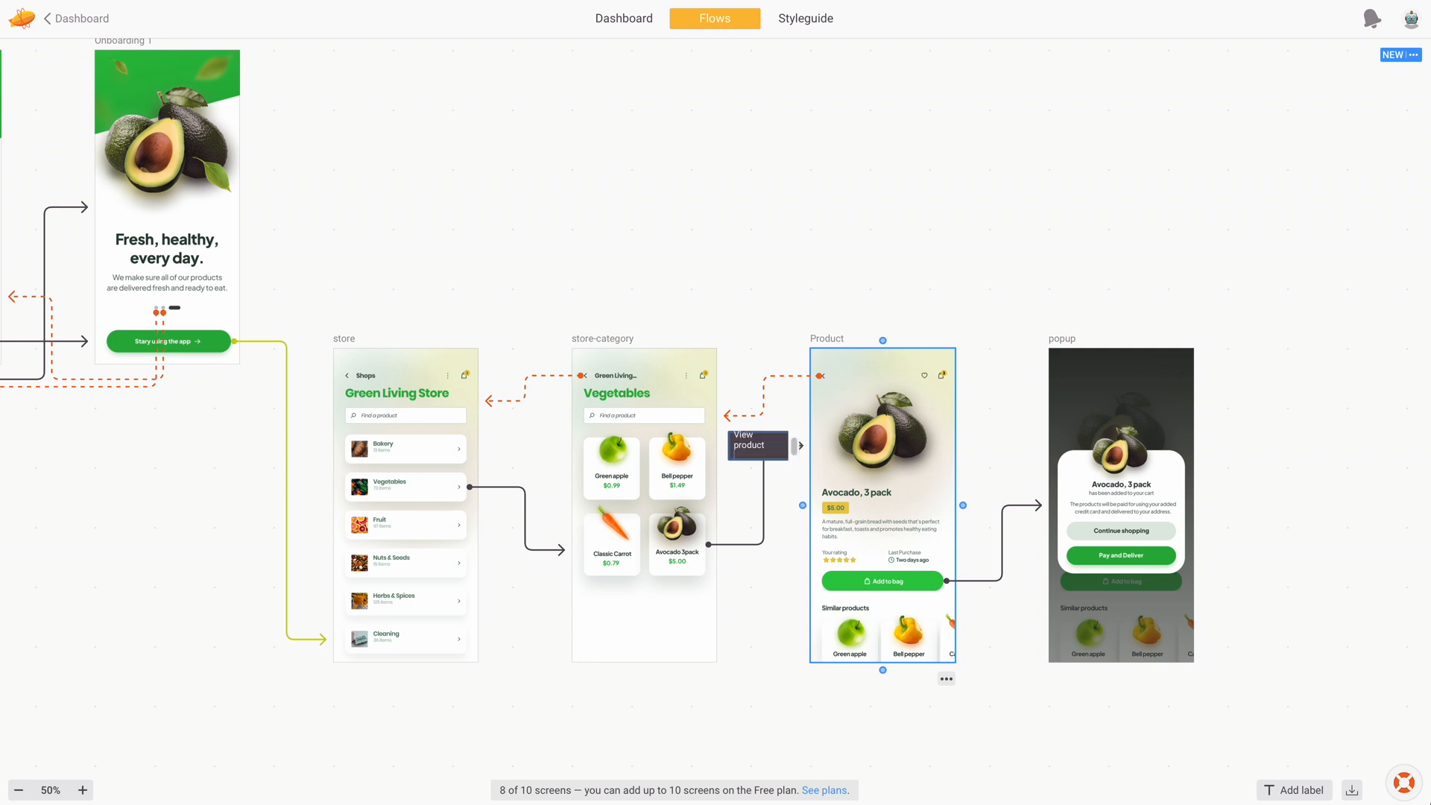
click(743, 627)
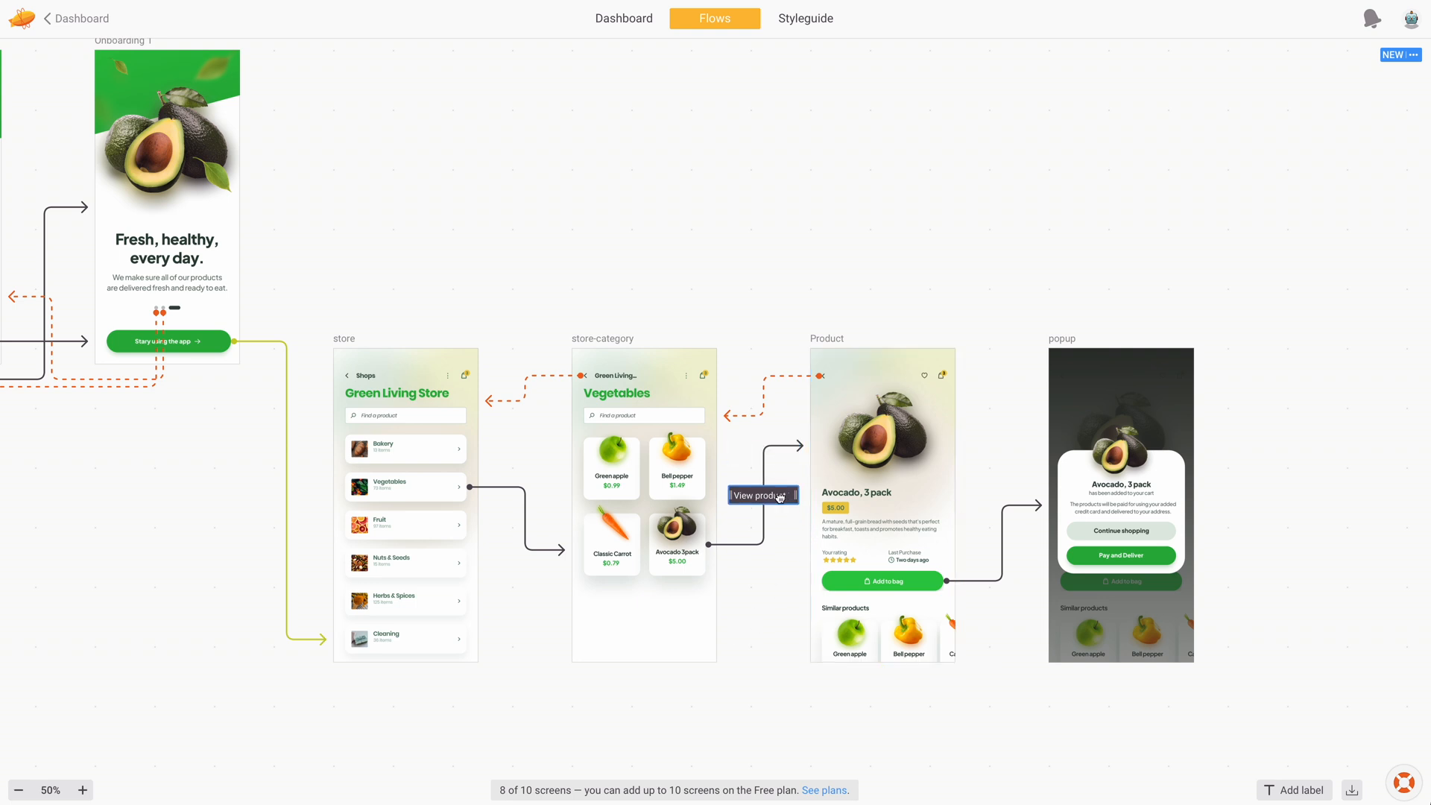
mouse_move(777, 591)
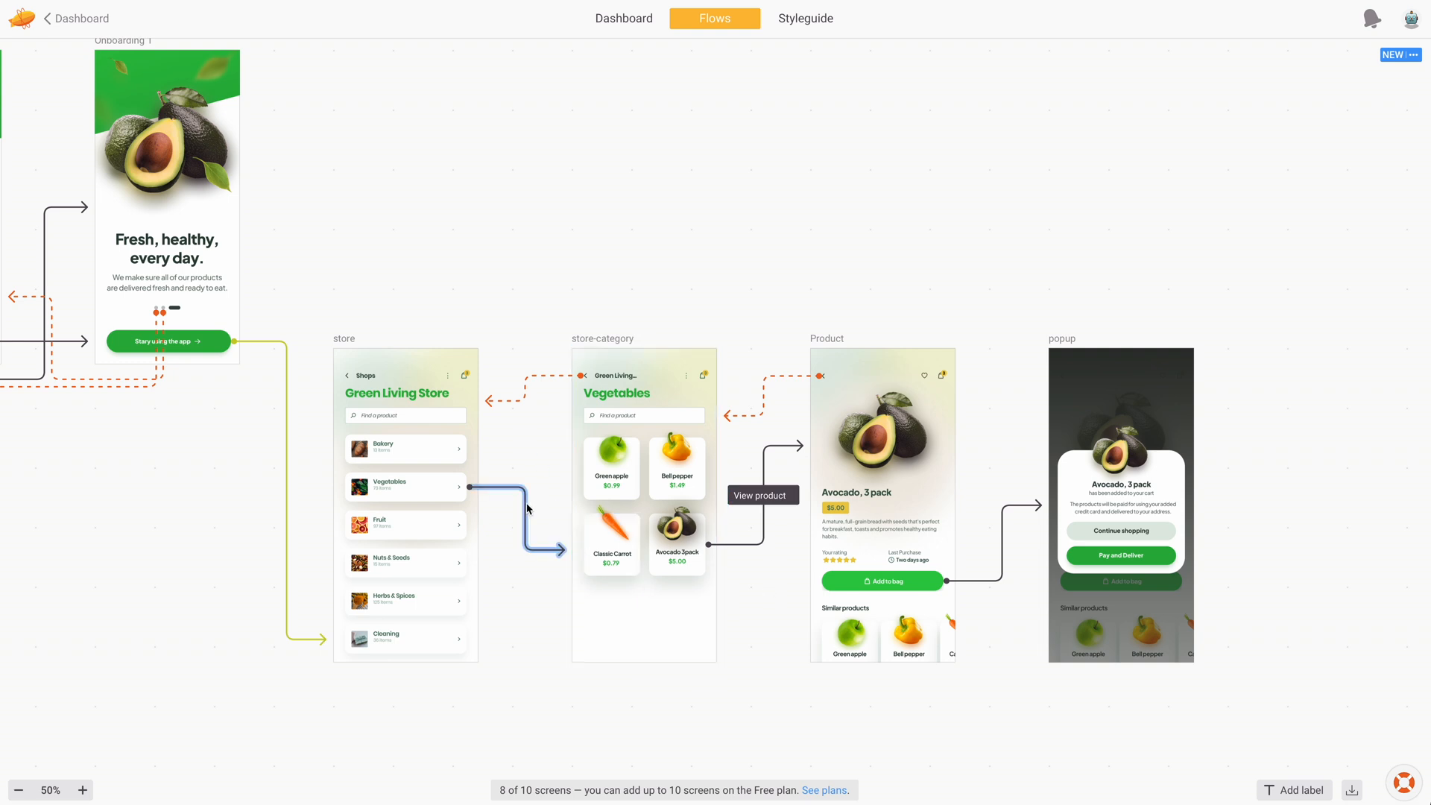
click(520, 507)
text(Purchase complete!)
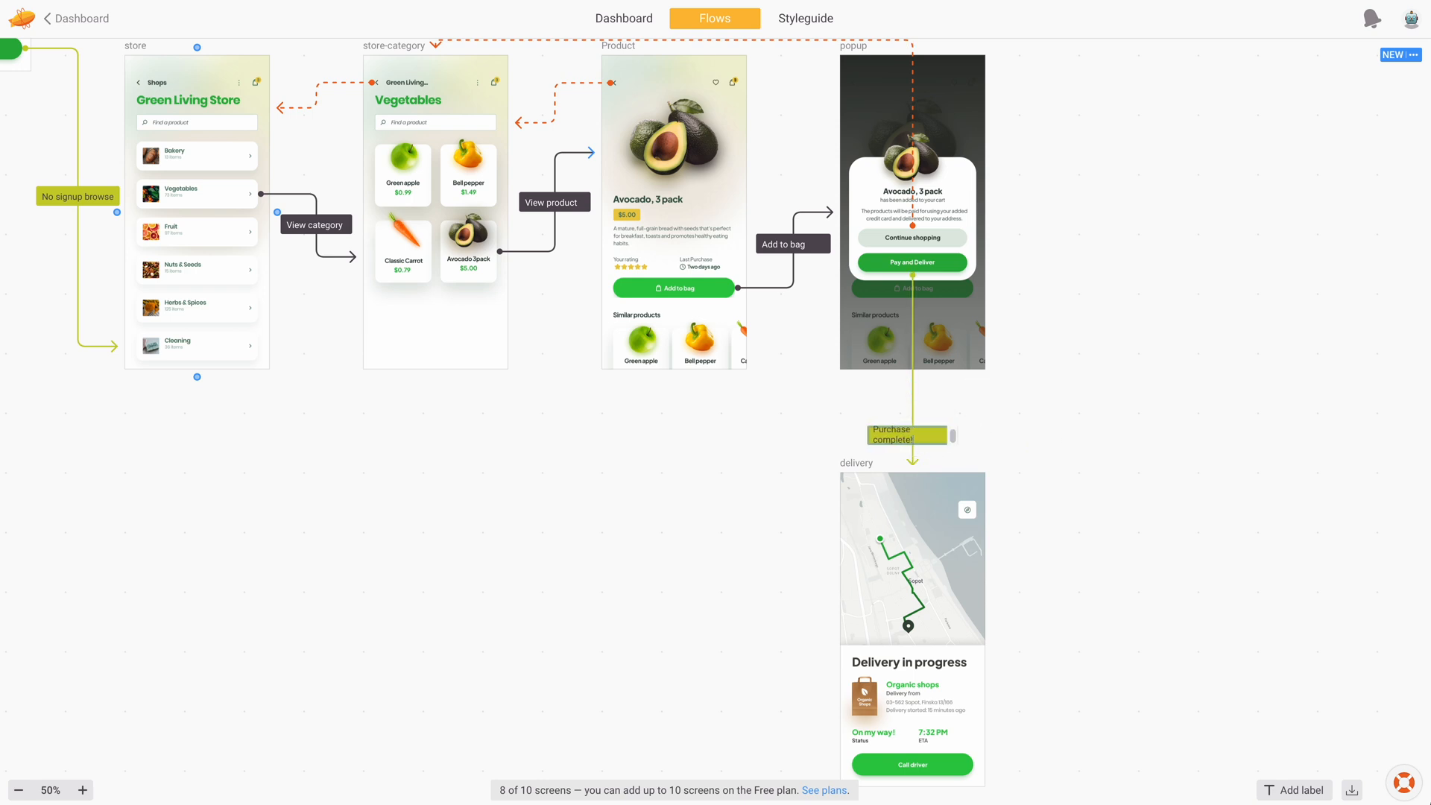
Step: Zoom out to 25% and move Add to bag level with View category and View product
click(18, 789)
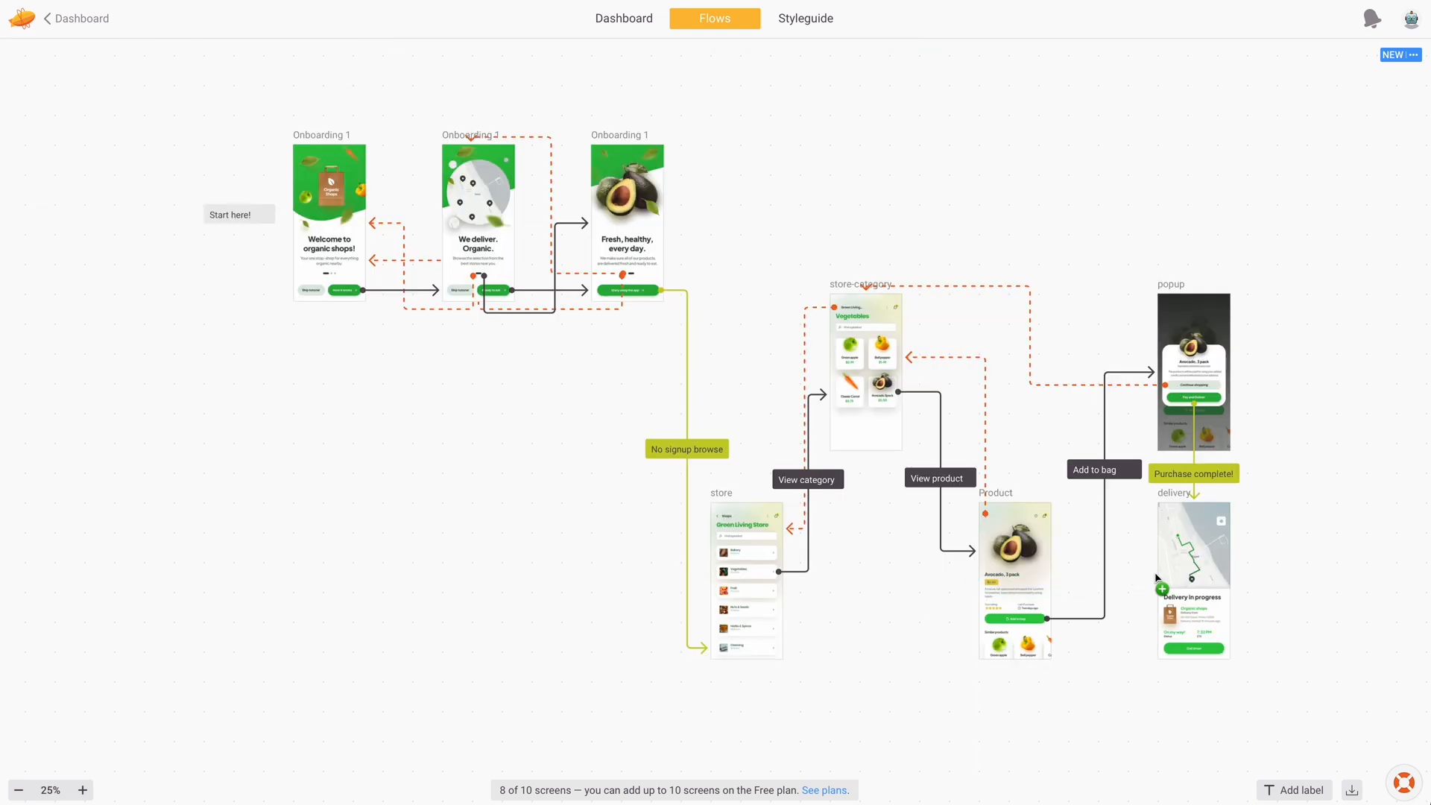
mouse_move(1278, 538)
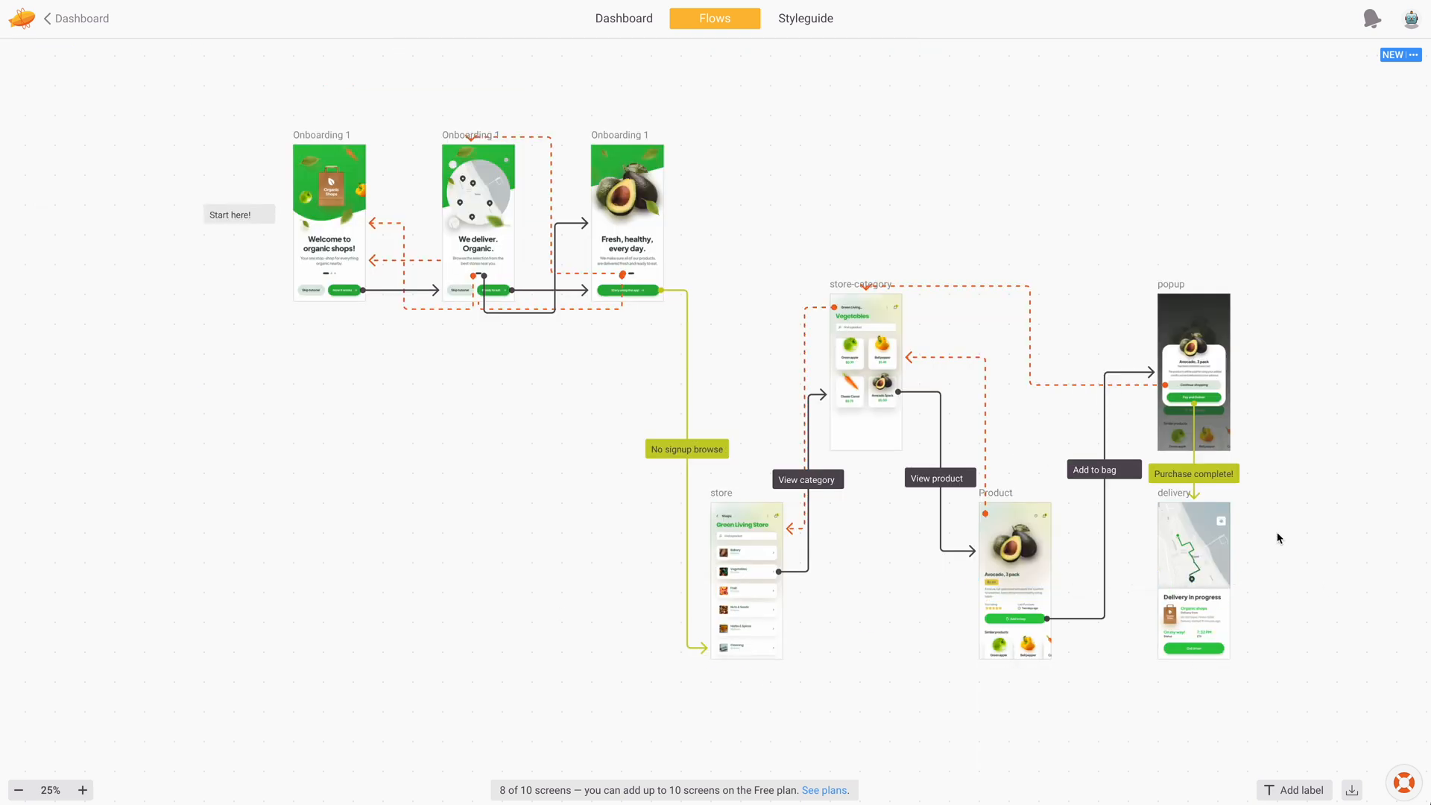
click(1103, 473)
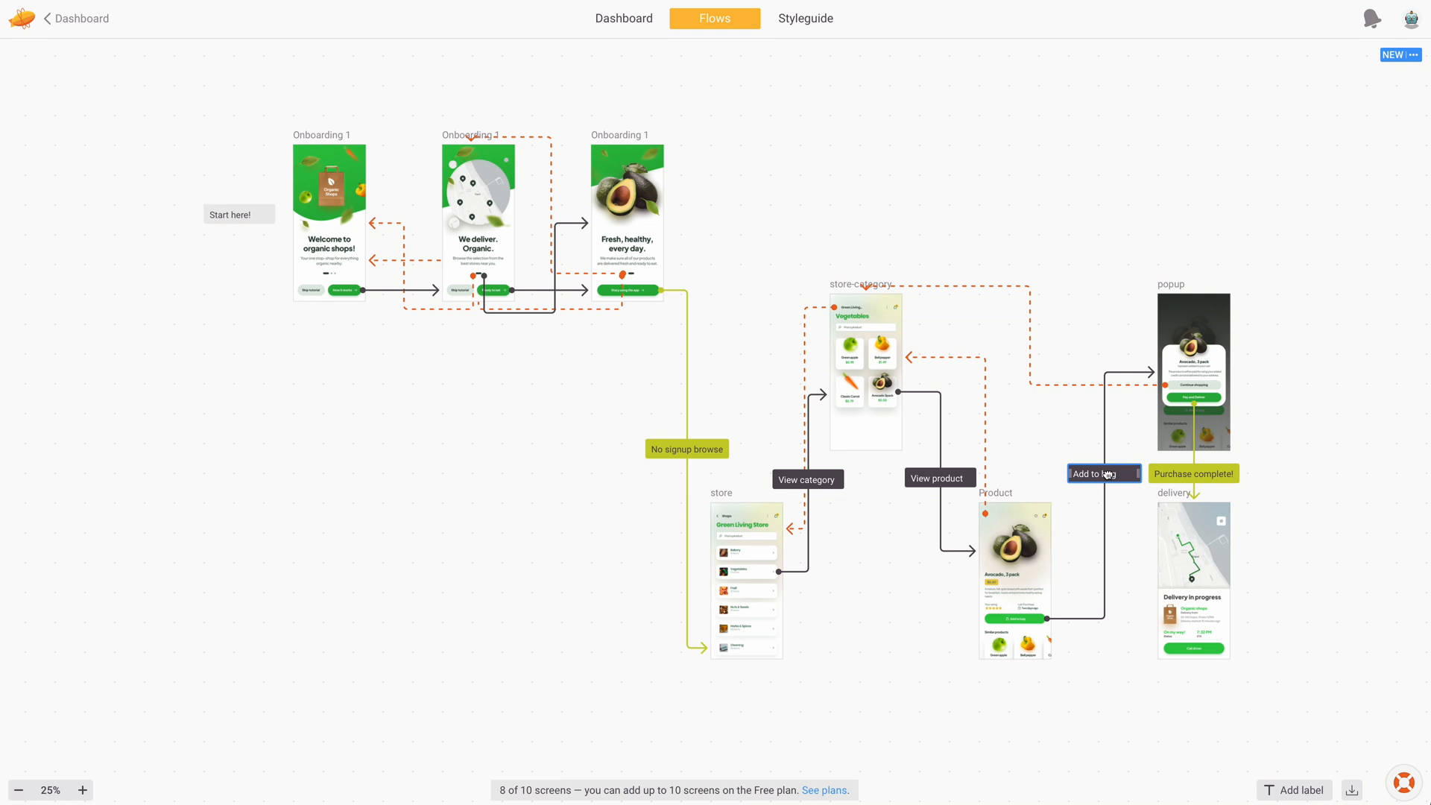
mouse_move(938, 472)
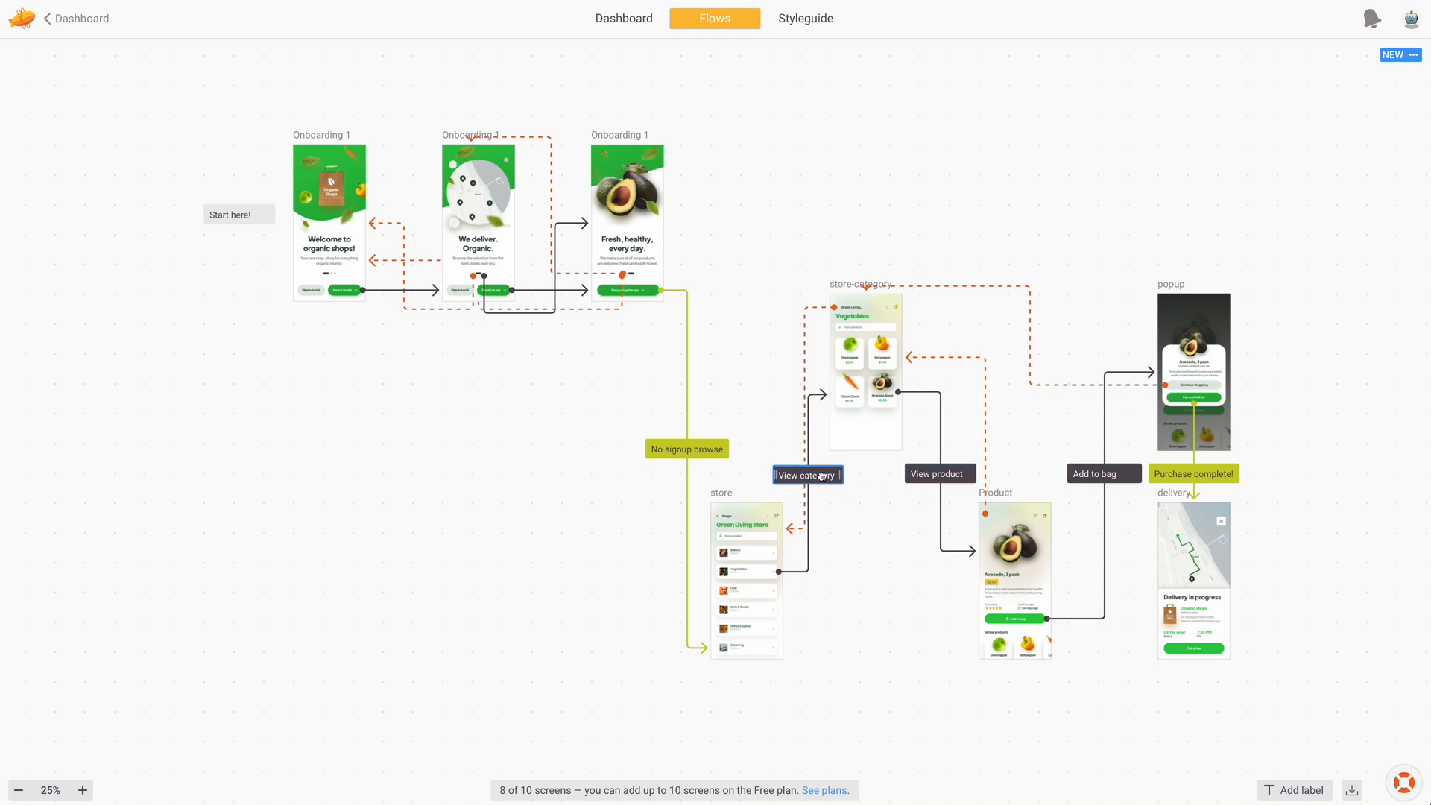
mouse_move(822, 494)
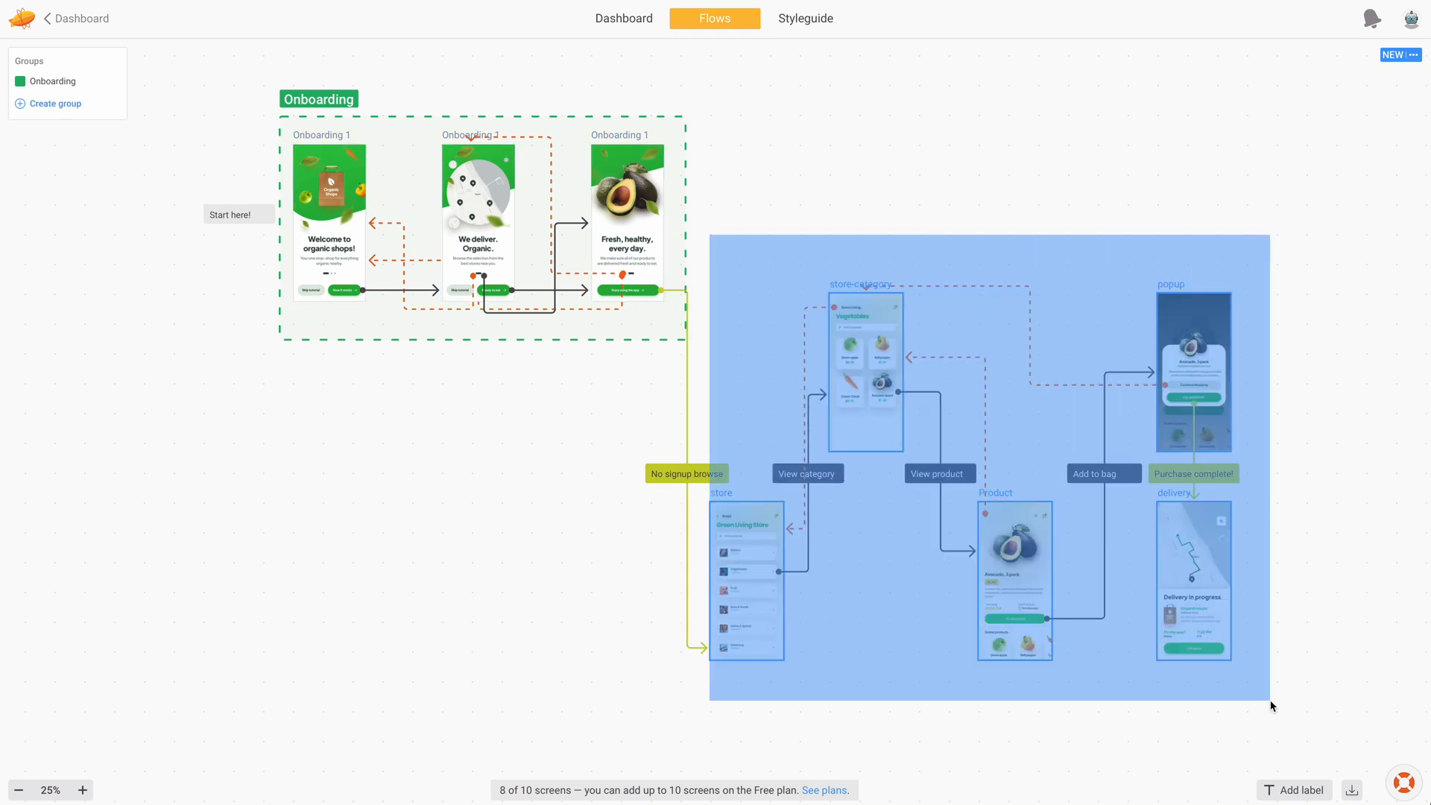
Step: Group the store-to-delivery screens as green Purchase process and recolour Onboarding purple
click(53, 103)
text(Purchase process)
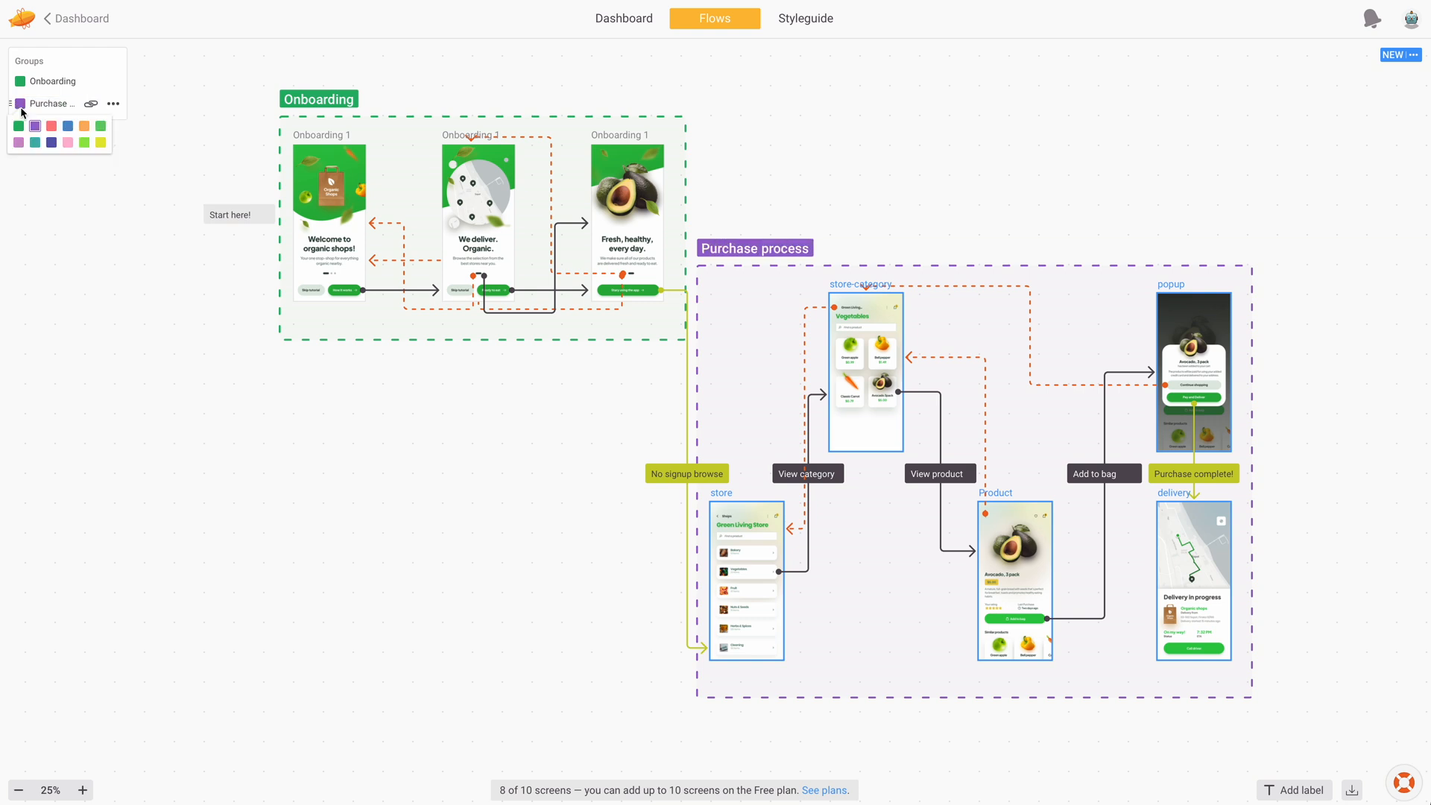
click(17, 126)
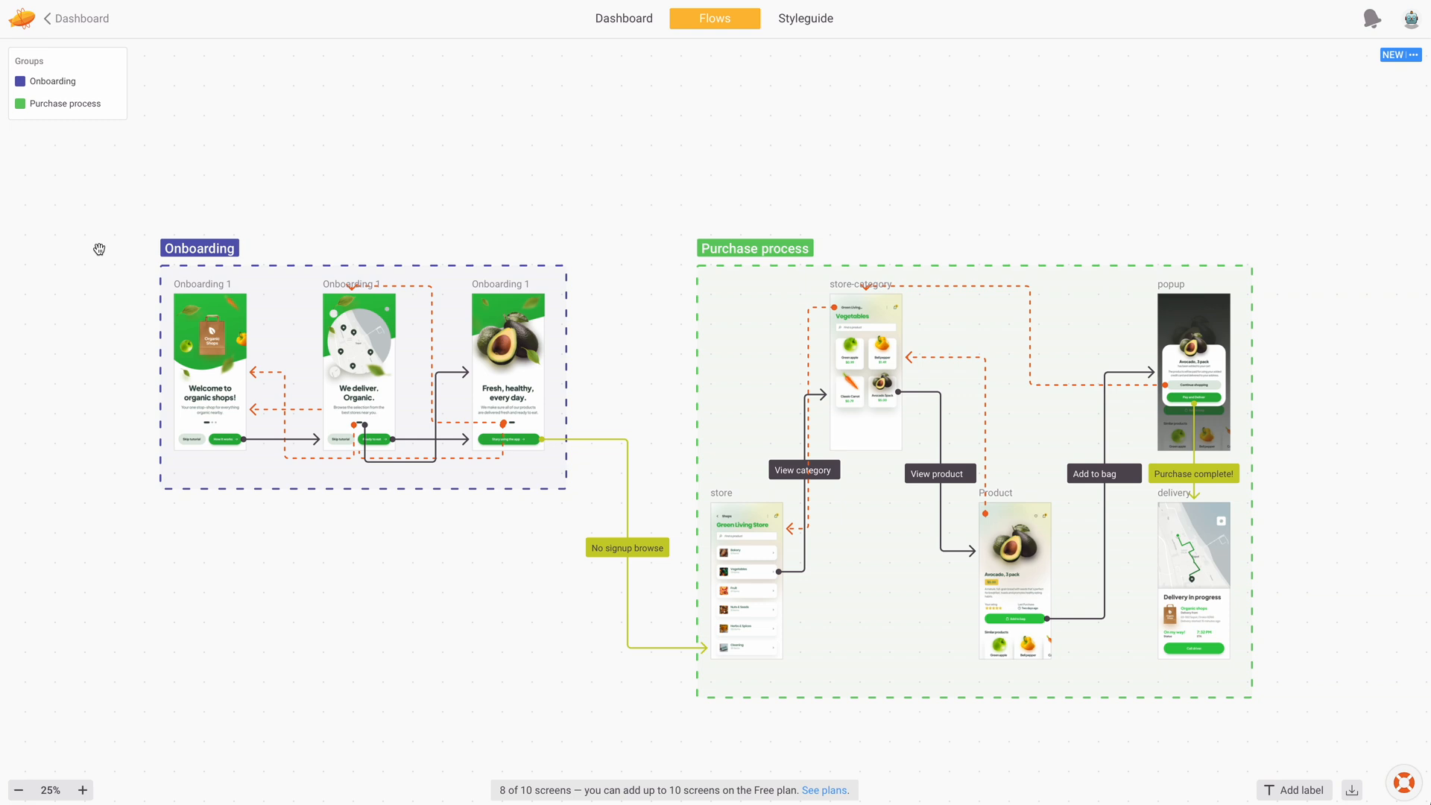
Step: Open Onboarding 1 and pin a Behavior-type annotation draft at its top-left corner
double_click(209, 370)
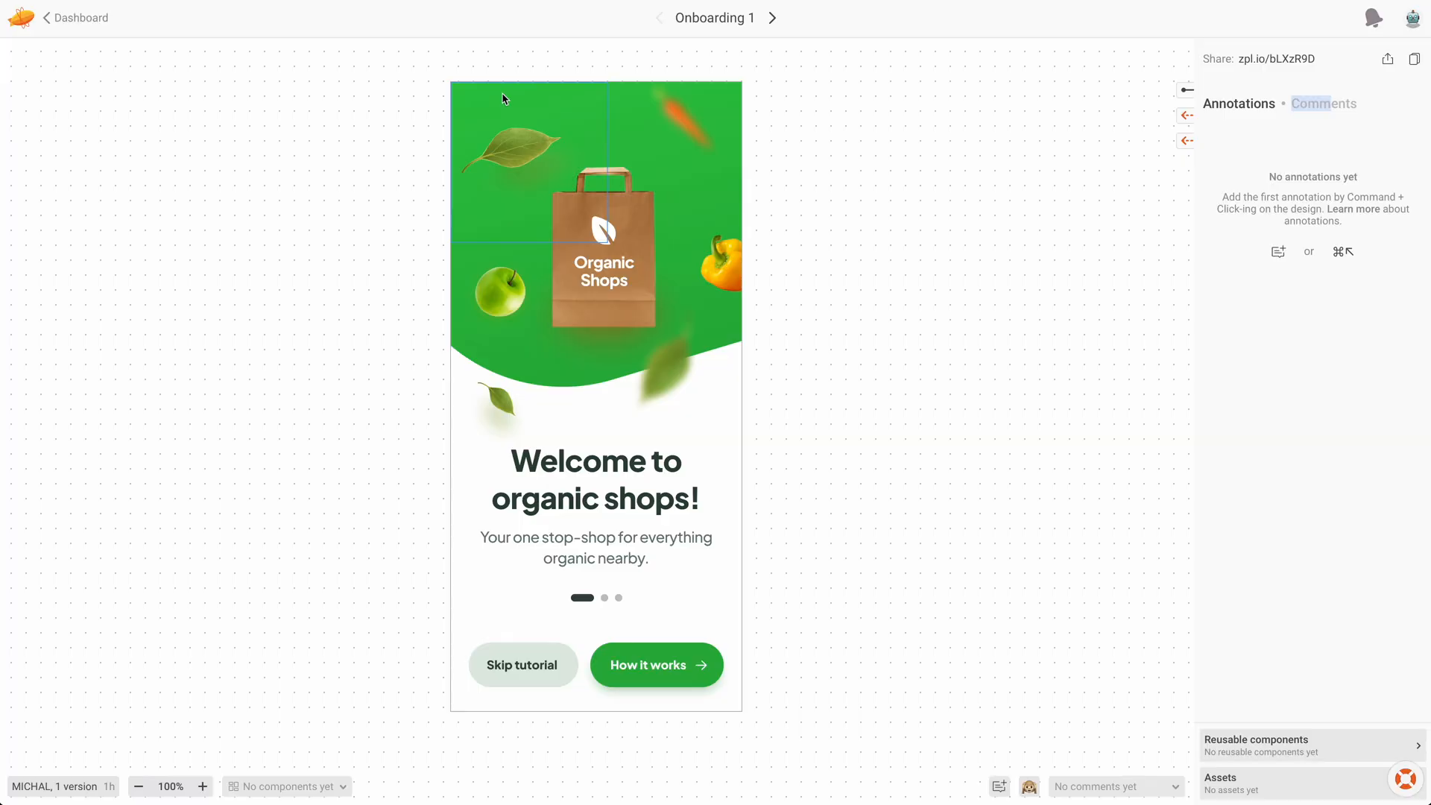
click(488, 91)
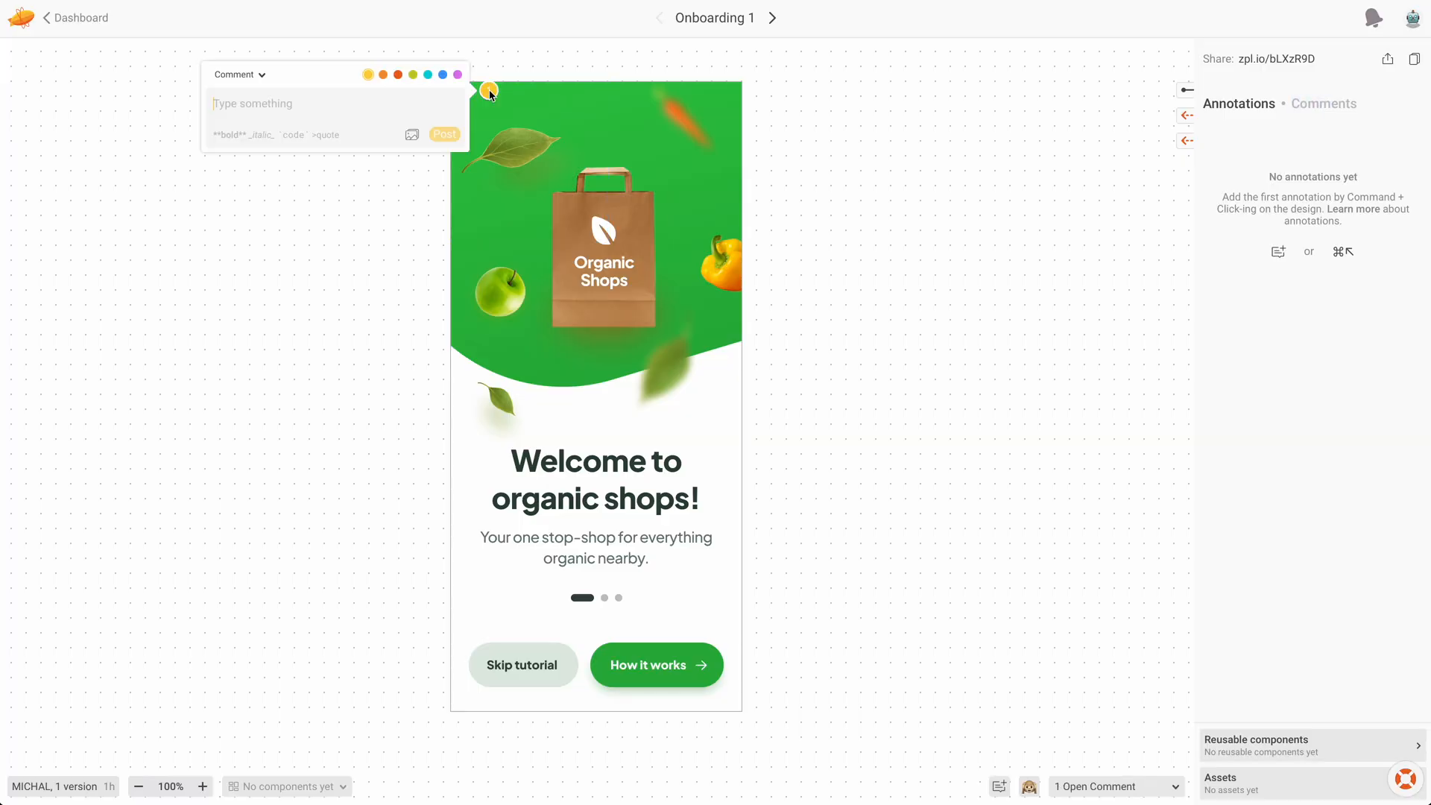
mouse_move(234, 64)
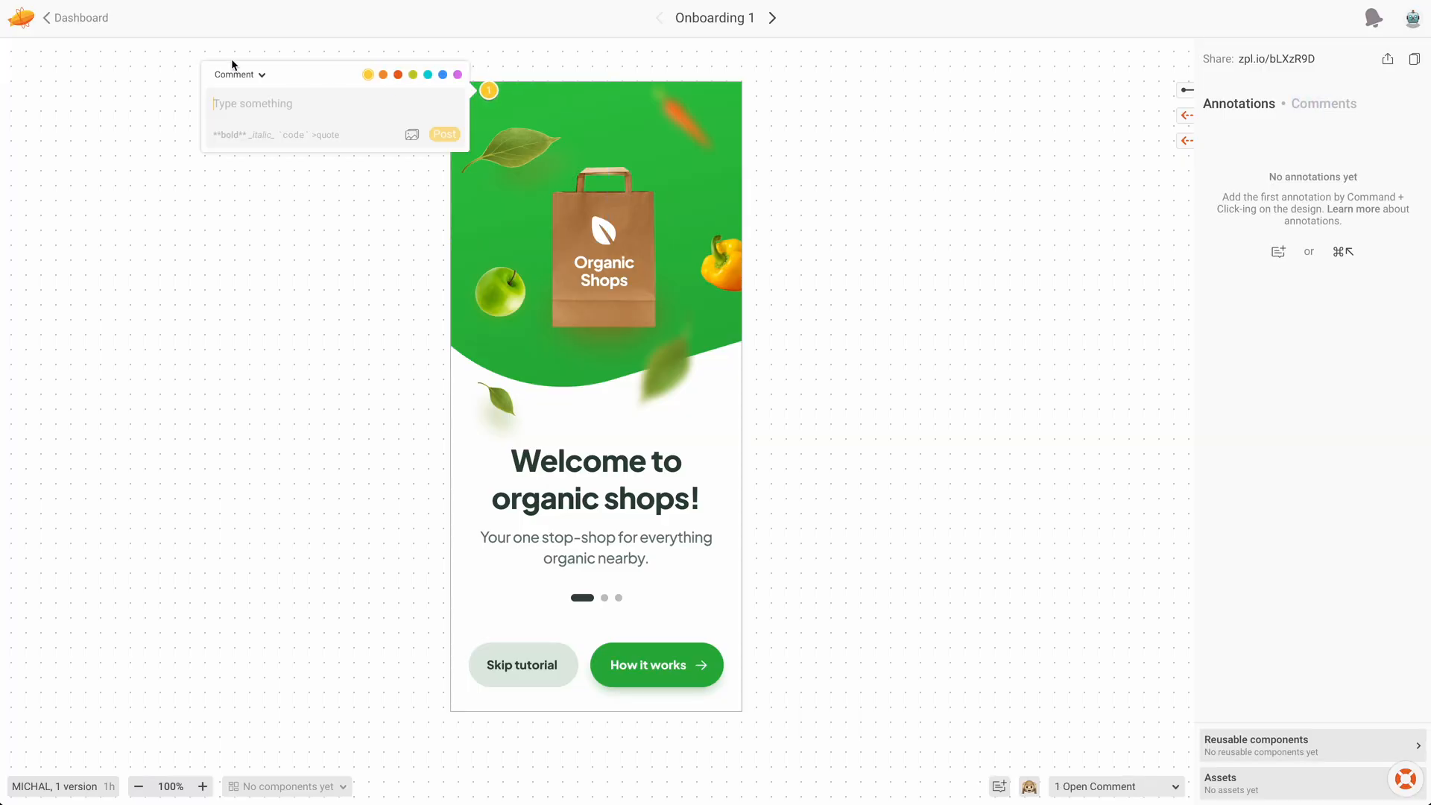
click(240, 75)
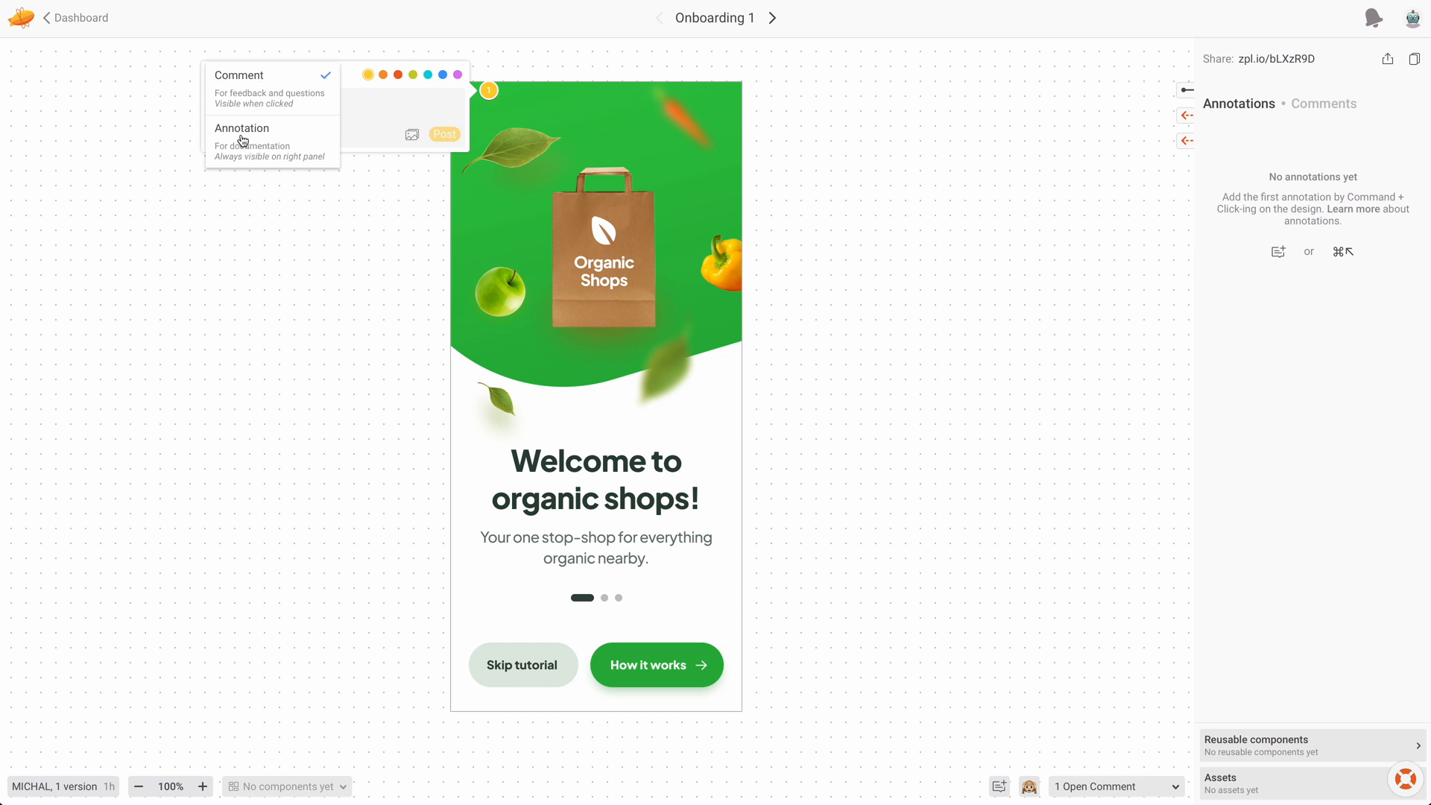
click(243, 128)
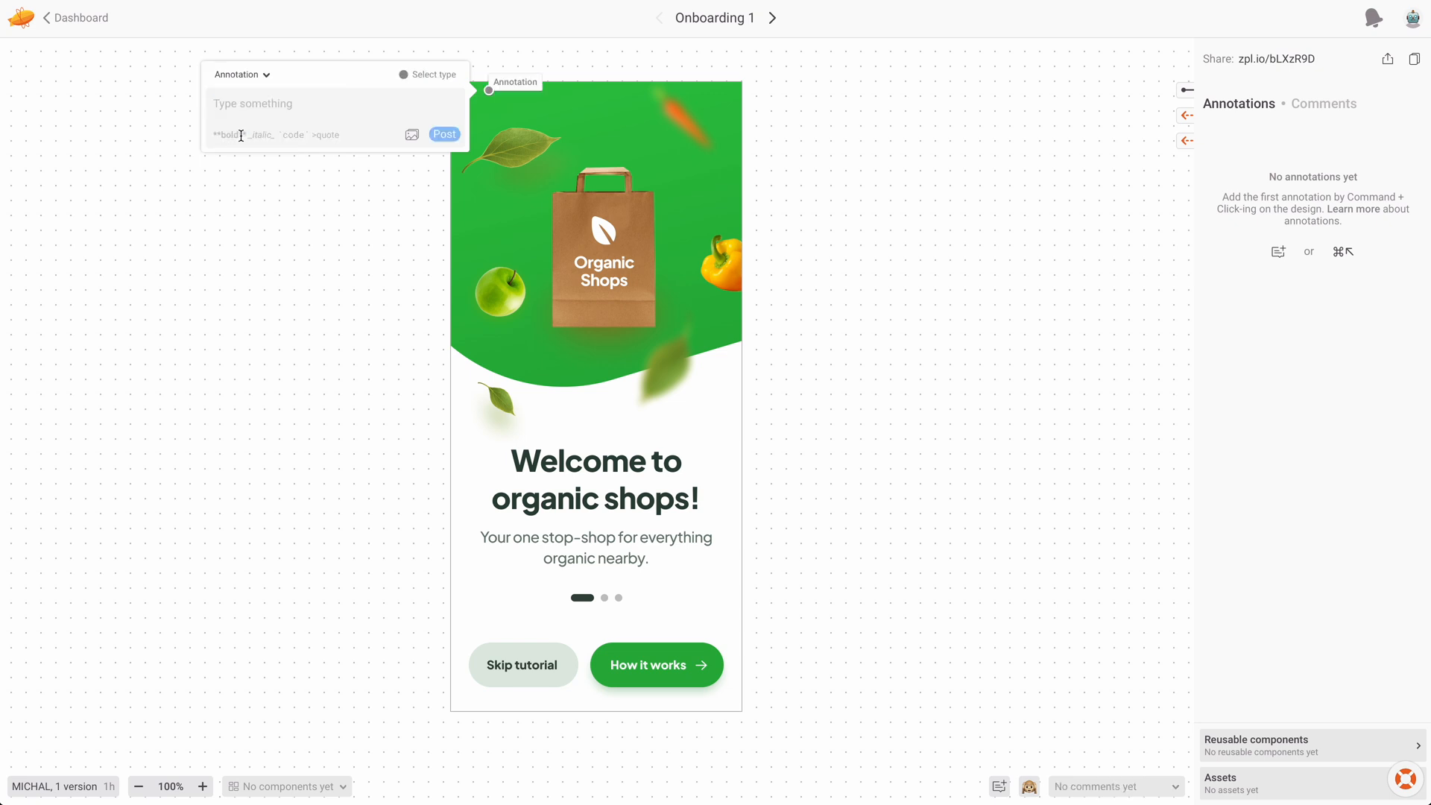
click(428, 73)
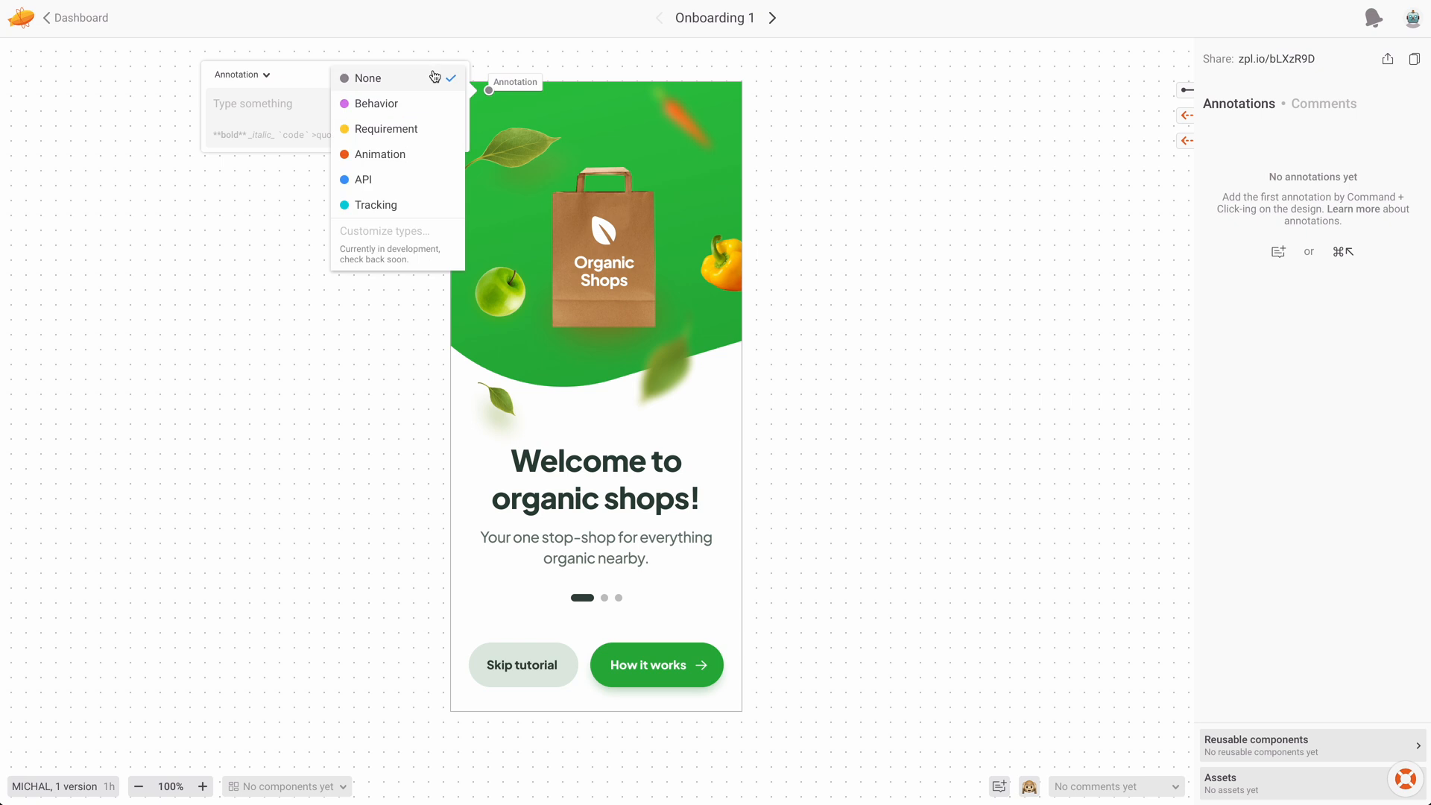
click(375, 103)
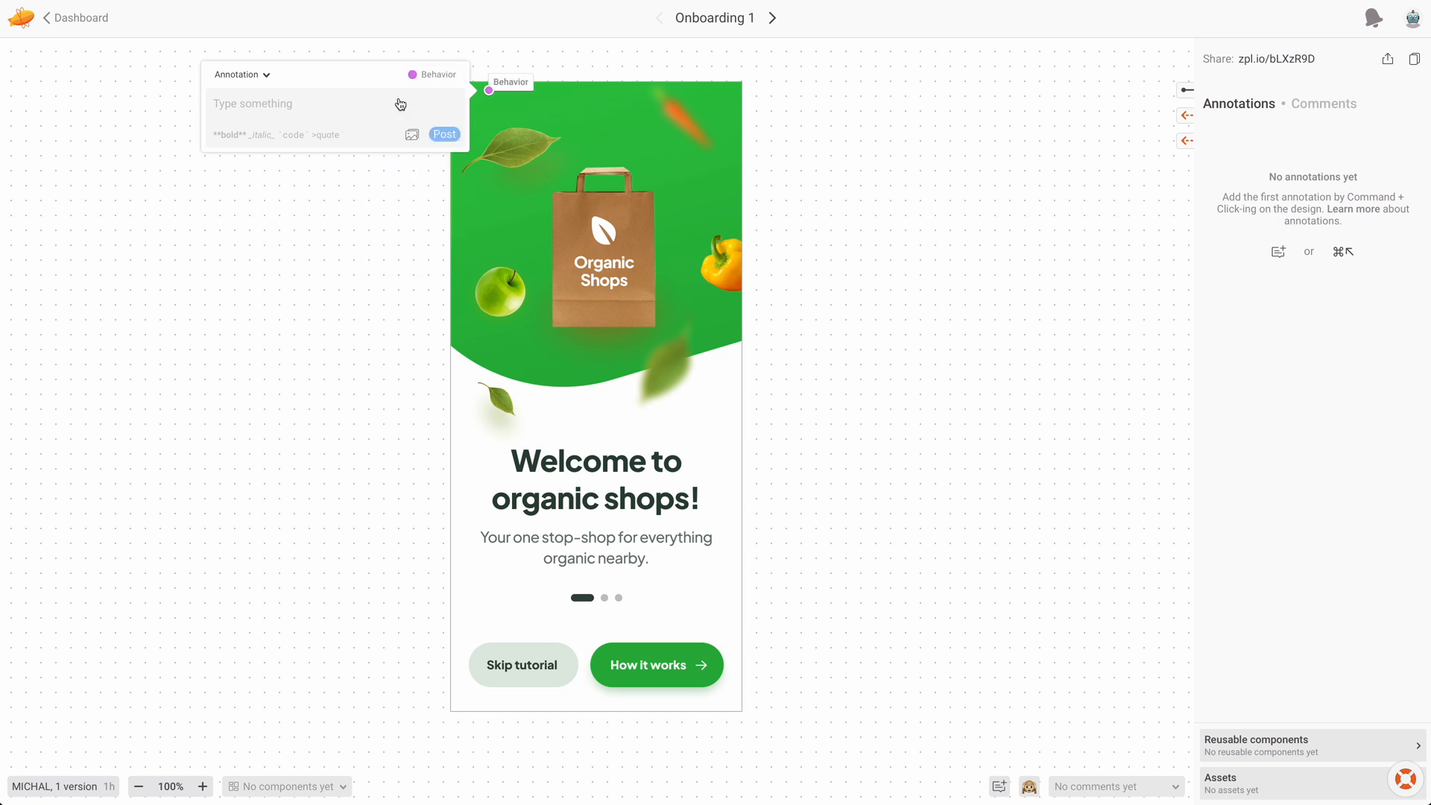
Step: Write that the decoration should animate in, final speed tweaked later, and attach a GIF preview
text(This is how th)
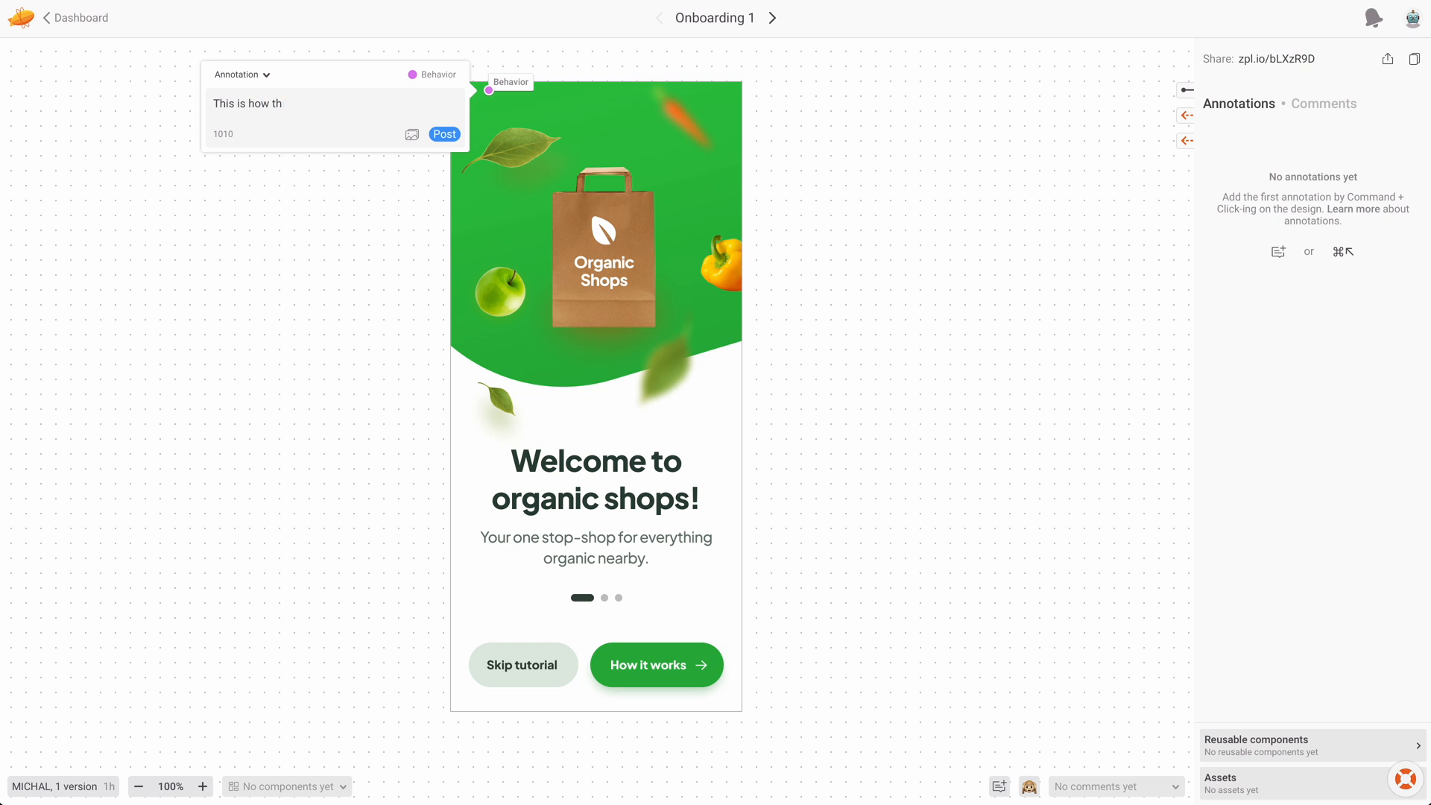
text(e)
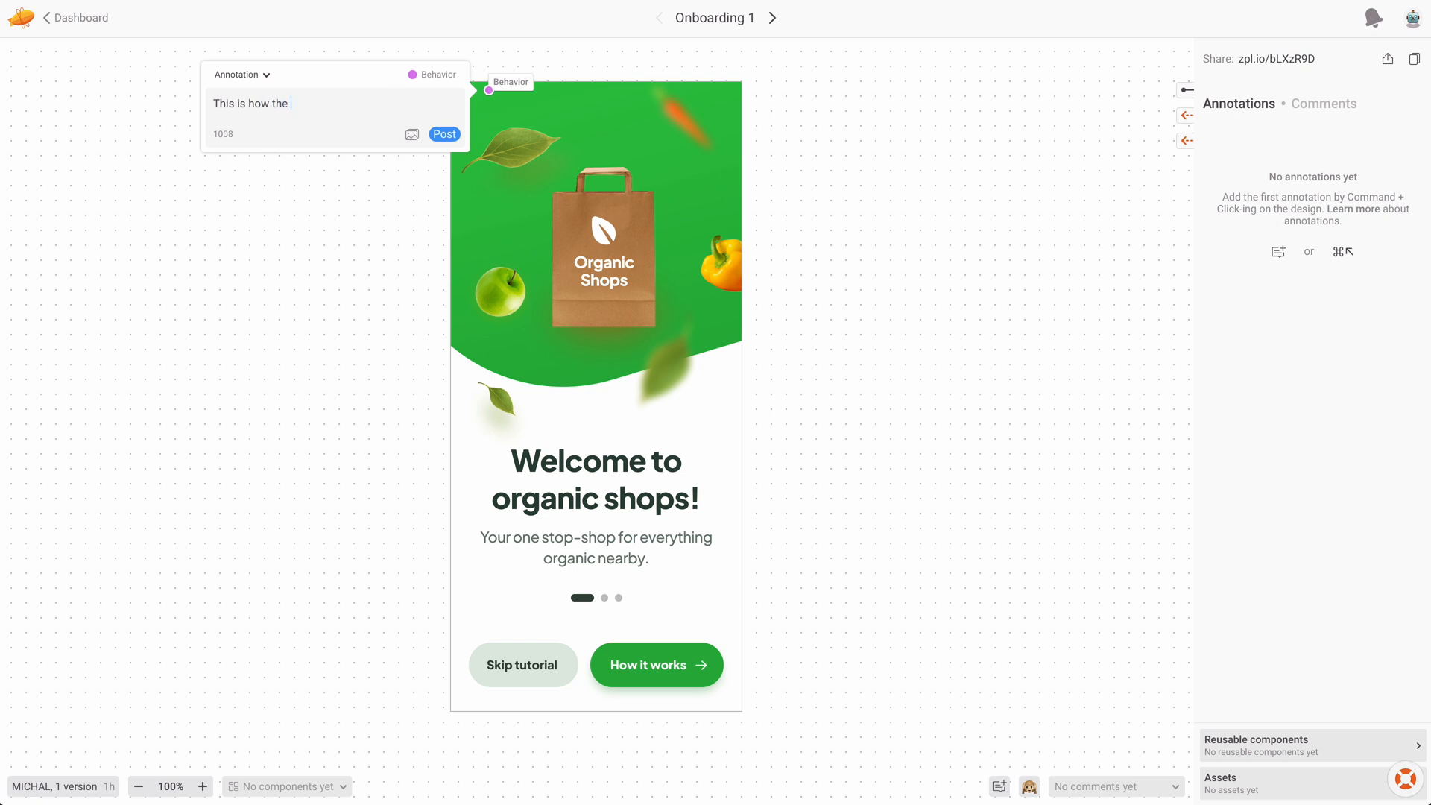
text(decoration)
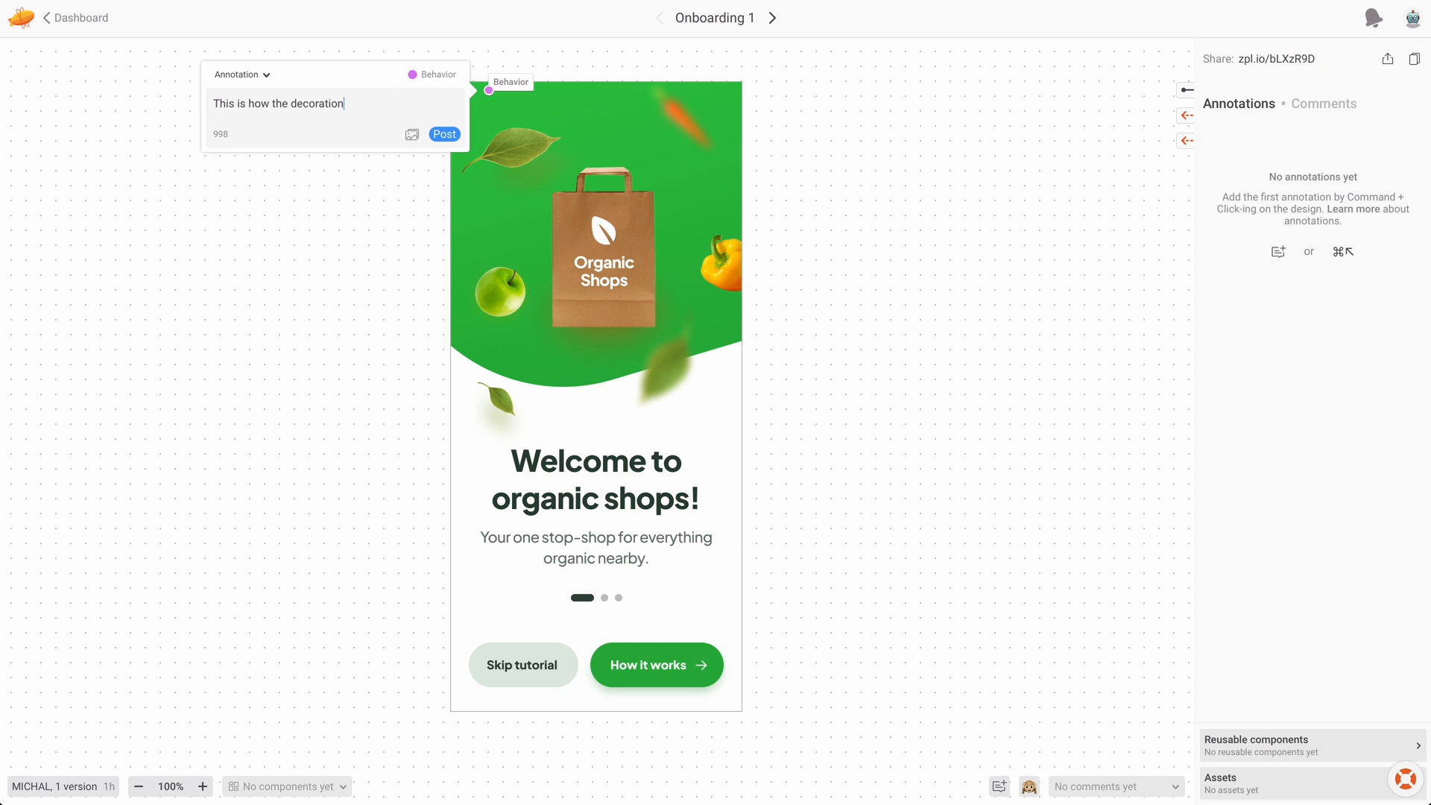
text(should animate in)
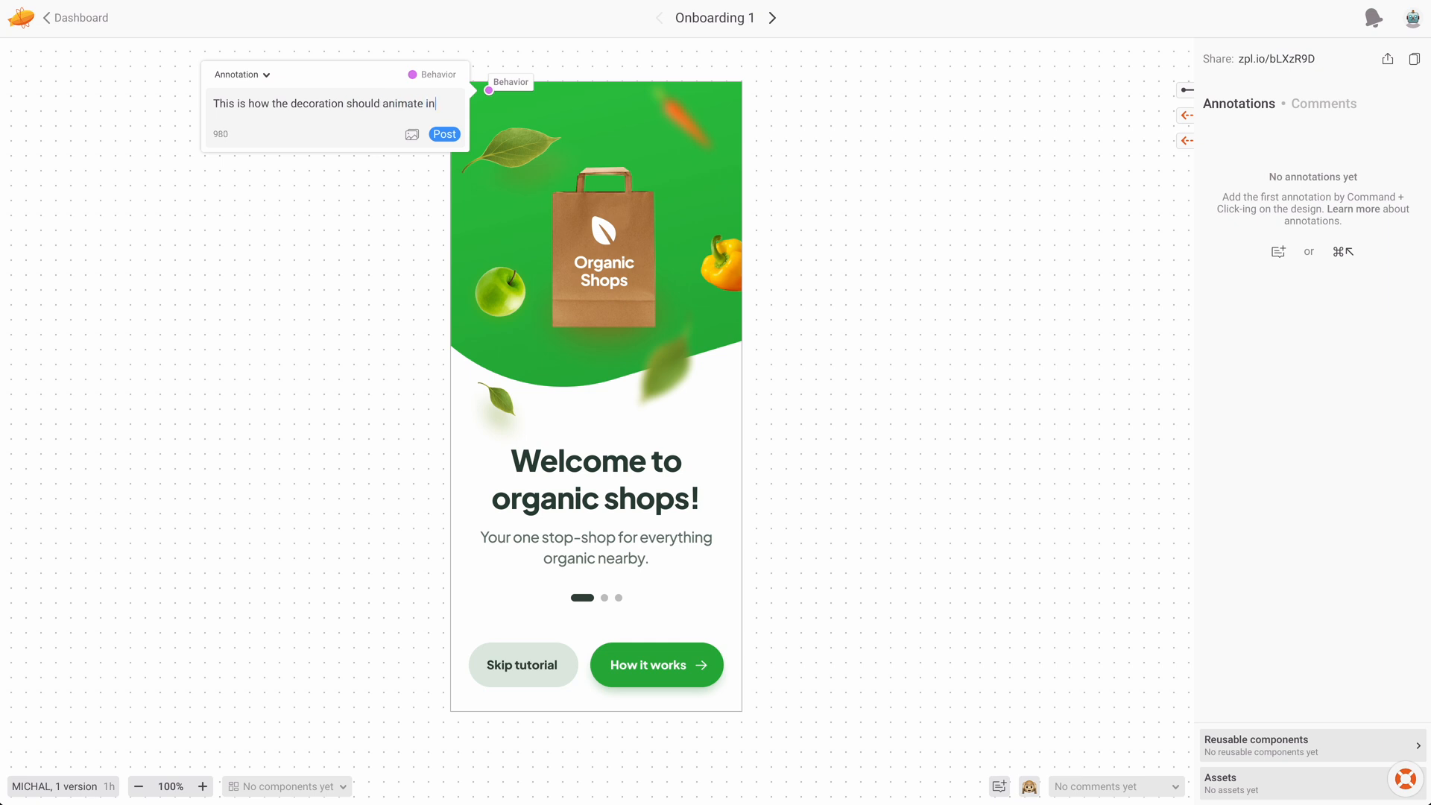
text(!)
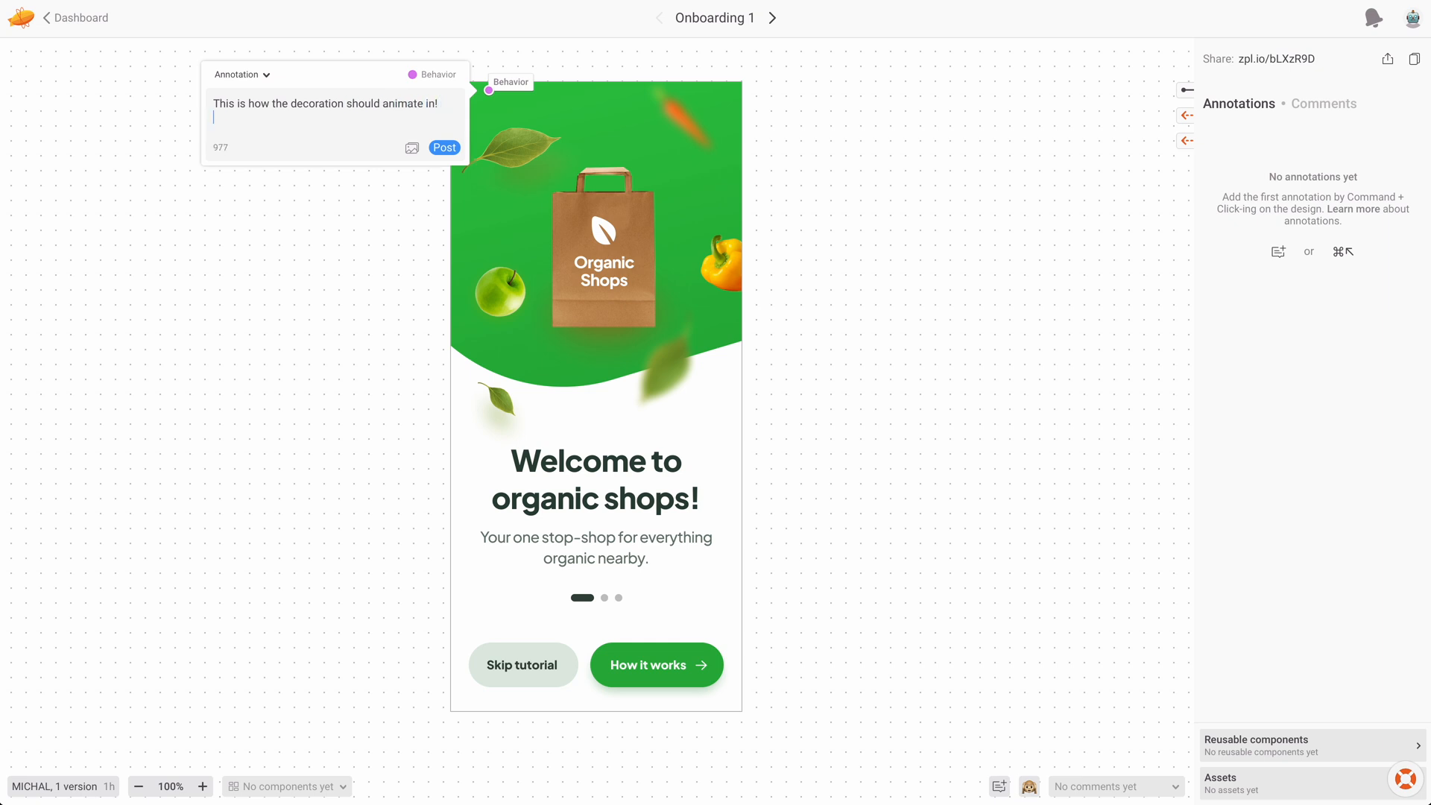
text(We will tweak the f)
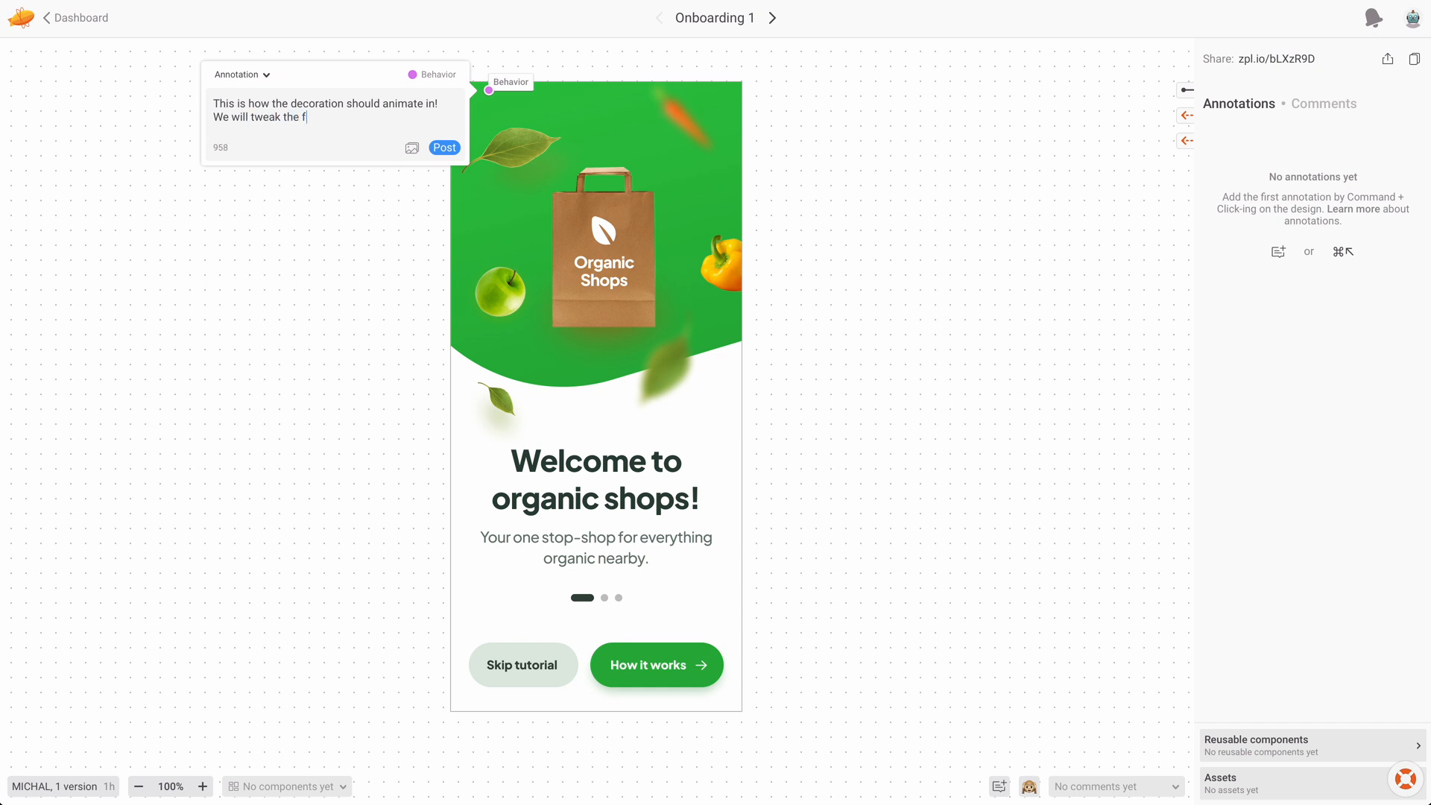
text(inal speed)
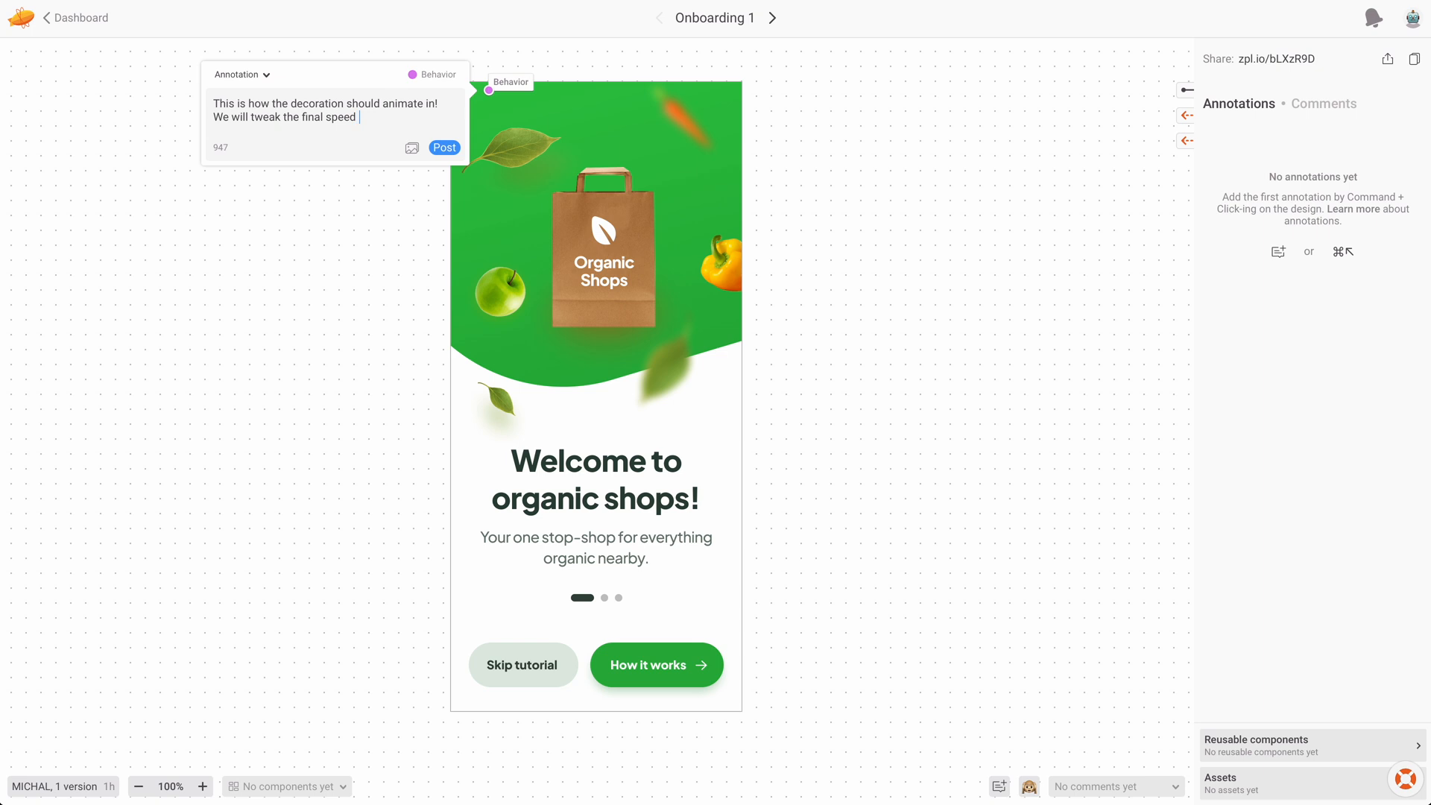
text(once the animations itself is)
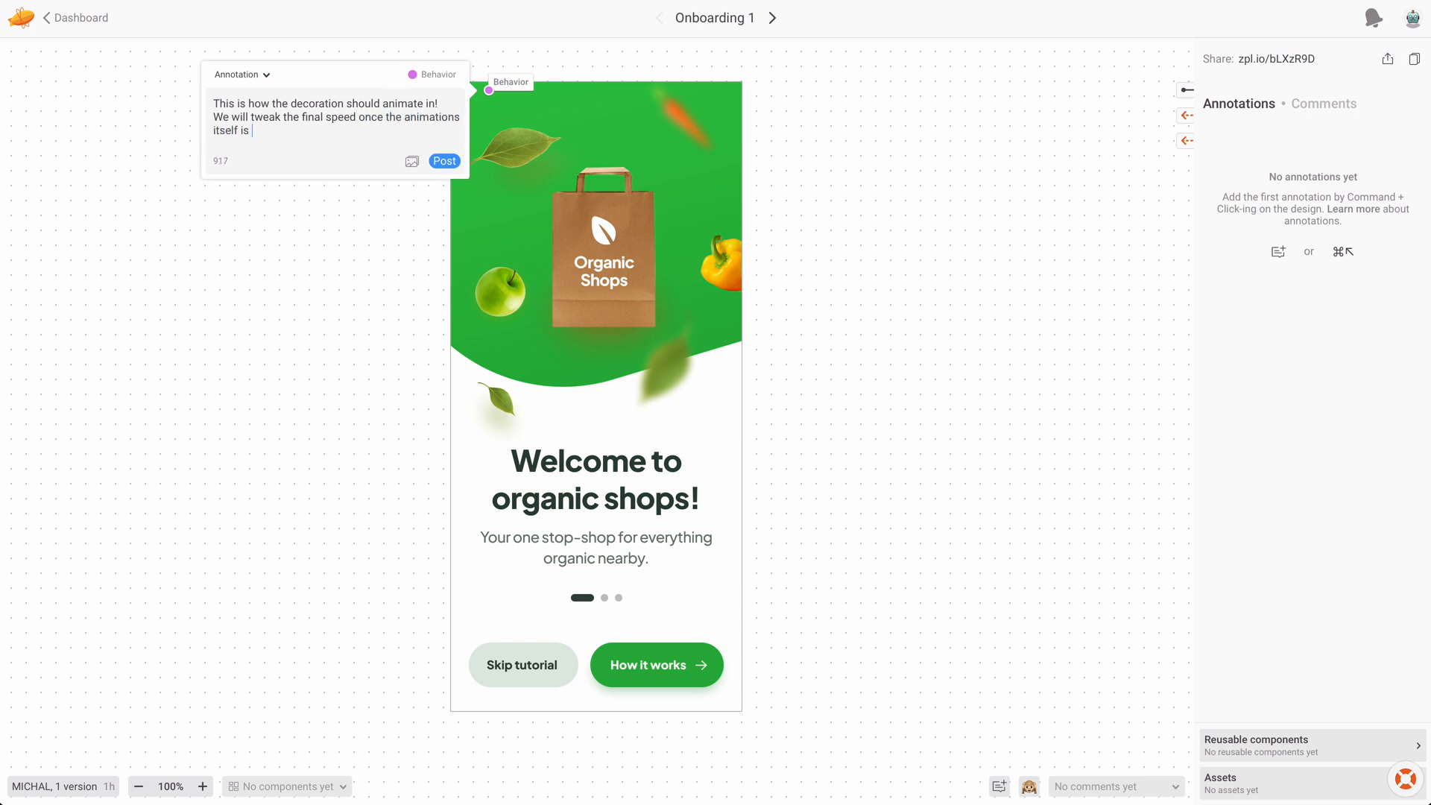
text(nailed down.)
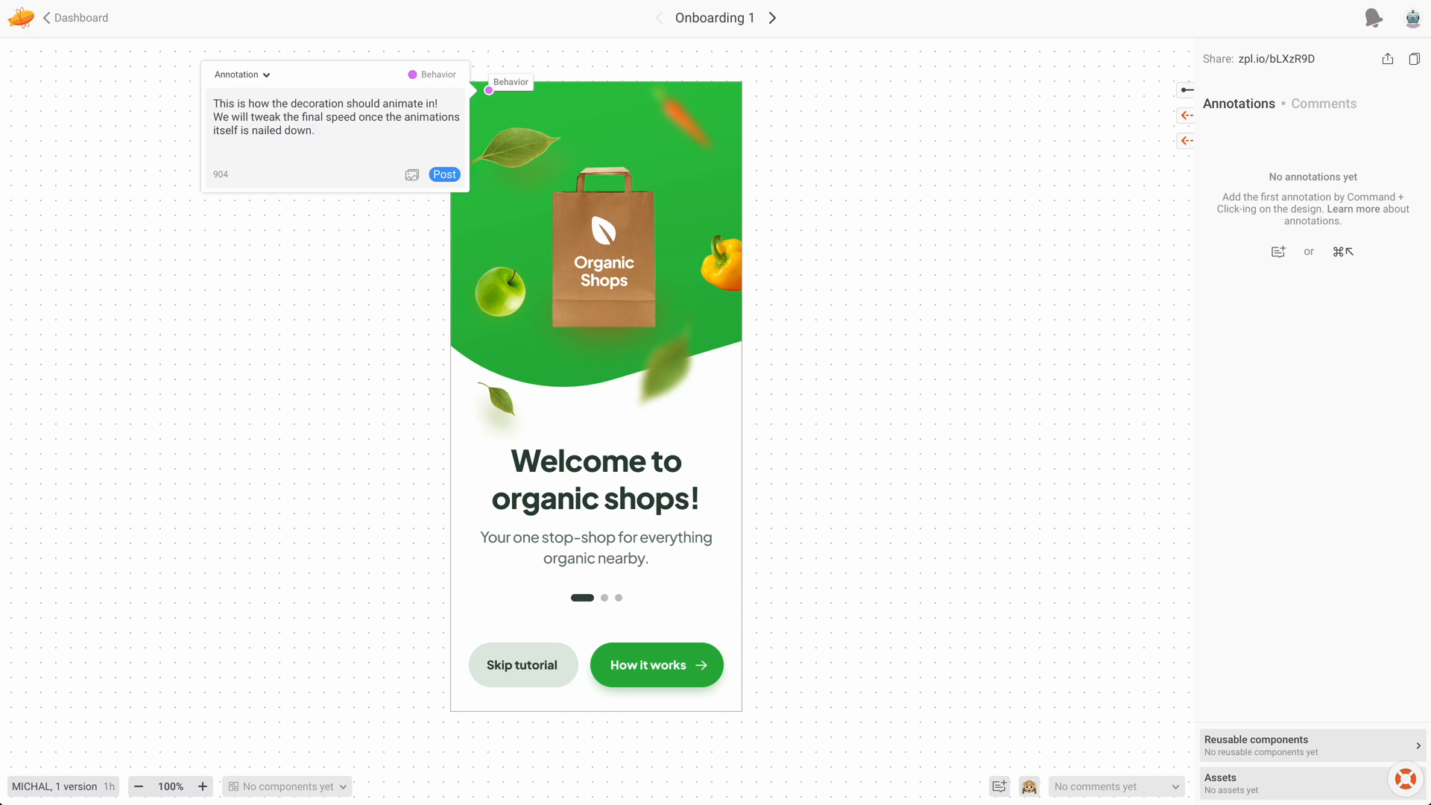
click(411, 174)
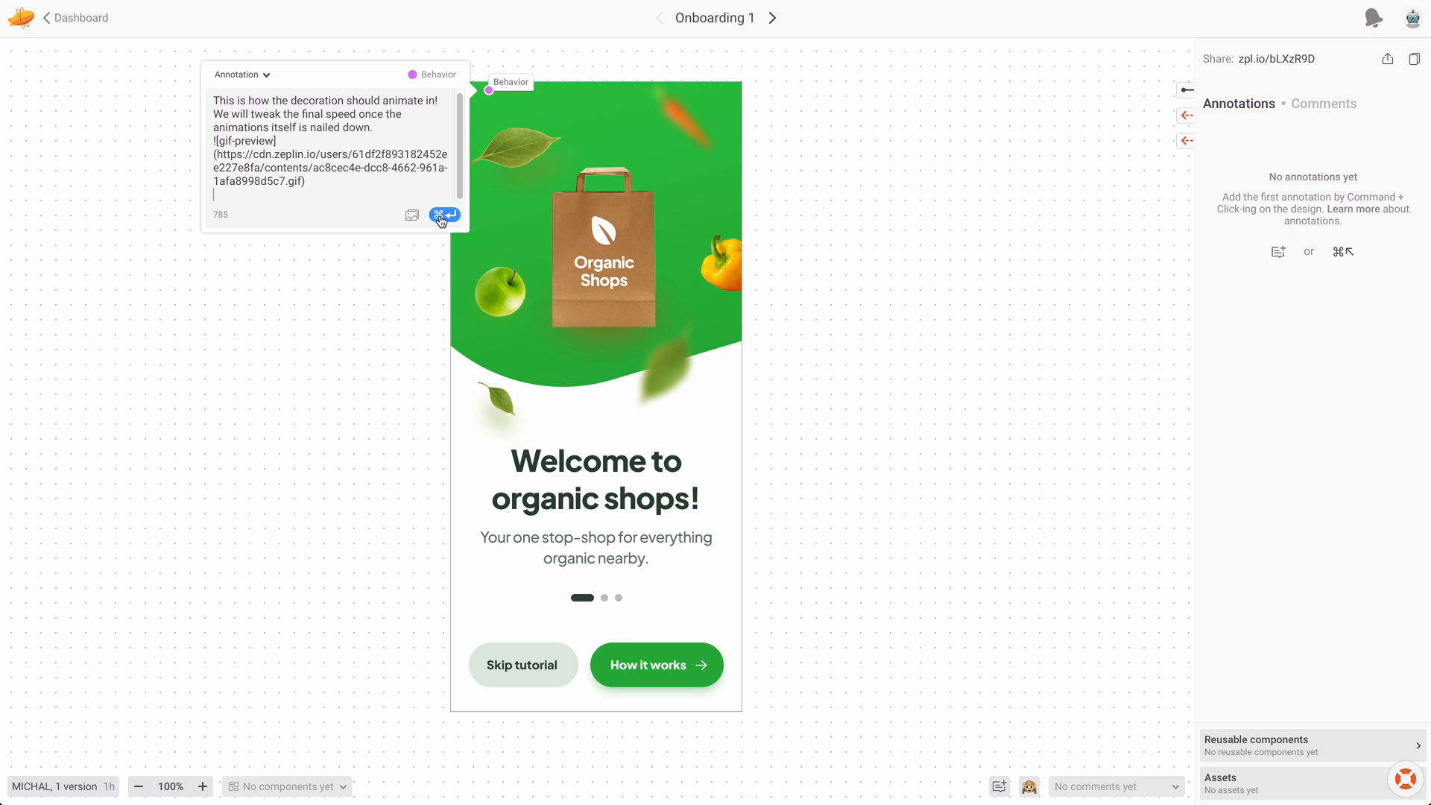
Step: Post the Behavior annotation and dismiss its popup on the canvas
click(445, 214)
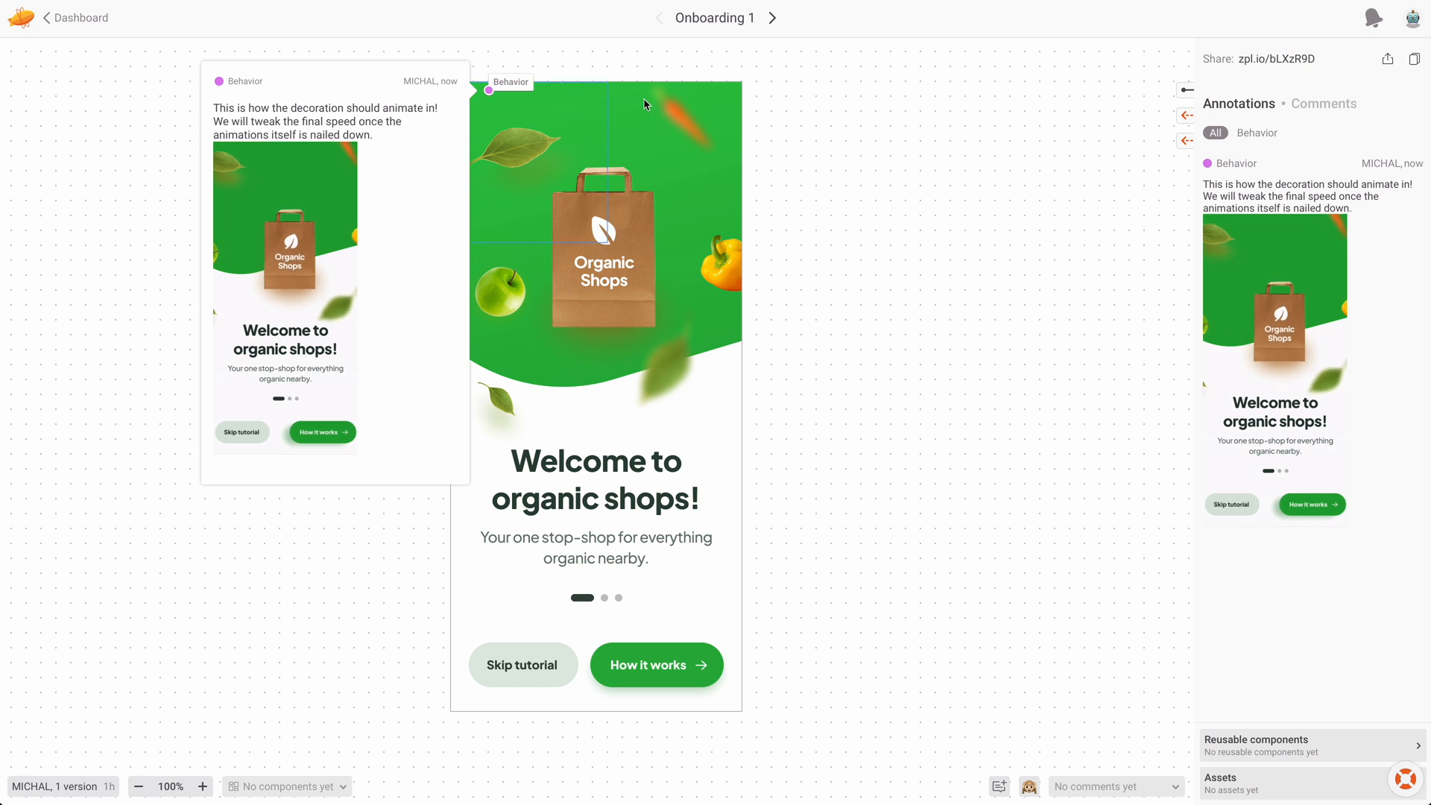
click(509, 82)
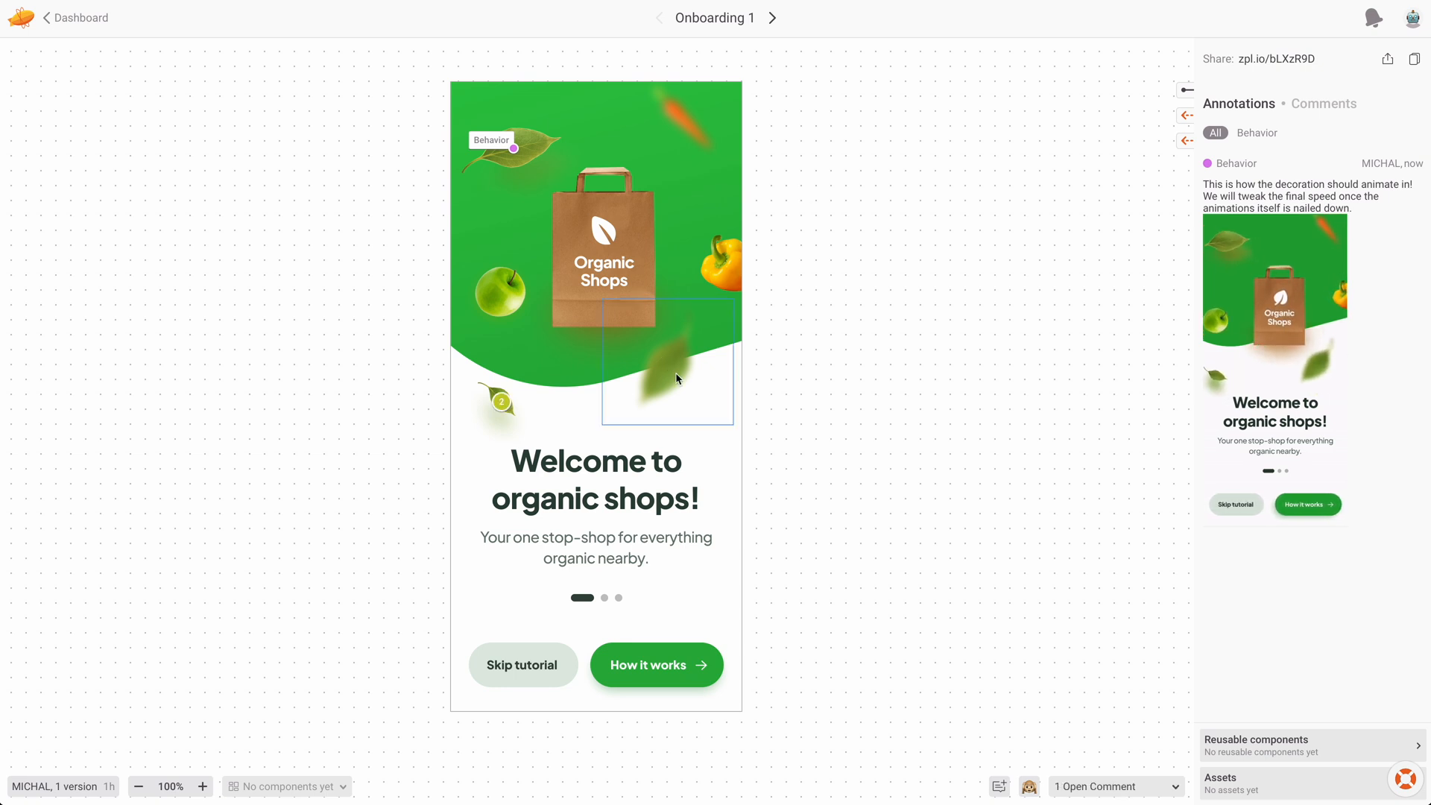
mouse_move(523, 664)
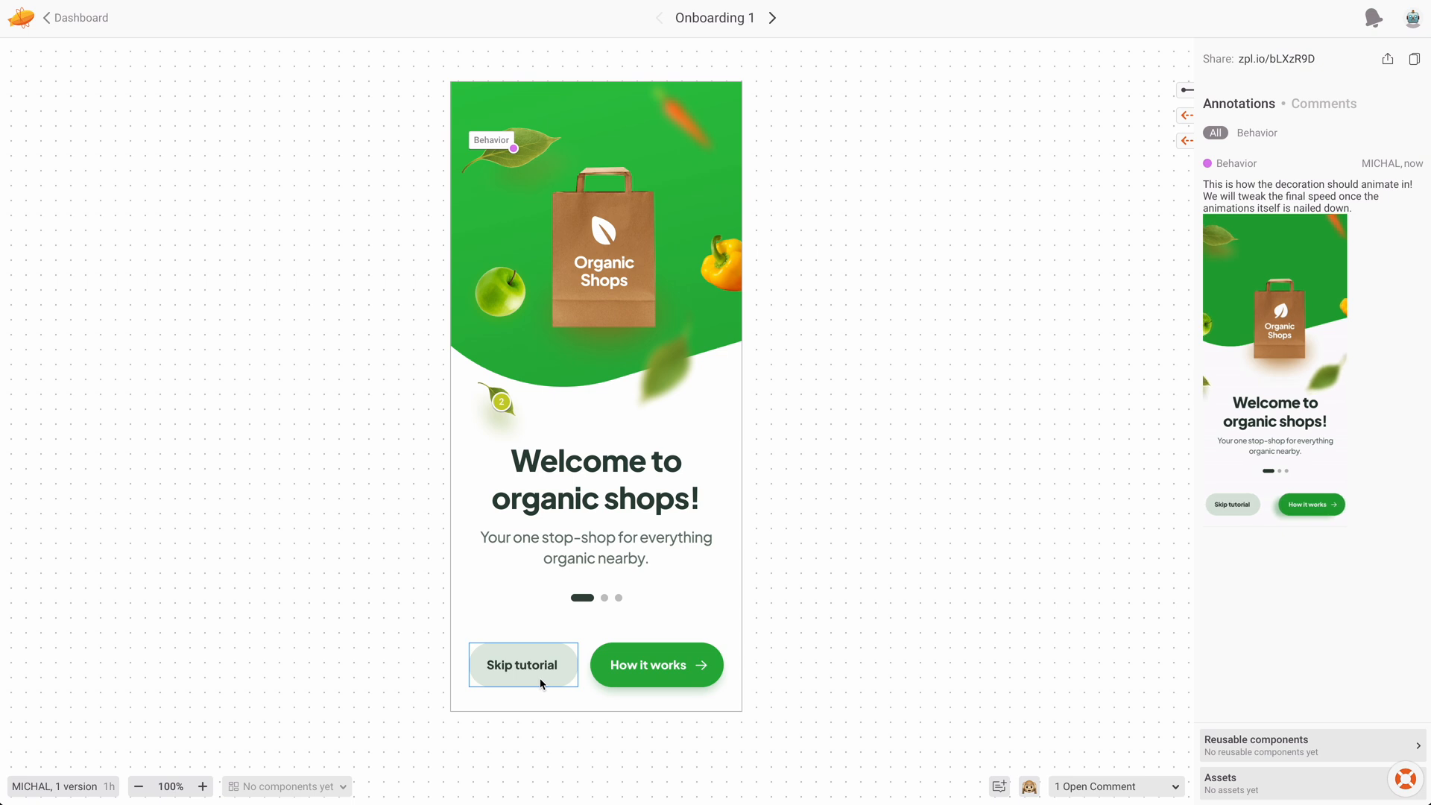
Step: Pin a Requirement annotation on the Skip tutorial button and begin typing its text
click(522, 664)
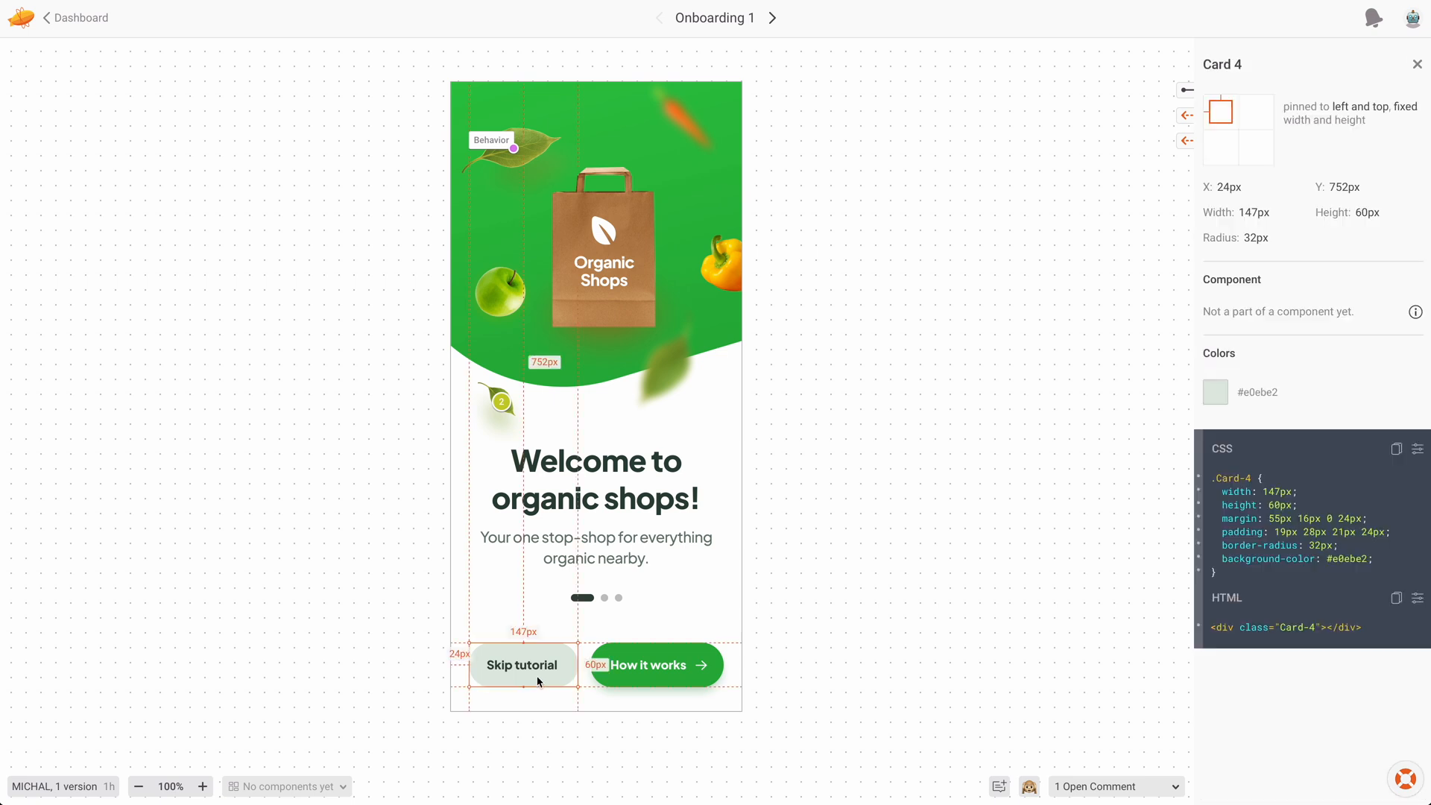
click(537, 680)
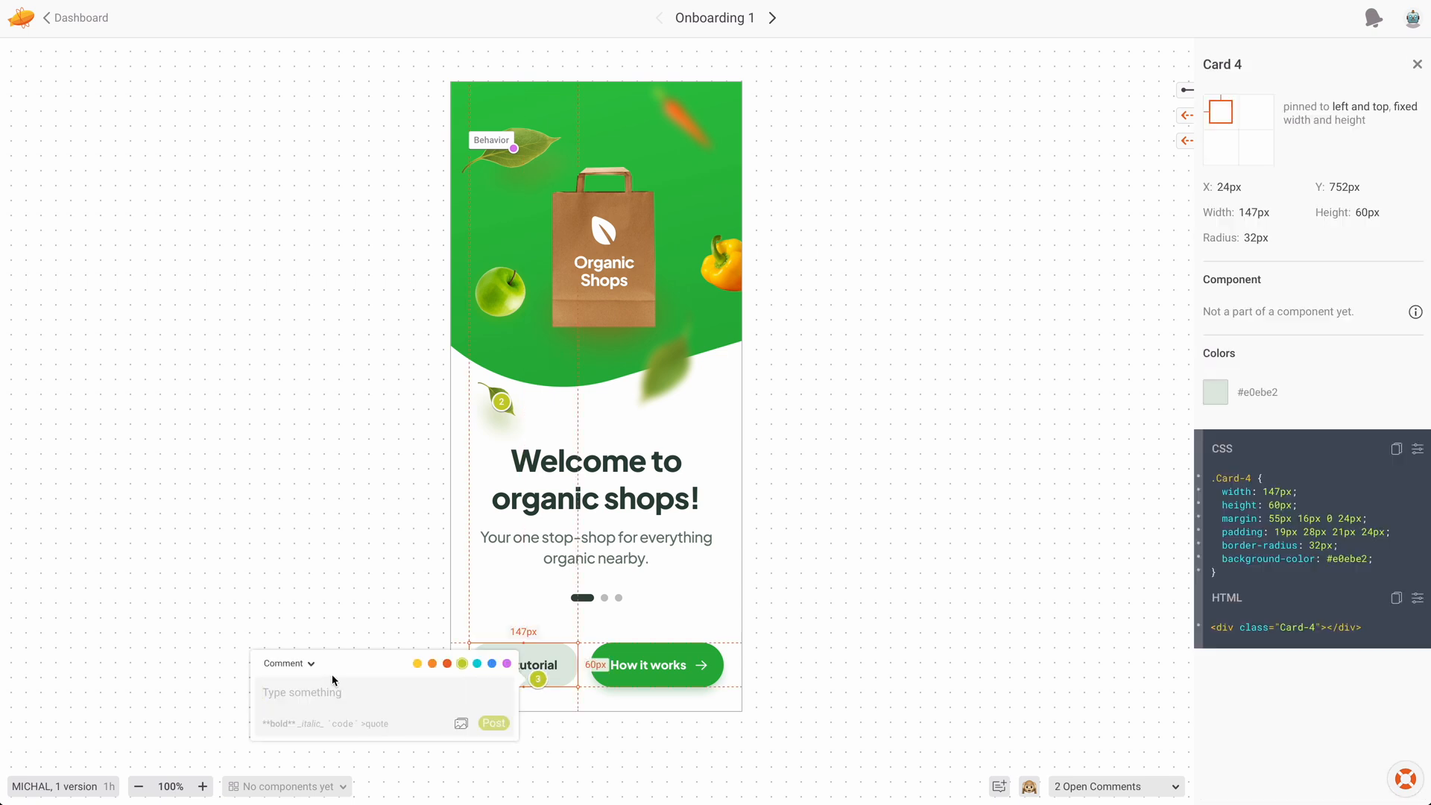
click(289, 663)
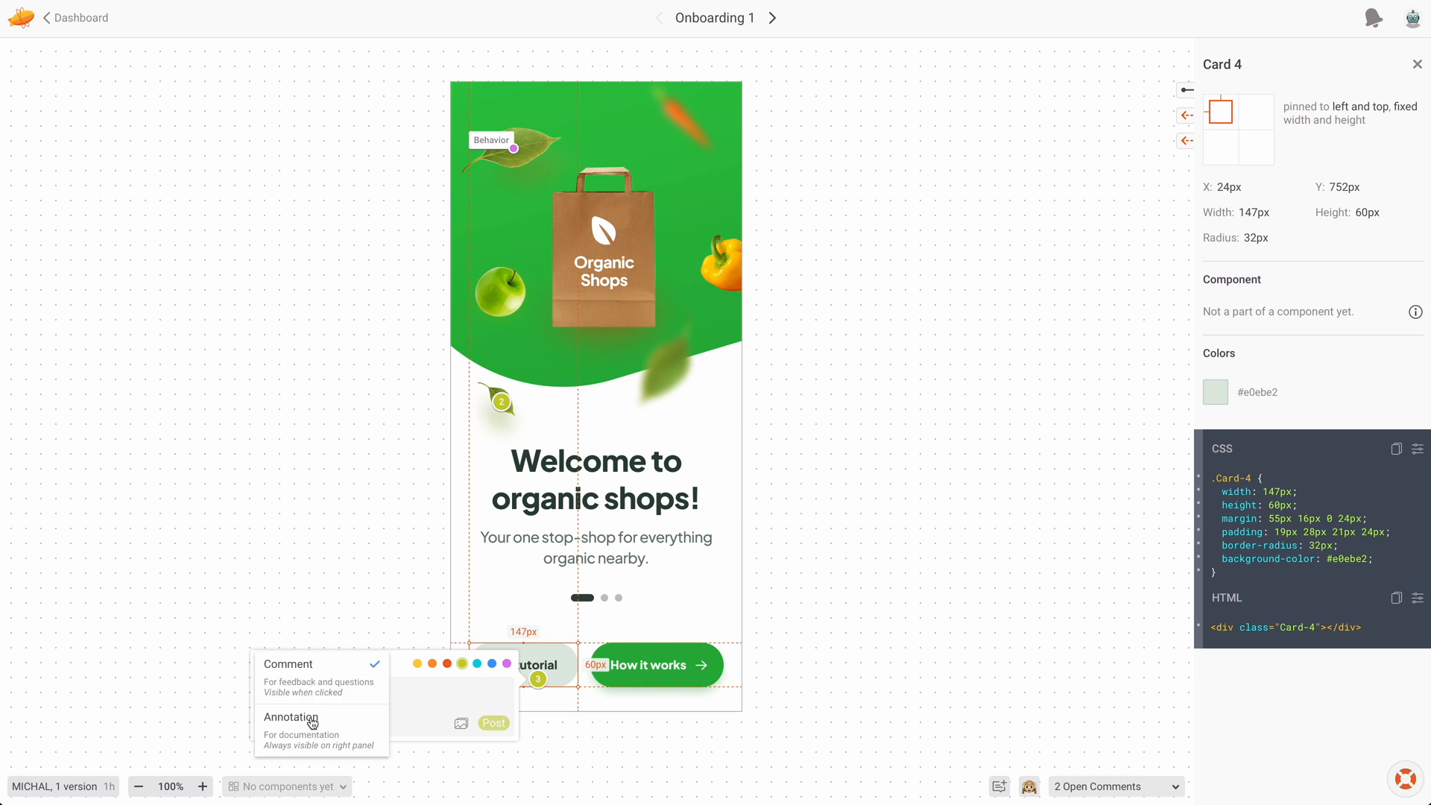
click(290, 717)
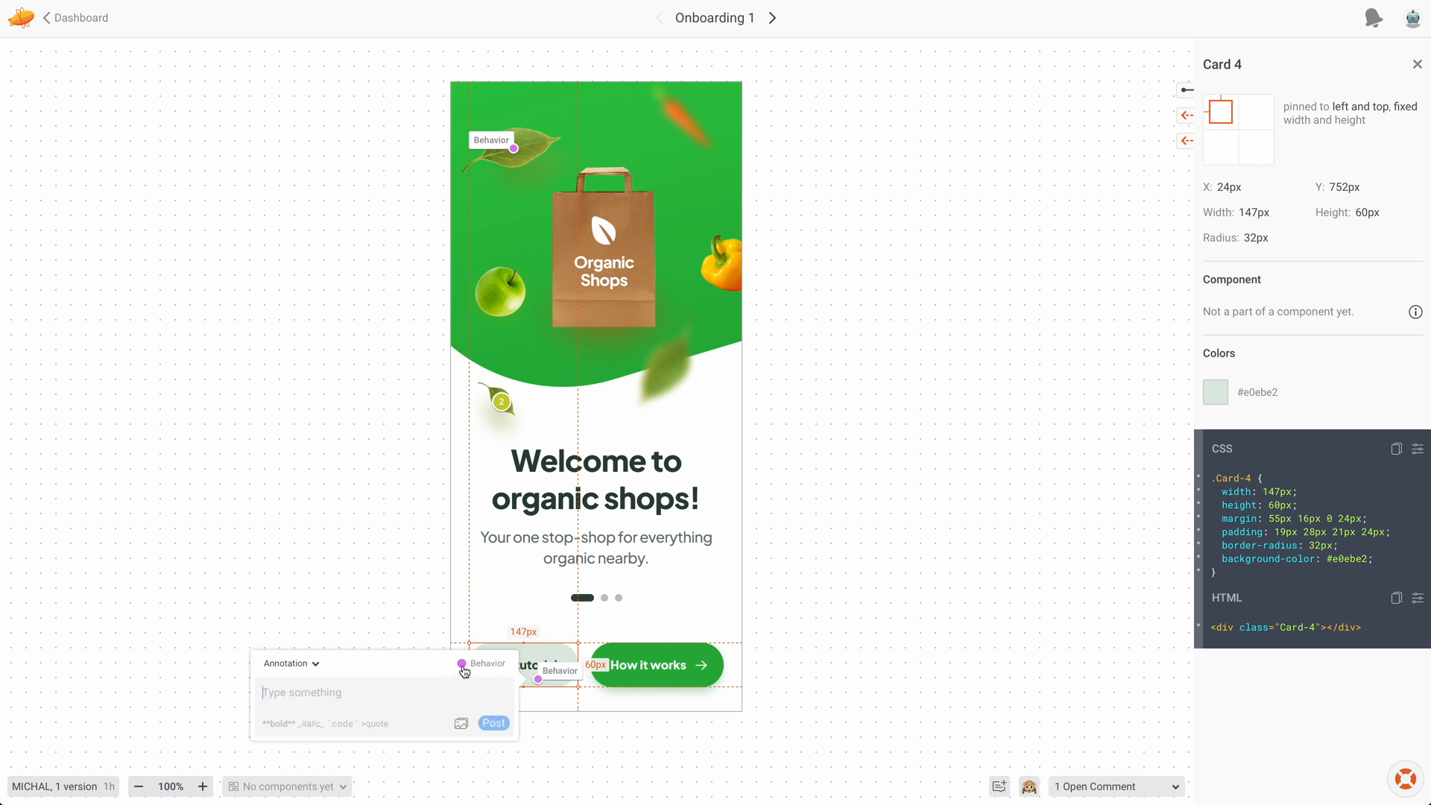
click(484, 662)
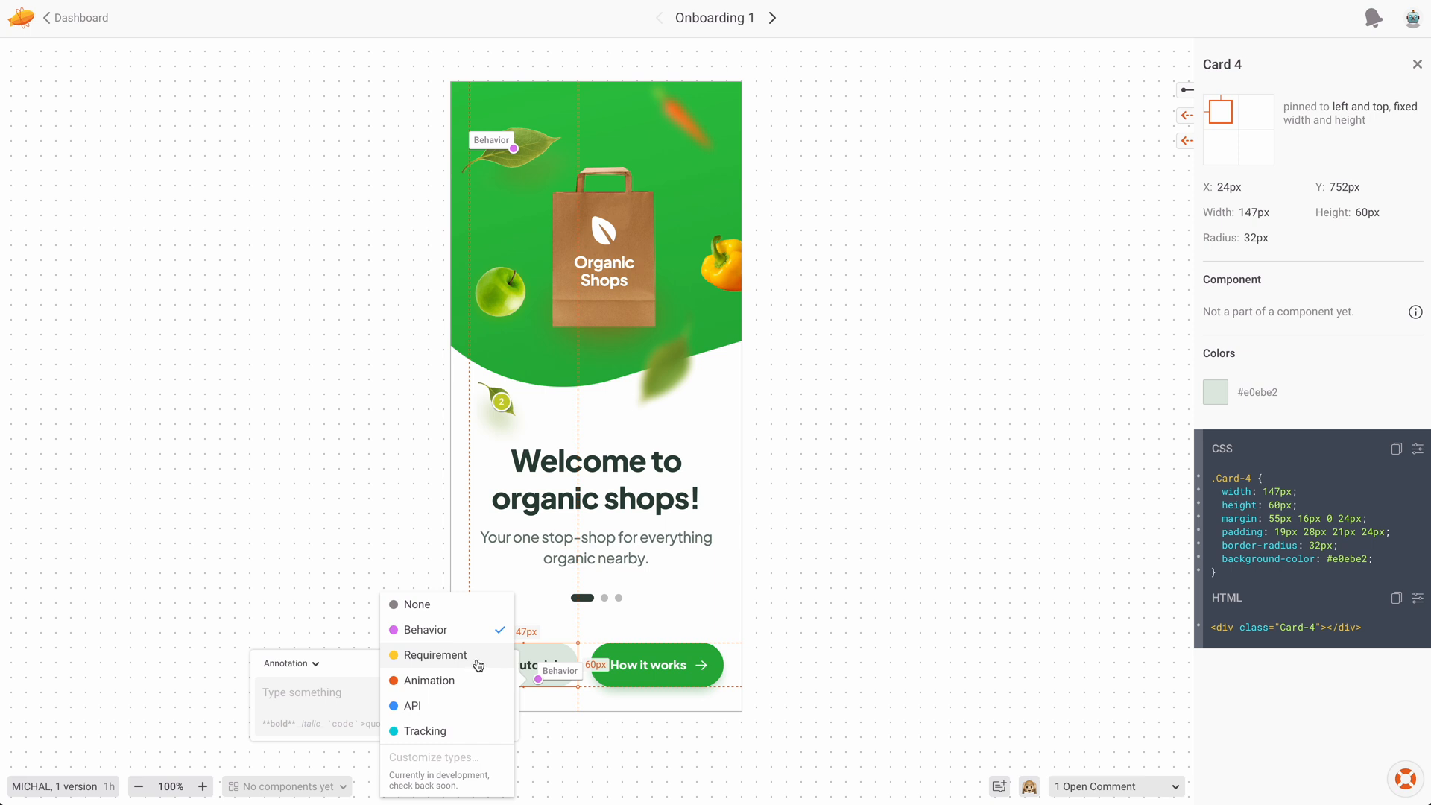
mouse_move(436, 668)
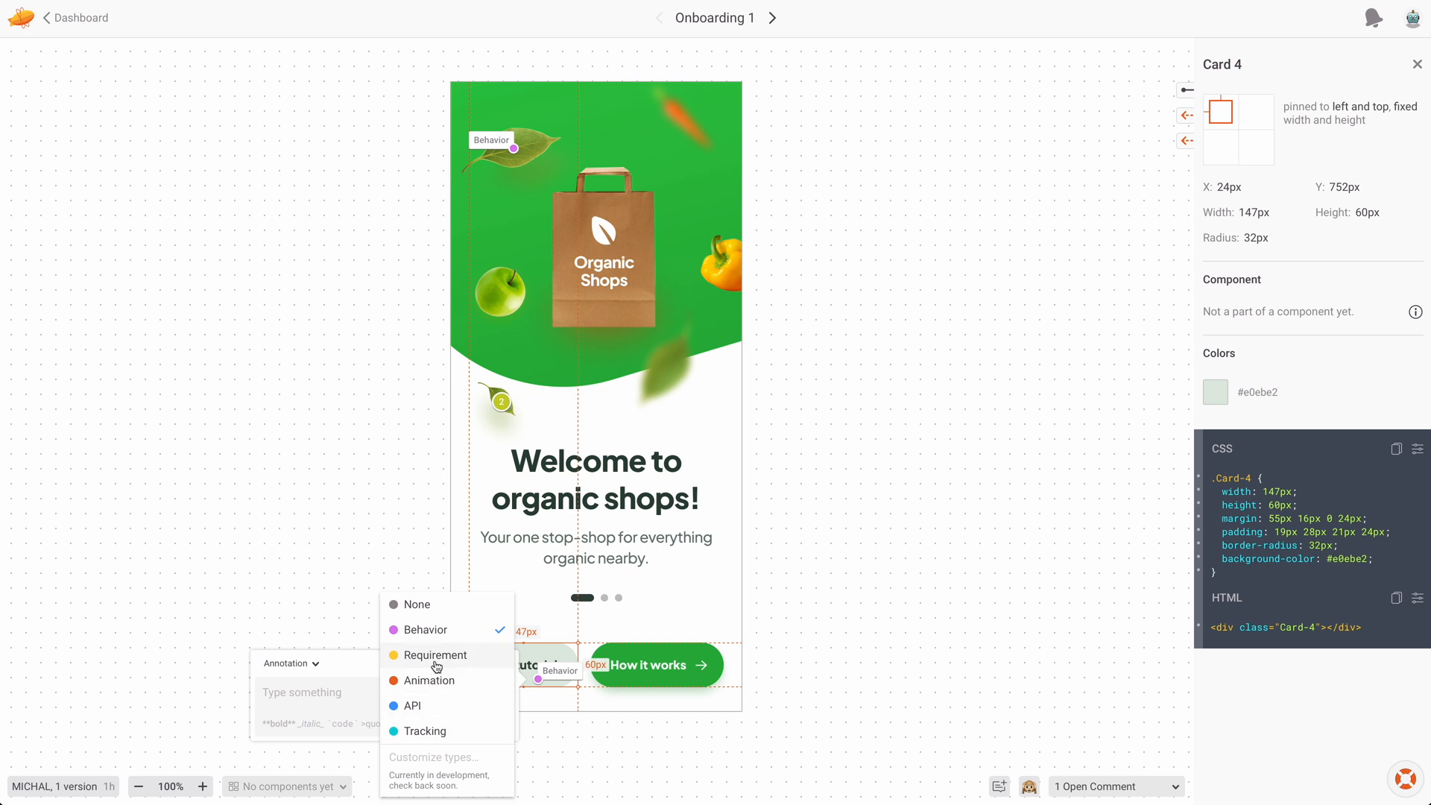
click(434, 654)
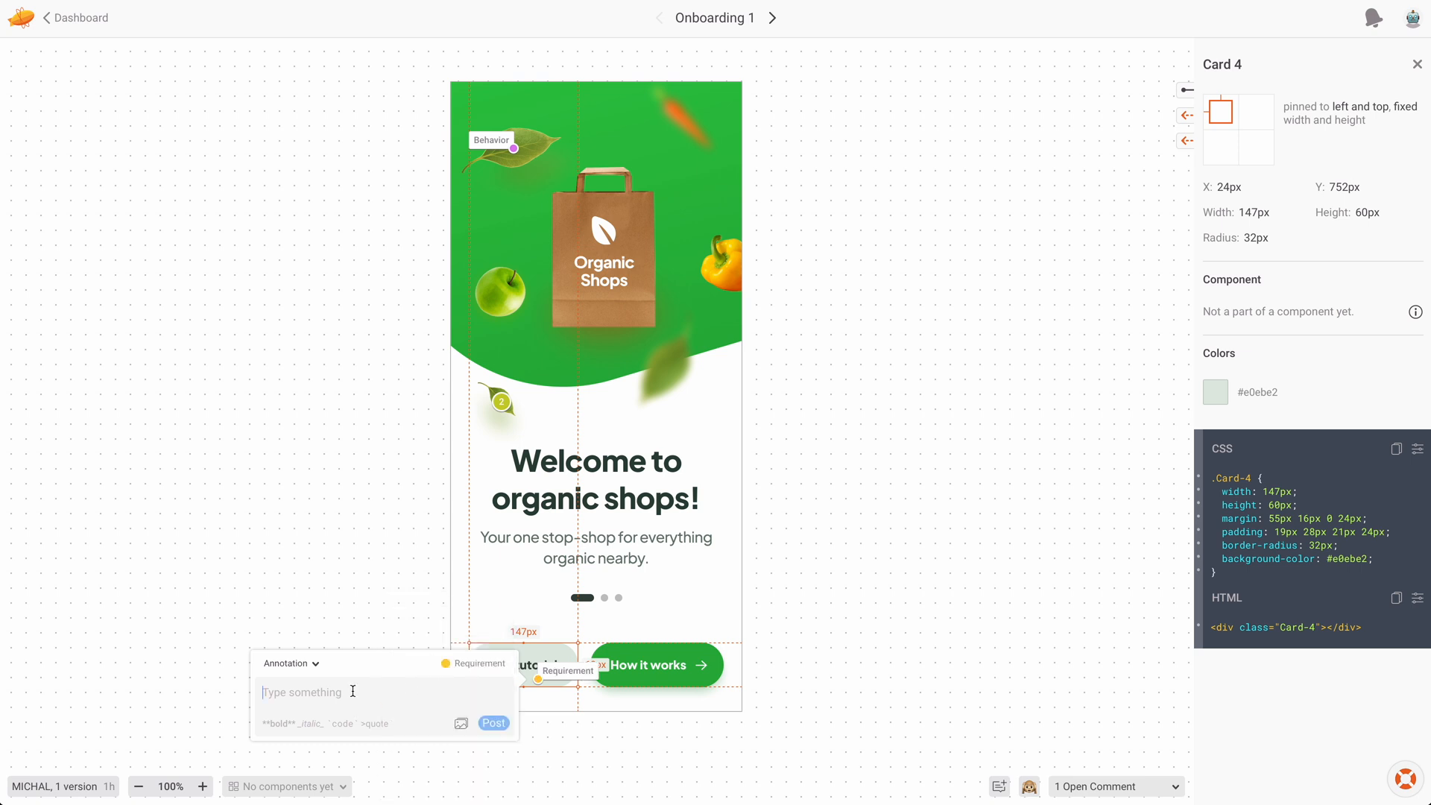
text(We)
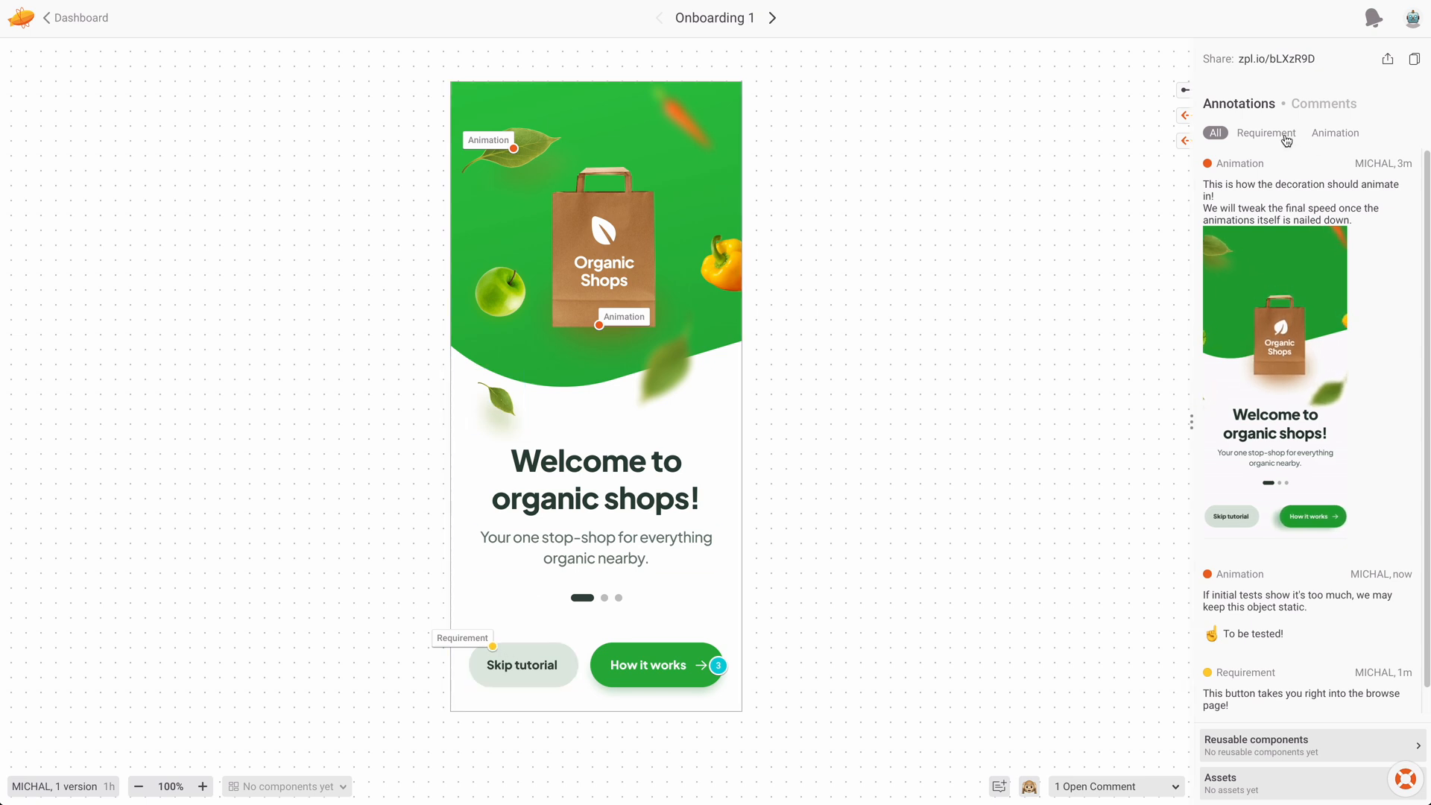
Step: Filter annotations by Requirement, then Animation, and preview the keep-it-static annotation
click(1266, 133)
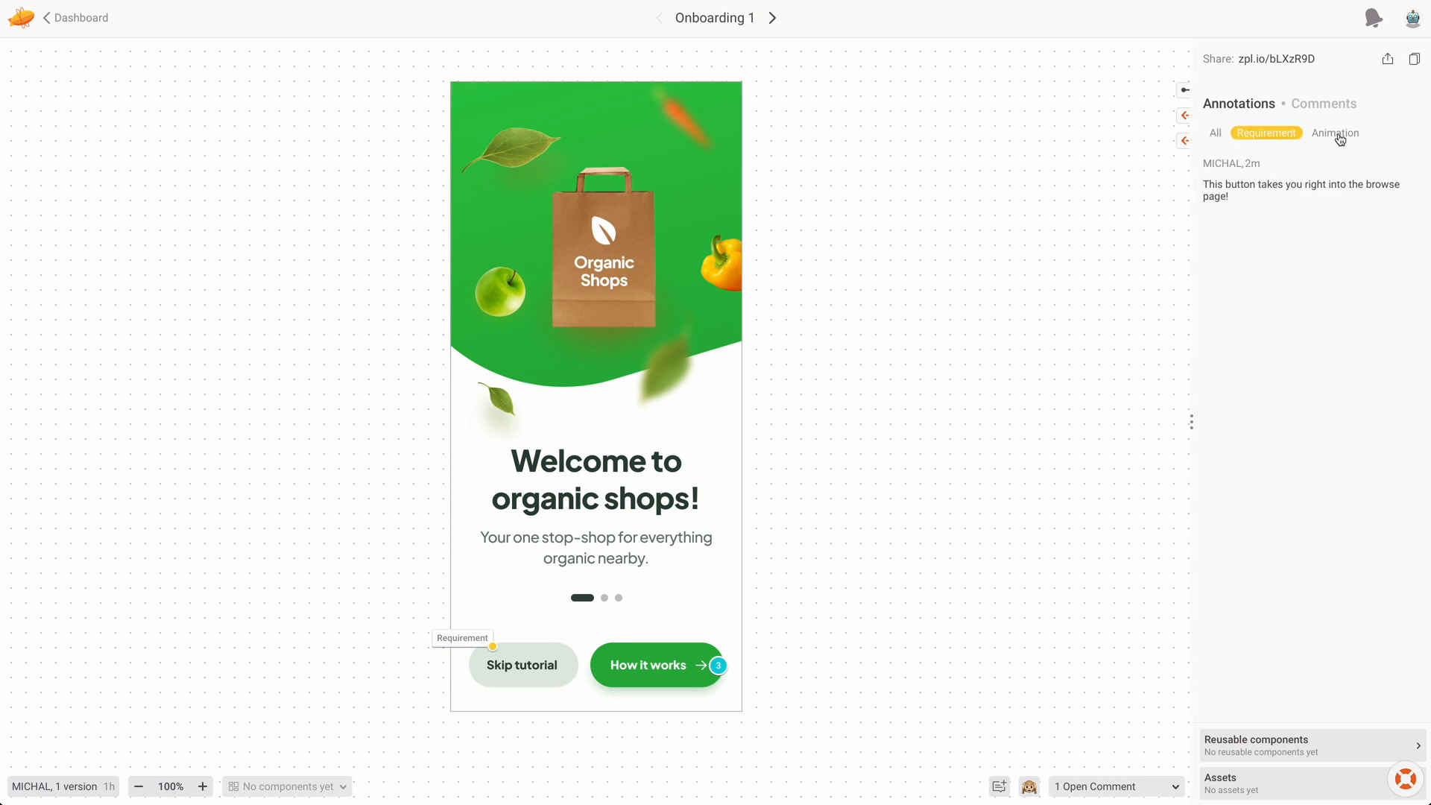
click(1334, 132)
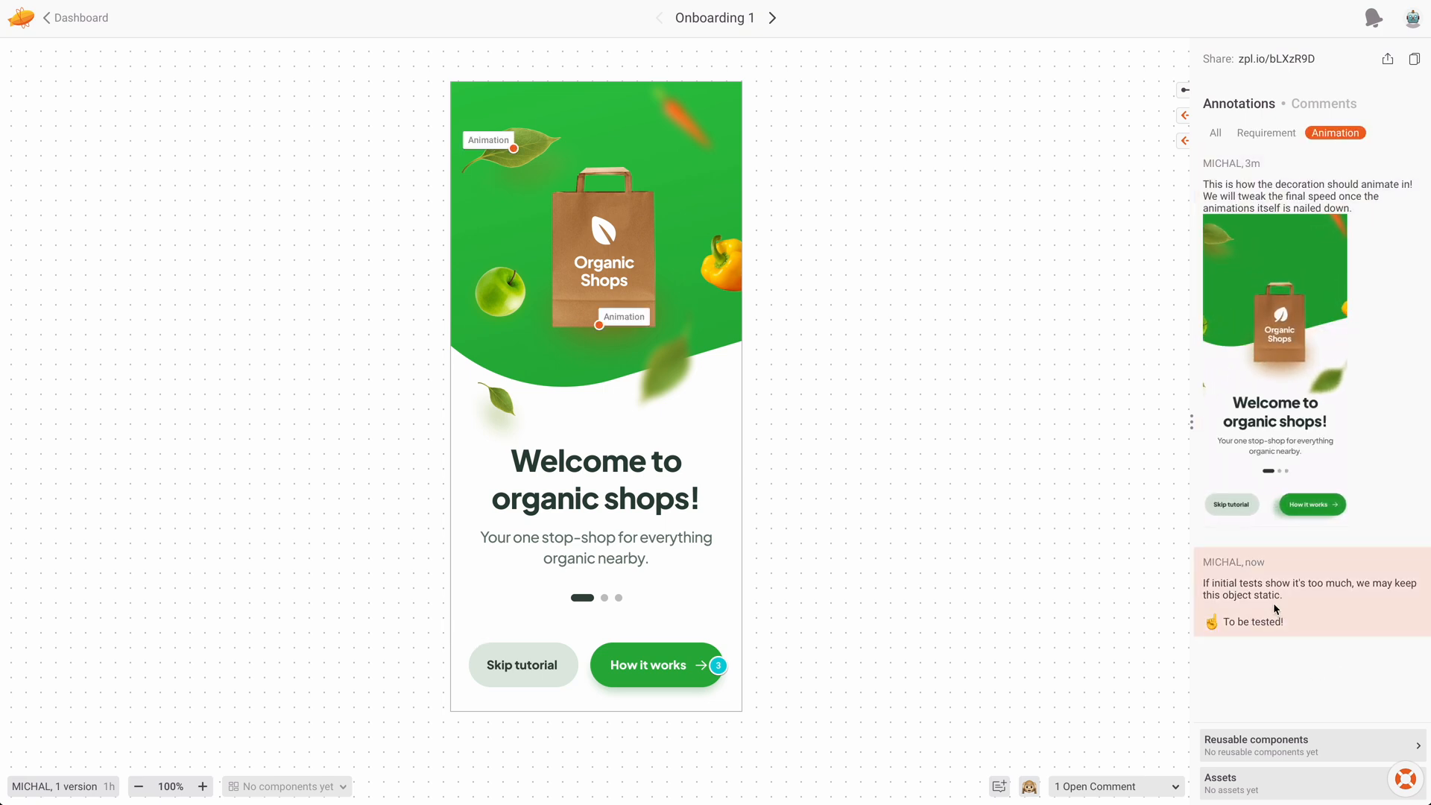
click(601, 325)
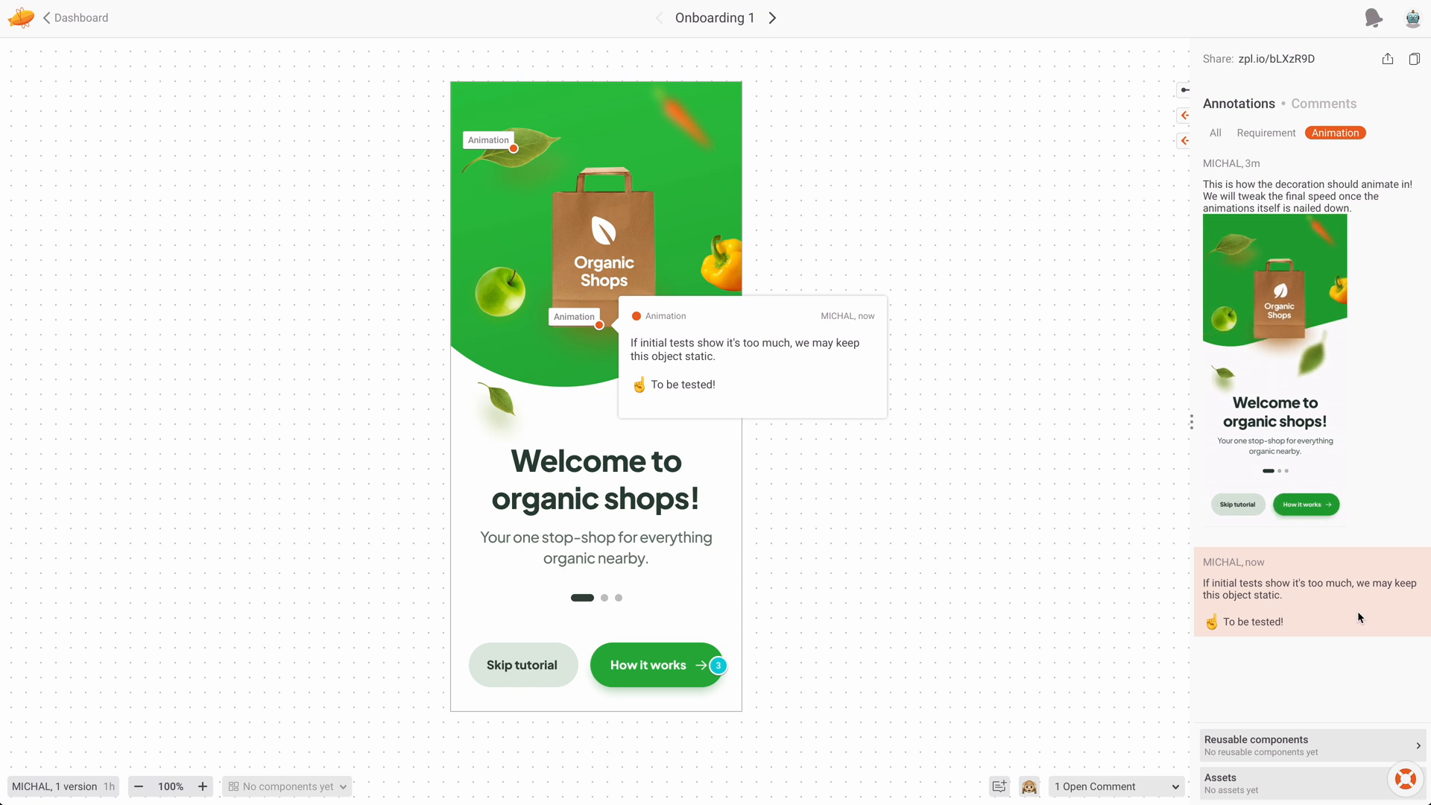